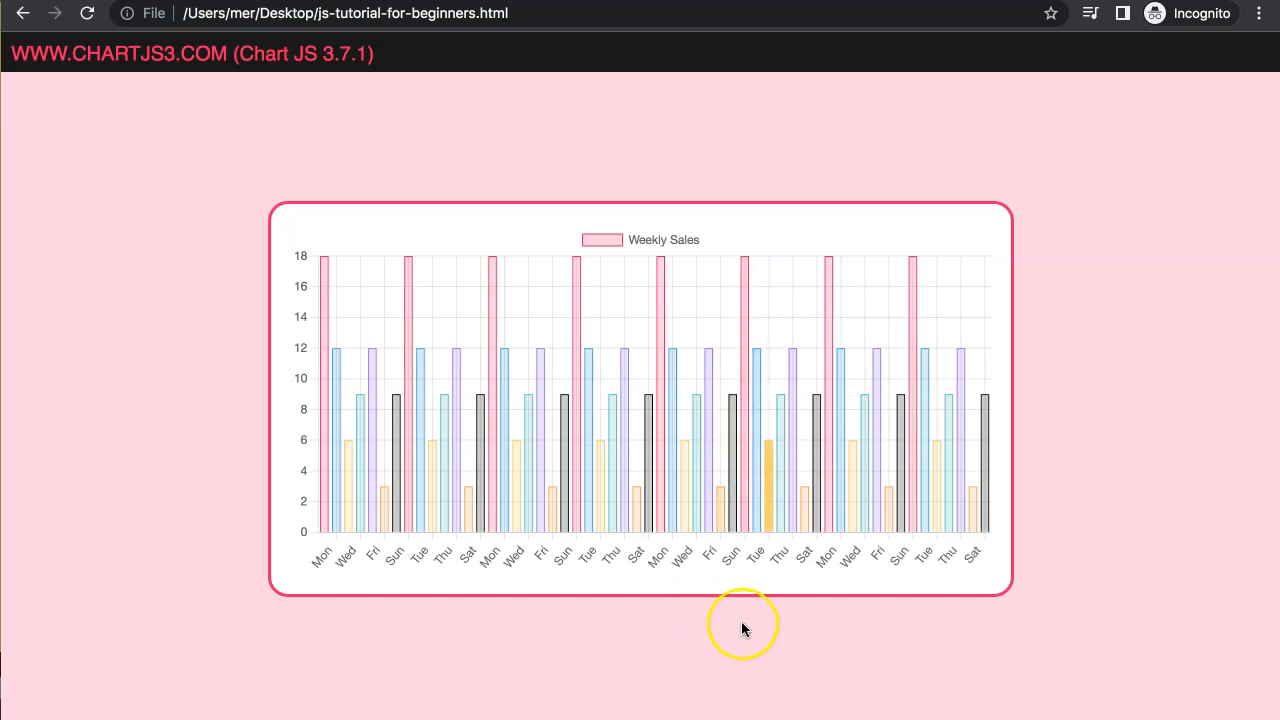
{"action": "mouse_move", "coordinate": [784, 512]}
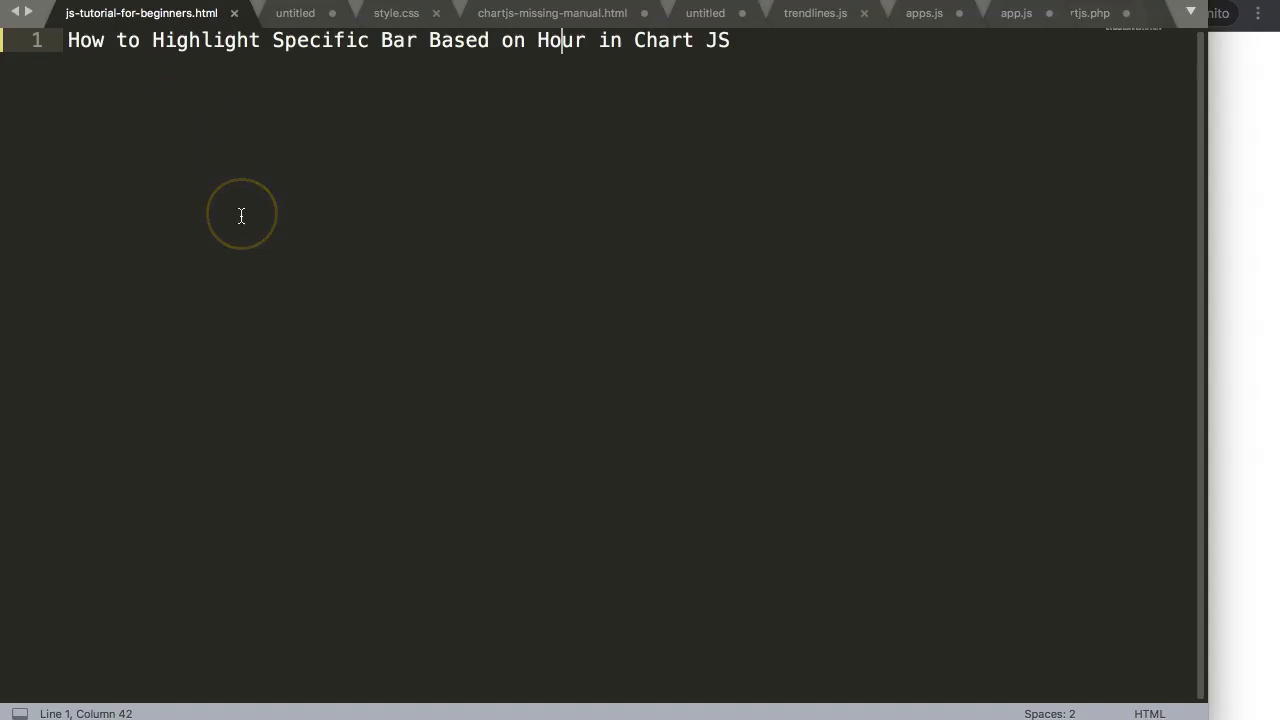
{"action": "mouse_move", "coordinate": [338, 160]}
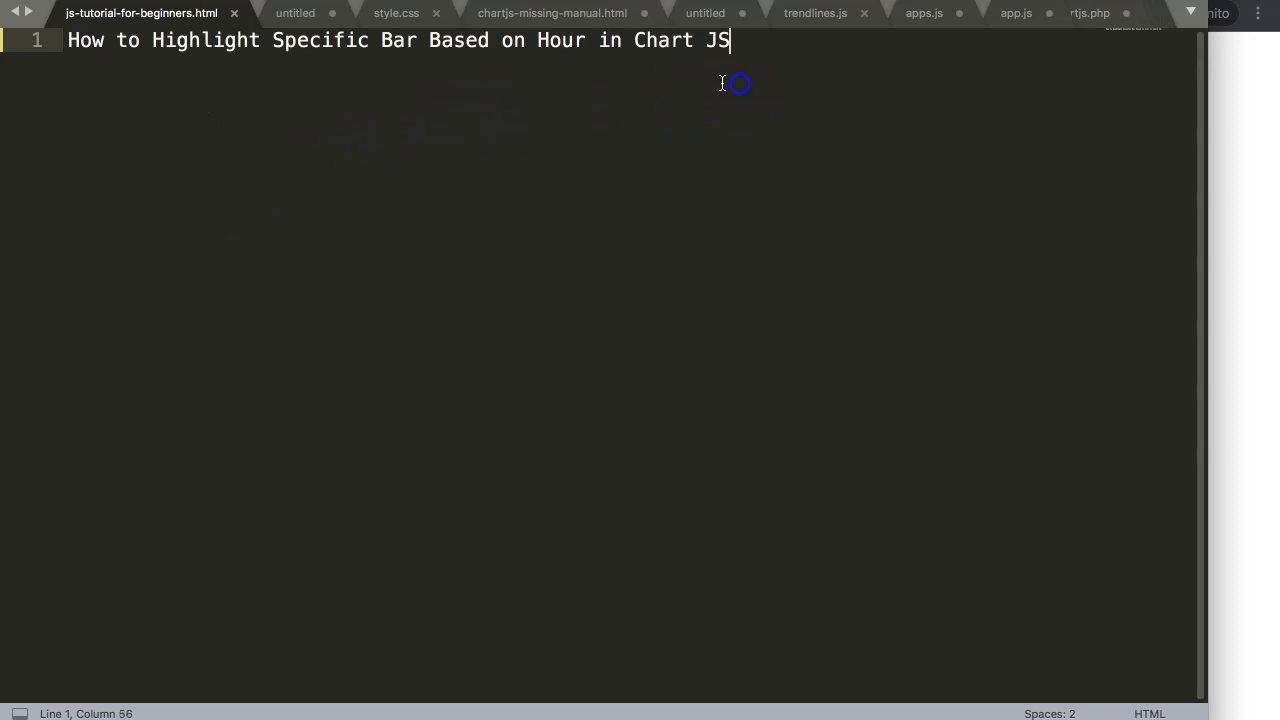
Step: Bring up js-tutorial-for-beginners.html with the 'Highlight Specific Bar Based on Hour' title line
{"action": "double_click", "coordinate": [562, 40]}
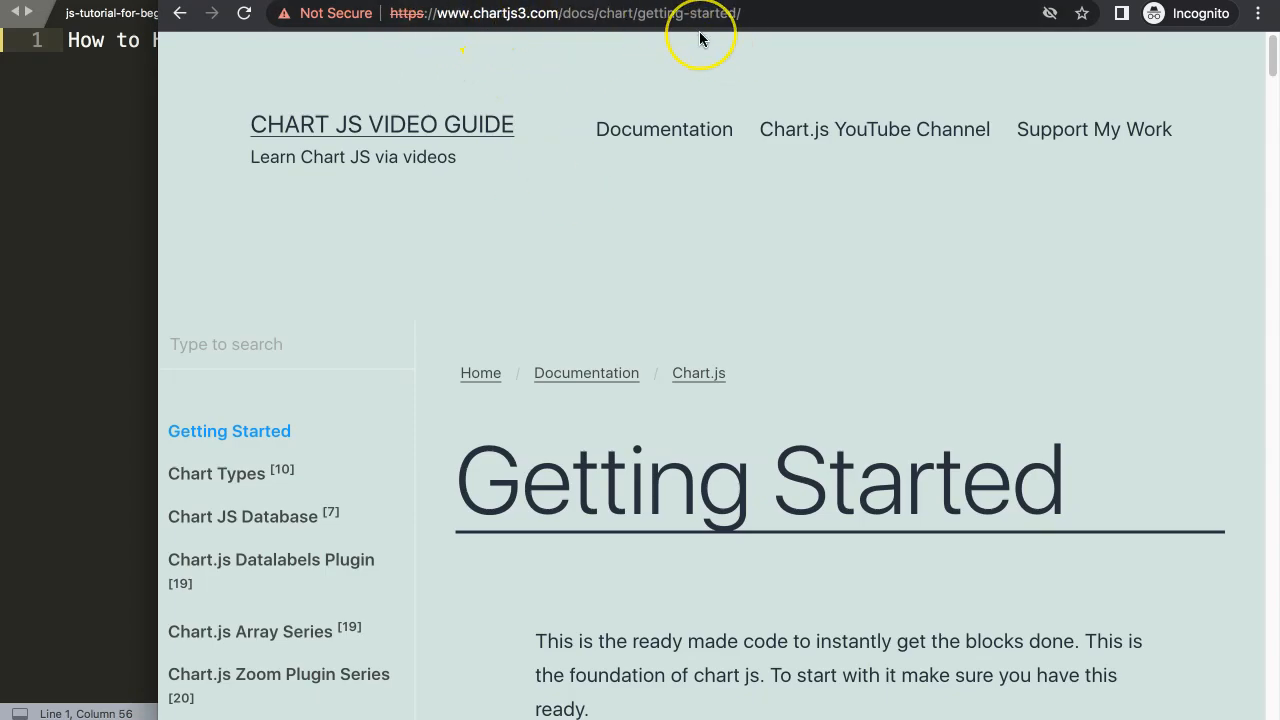
{"action": "mouse_move", "coordinate": [524, 92]}
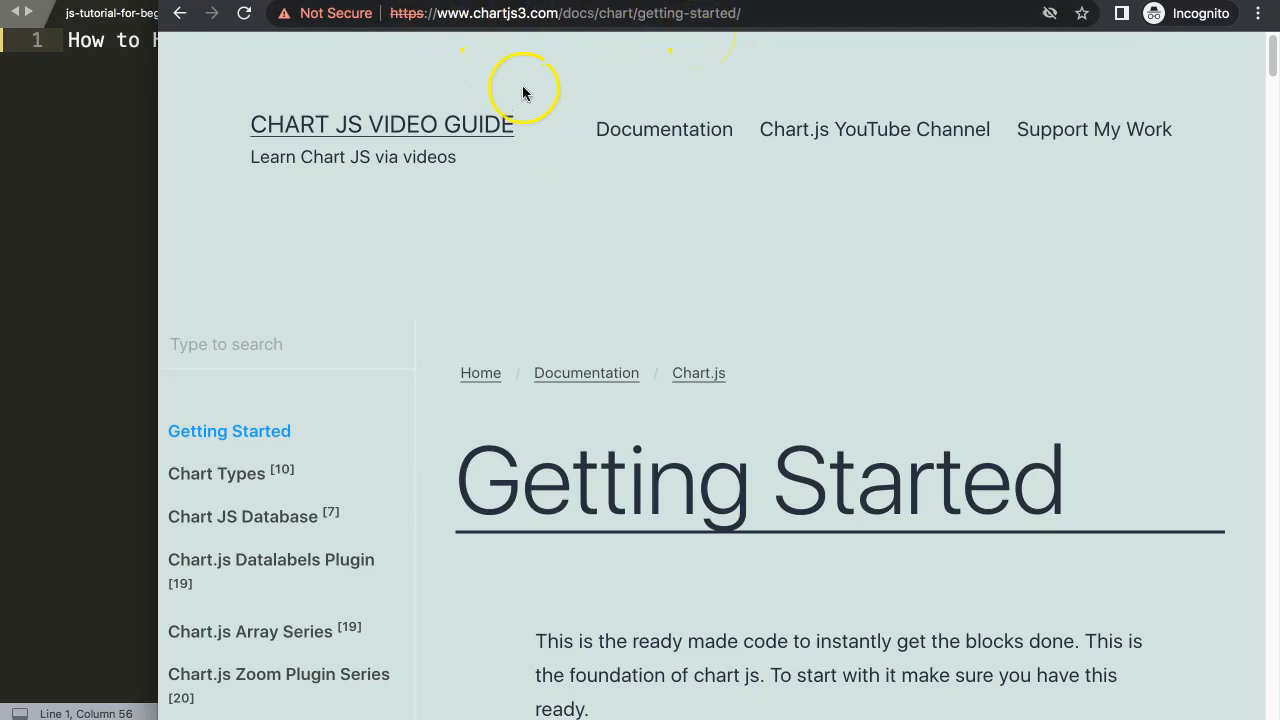
Step: Scroll the Getting Started page down to the boilerplate code block
{"action": "scroll", "scroll_direction": "down", "scroll_amount": 3}
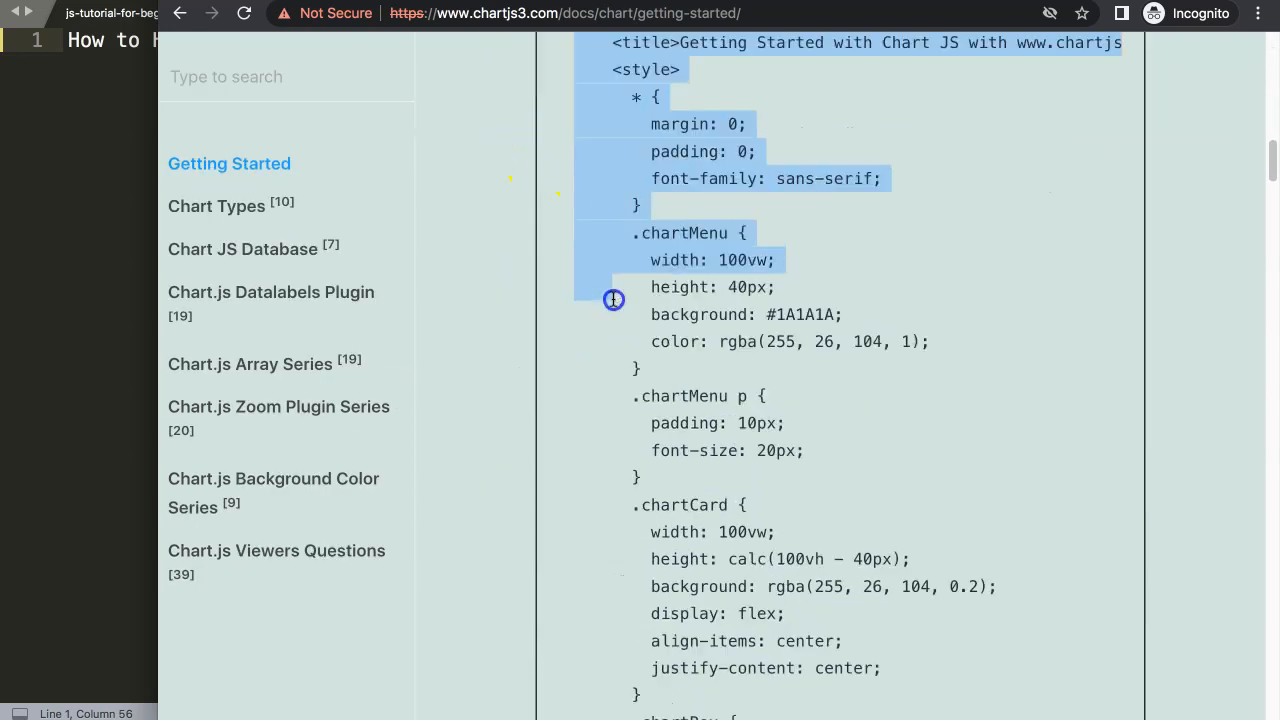
{"action": "scroll", "scroll_direction": "down", "scroll_amount": 3}
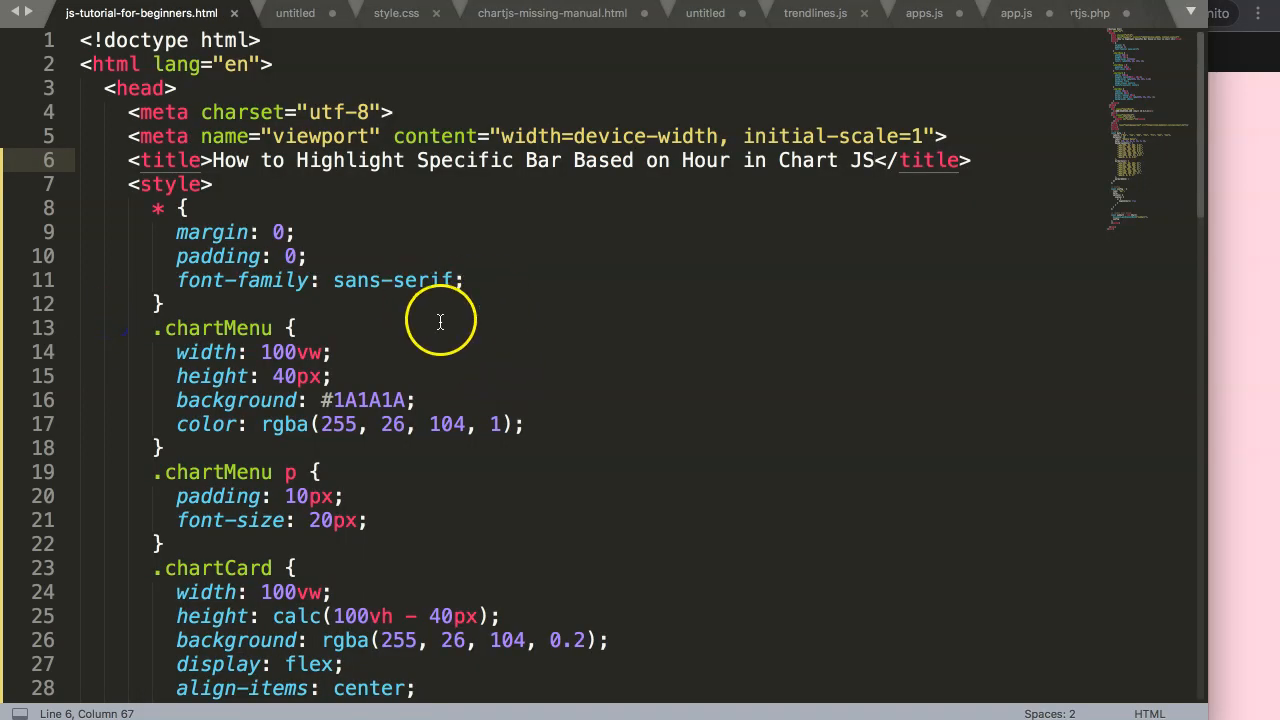
Step: Repeat the Mon–Sun day labels in the chart's labels array
{"action": "scroll", "scroll_direction": "down", "scroll_amount": 3}
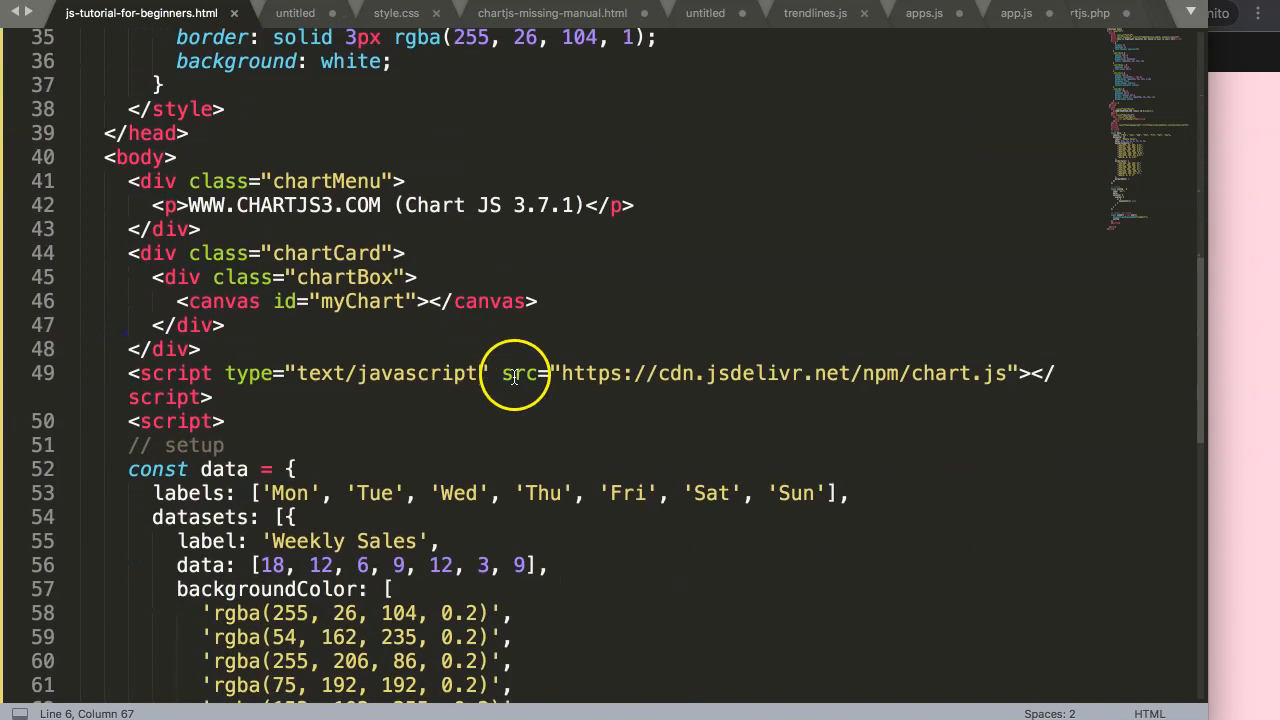
{"action": "scroll", "scroll_direction": "down", "scroll_amount": 3}
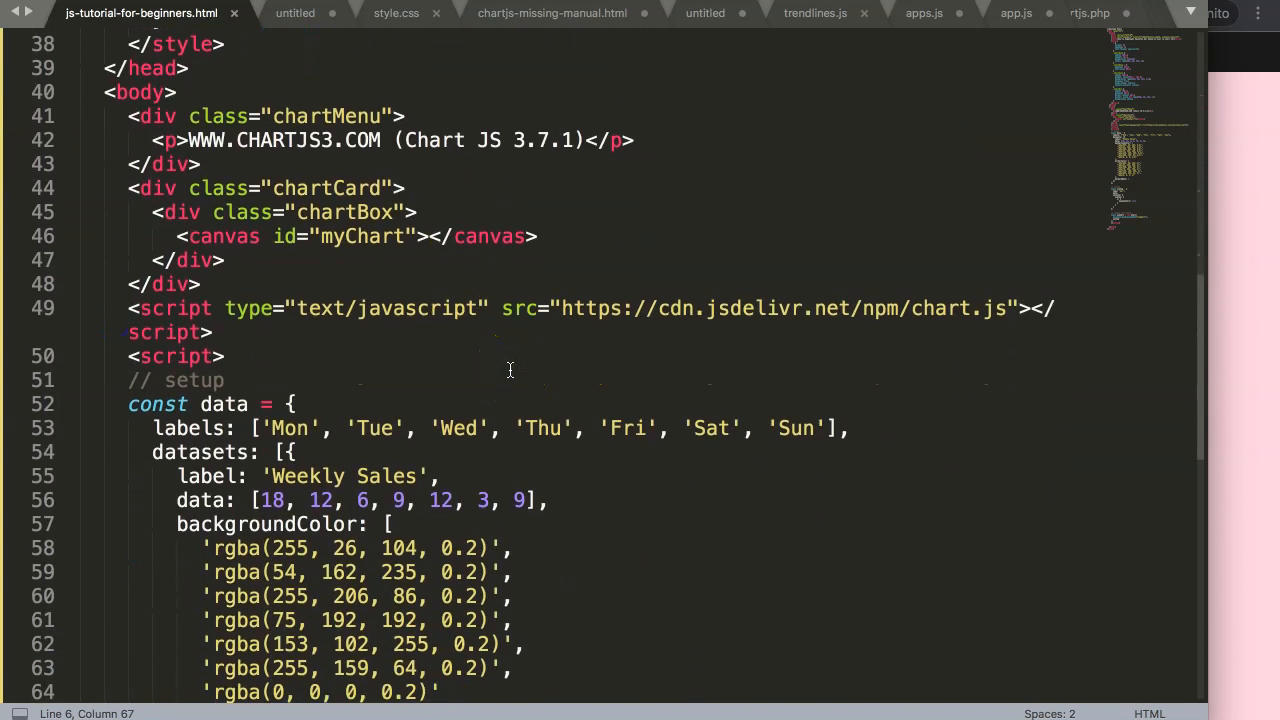
{"action": "scroll", "scroll_direction": "down", "scroll_amount": 3}
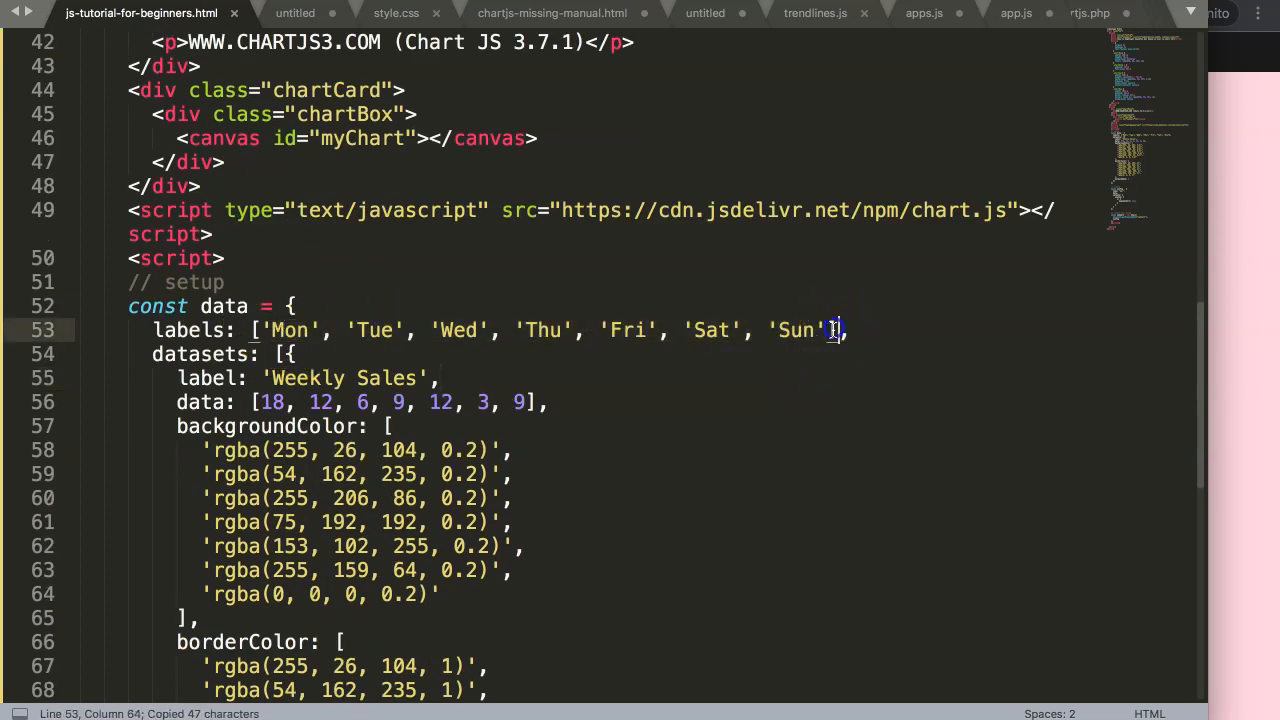
{"action": "type", "text": "'Mon', 'Tue', 'Wed', 'Thu', 'Fri', 'Sat', 'Sun',"}
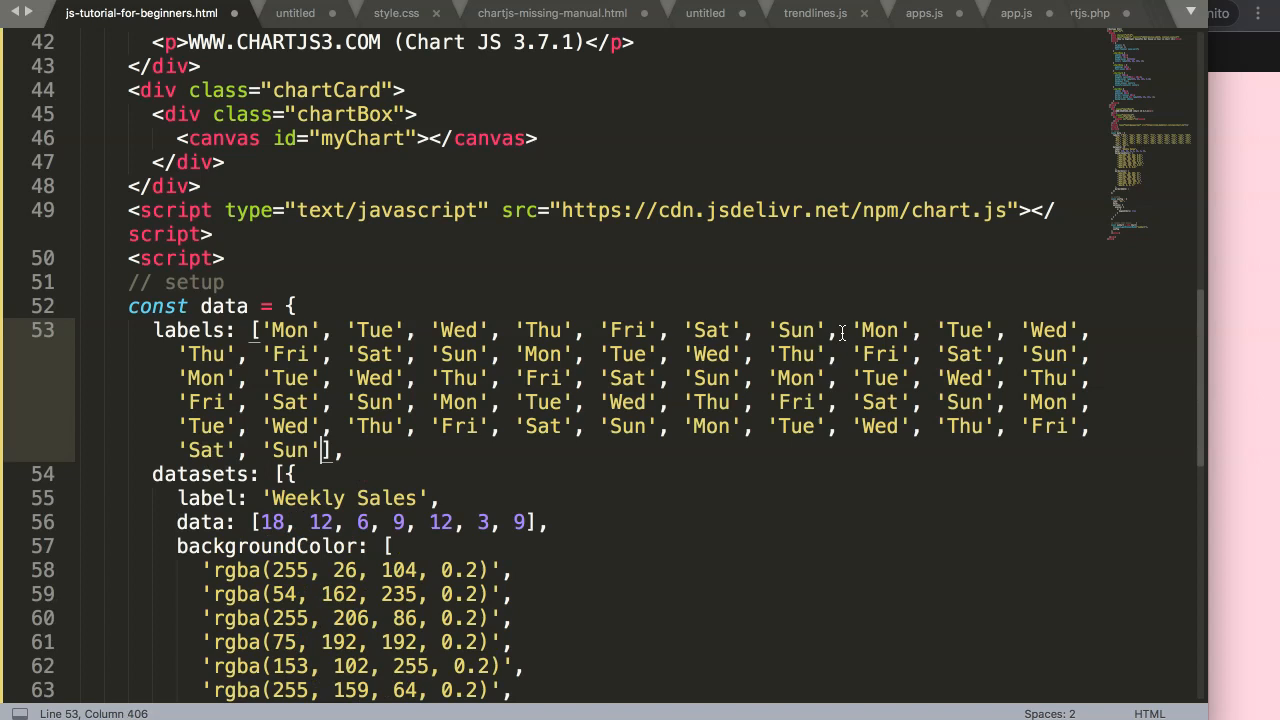
{"action": "mouse_move", "coordinate": [424, 368]}
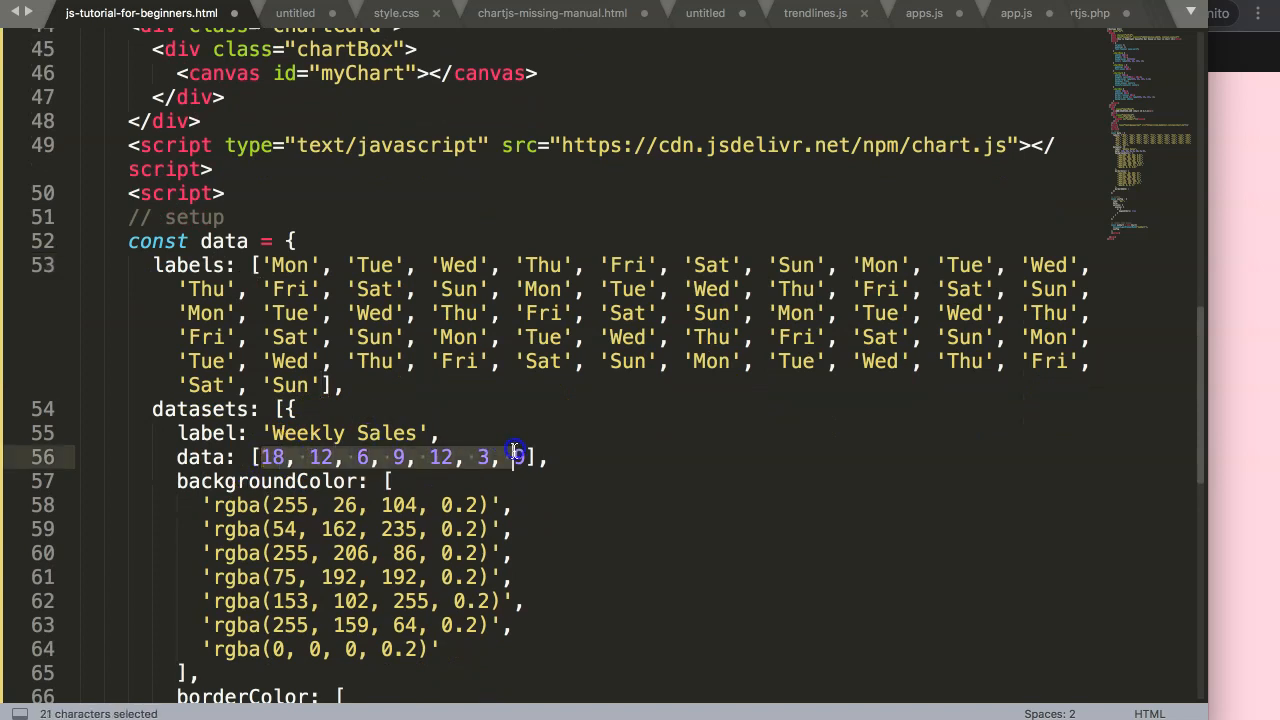
Step: Repeat the sales values 18, 12, 6, 9, 12, 3, 9 in the data array to match
{"action": "key", "text": "ctrl+c"}
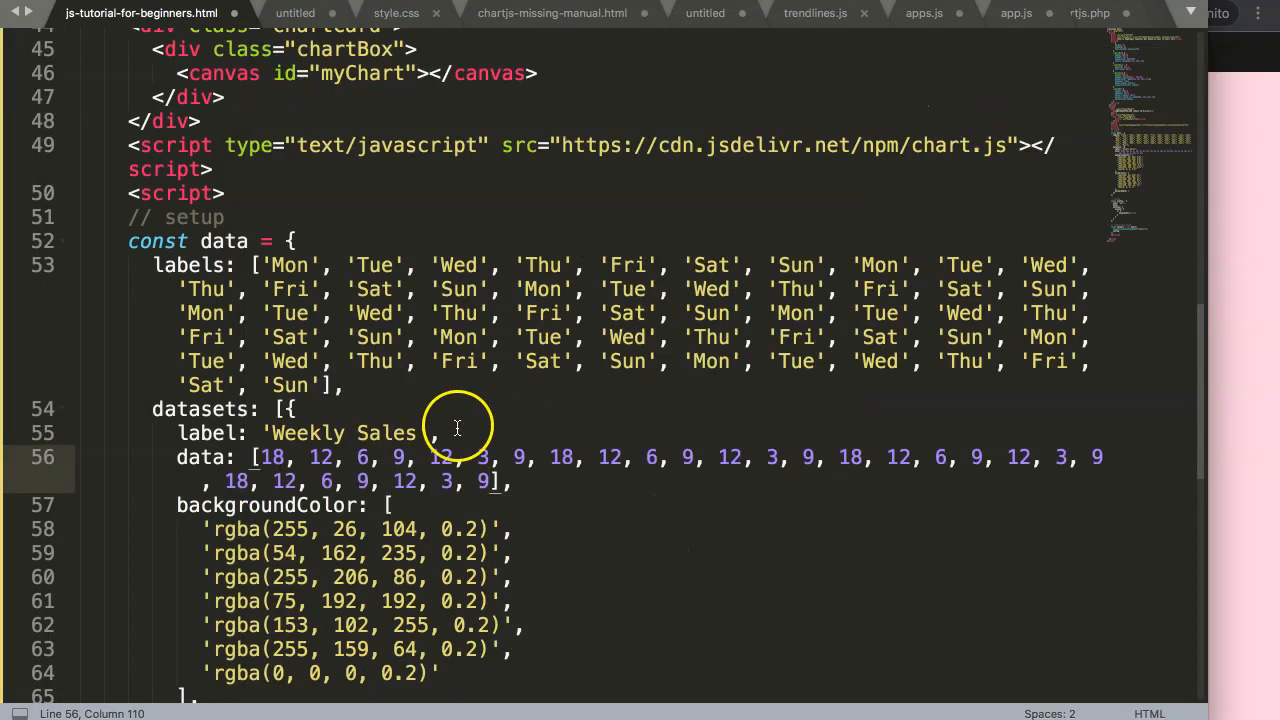
{"action": "type", "text": "18, 12, 6, 9, 12, 3, 9, 18, 12, 6, 9, 12, 3, 9, 18, 12, 6, 9, 12, 3, 9, 18, 12, 6, 9, 12, 3, 9"}
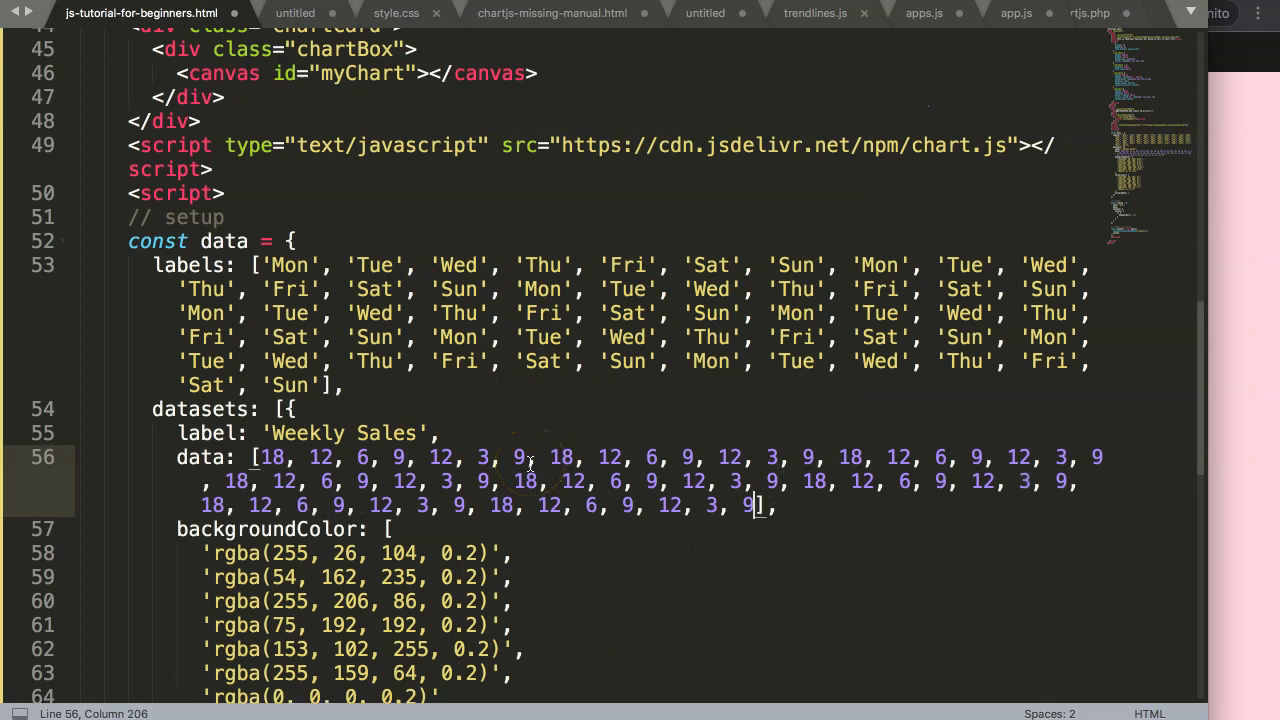
{"action": "scroll", "scroll_direction": "down", "scroll_amount": 3}
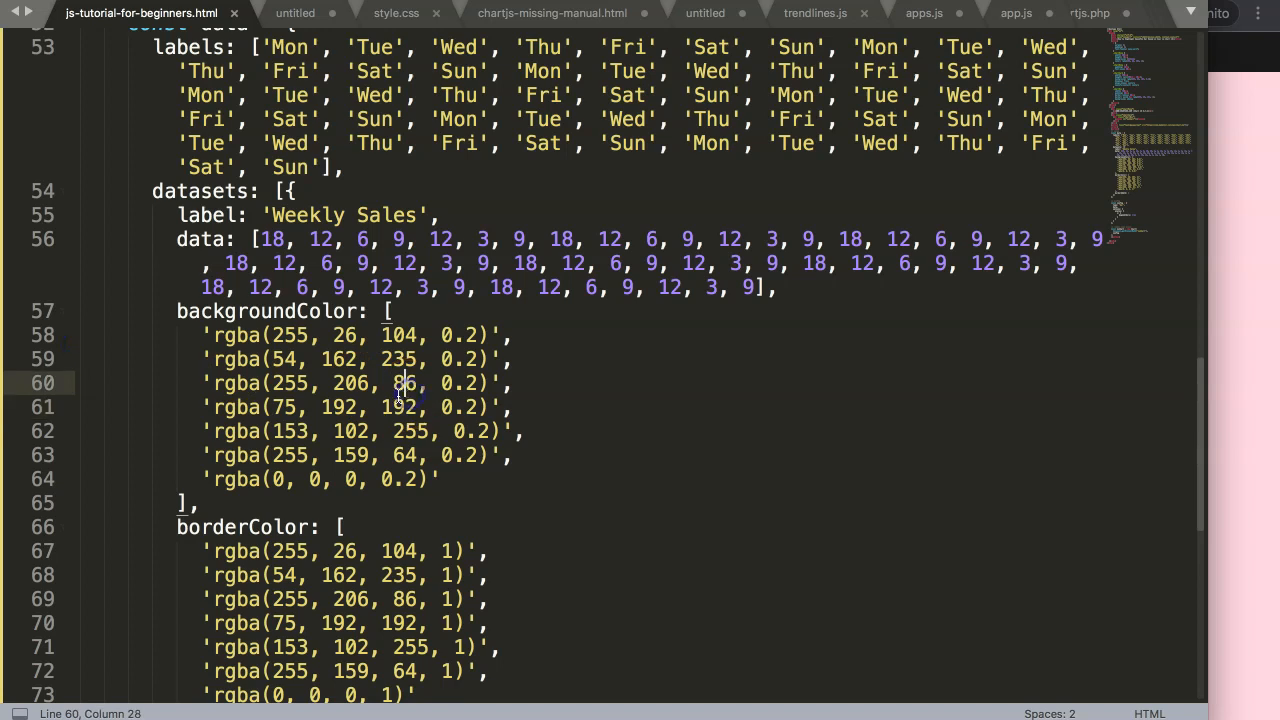
Step: Add a hoverBackgroundColor property line after the dataset's borderColor array
{"action": "scroll", "scroll_direction": "down", "scroll_amount": 3}
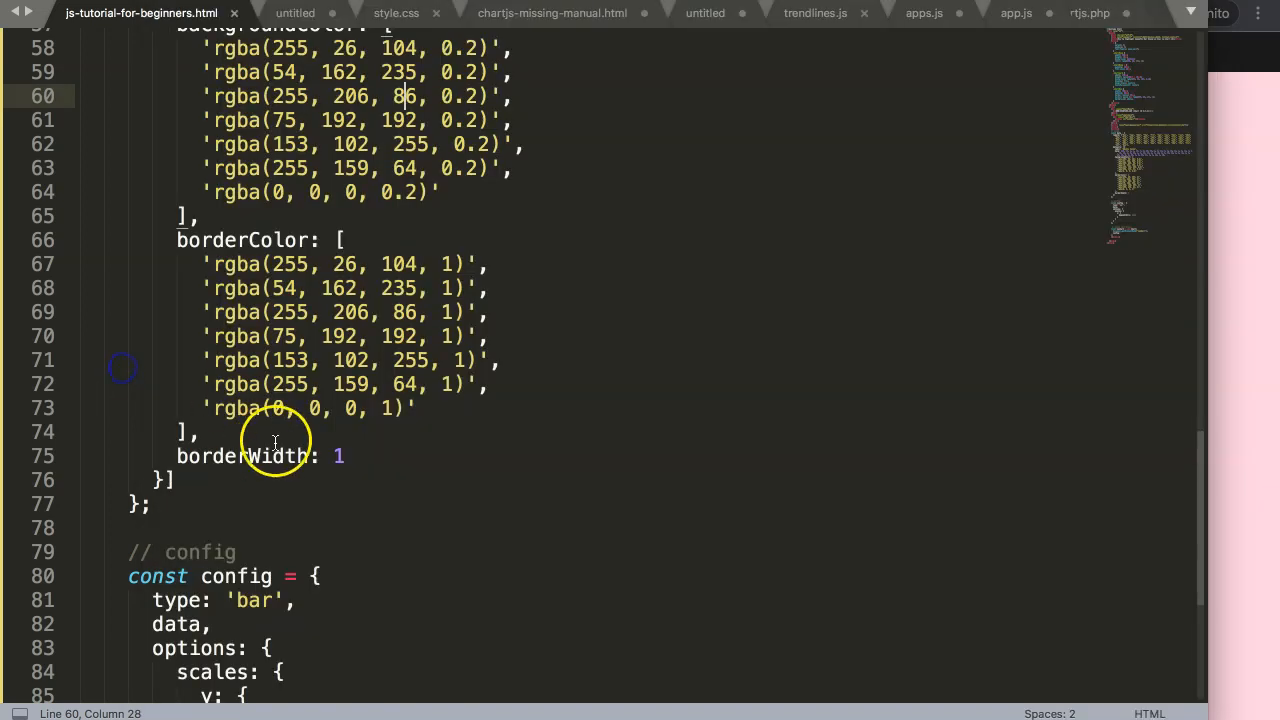
{"action": "key", "text": "Enter"}
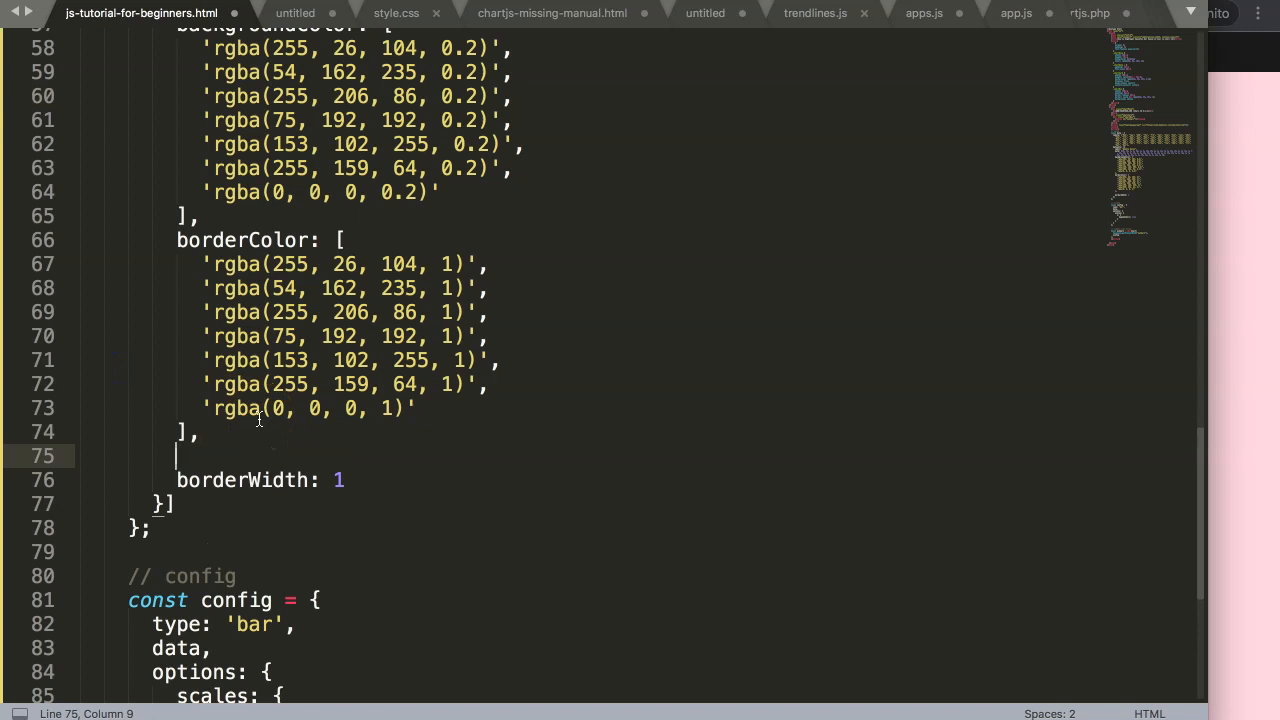
{"action": "type", "text": "hoverBorder"}
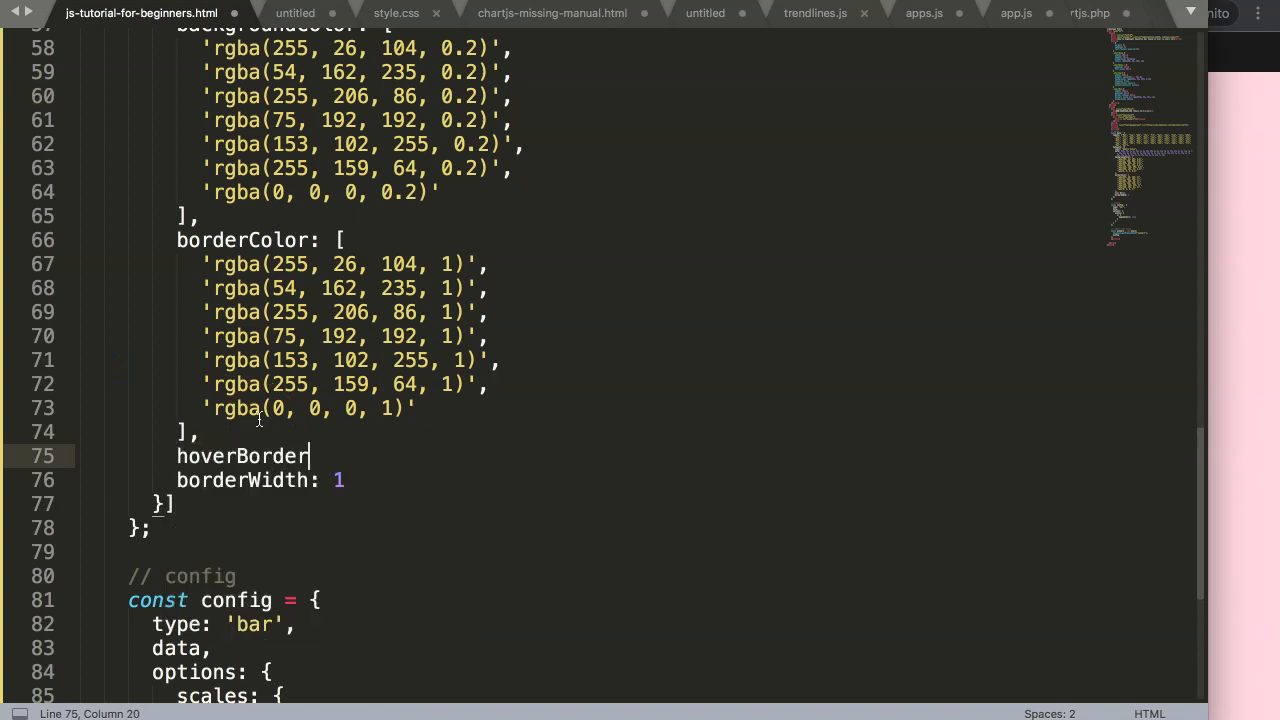
{"action": "key", "text": "BackSpace"}
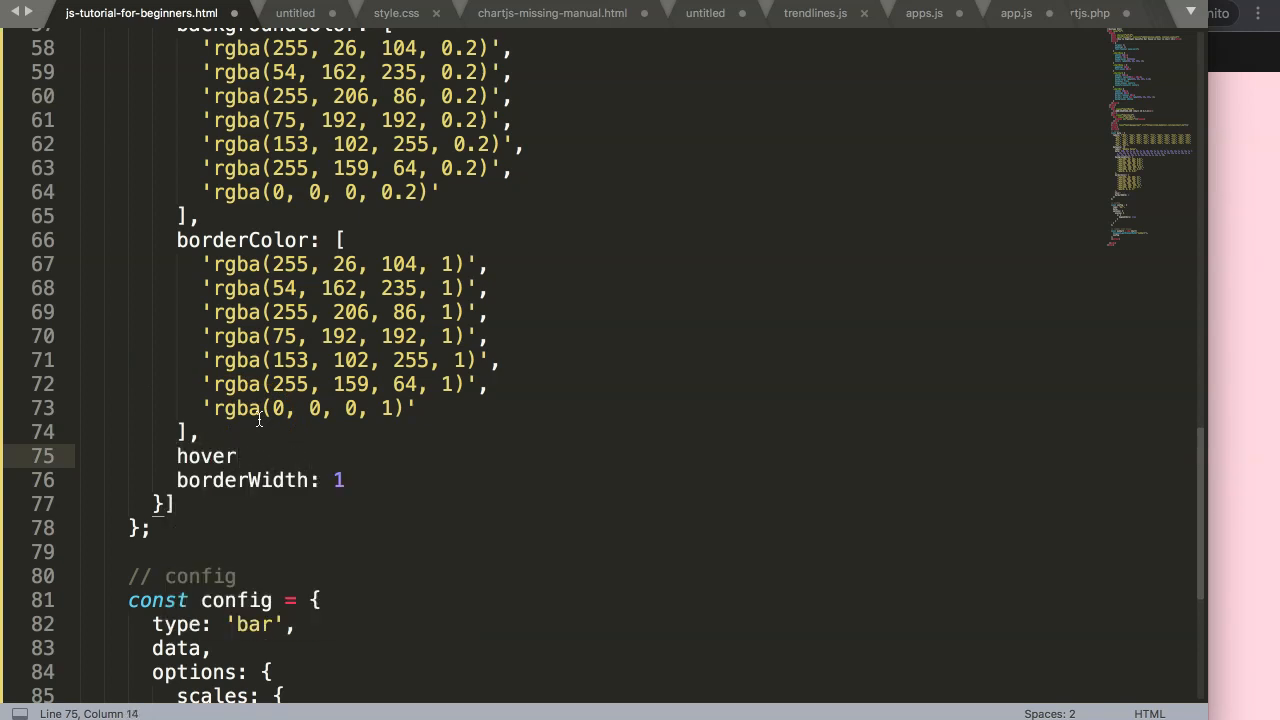
{"action": "type", "text": "Background"}
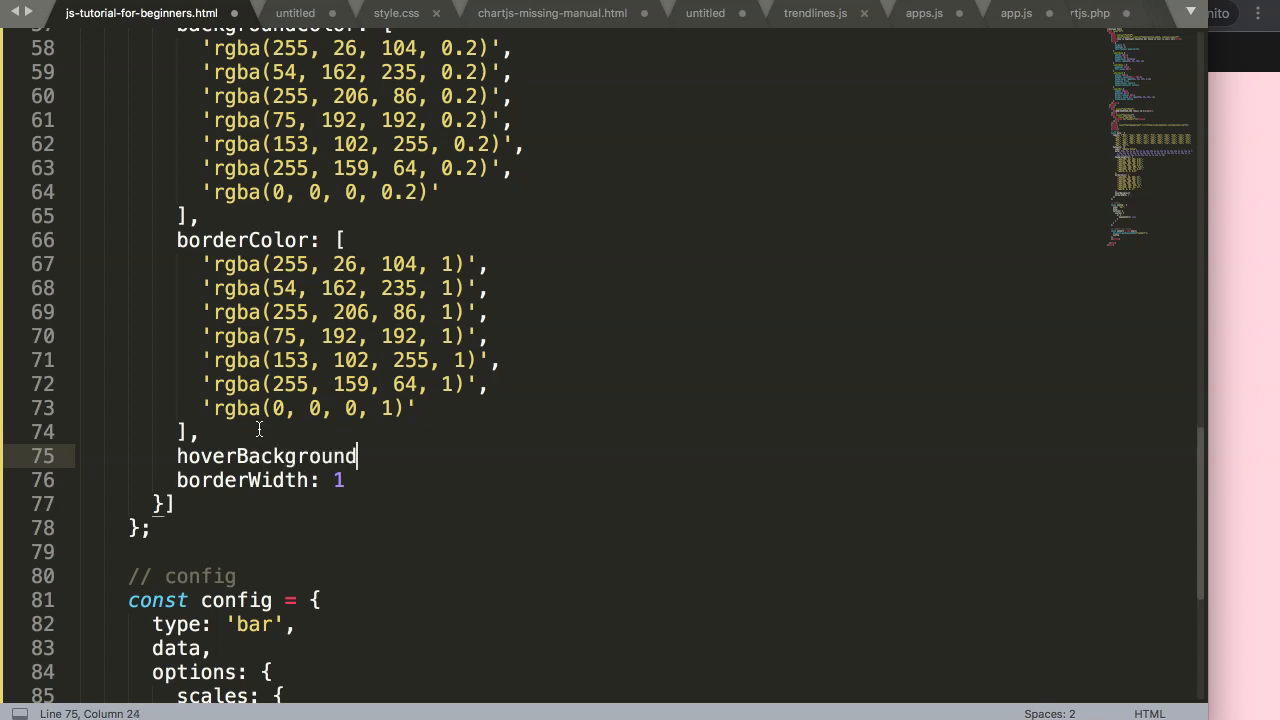
{"action": "type", "text": "Colr"}
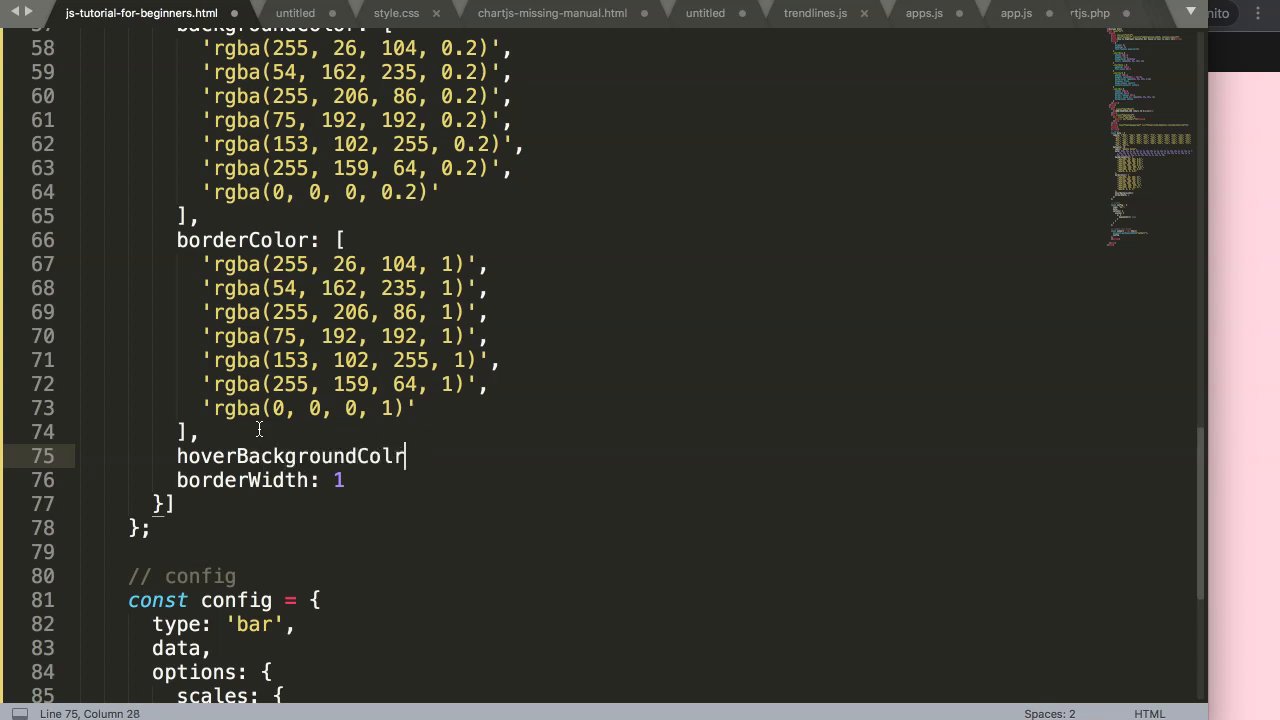
{"action": "type", "text": "or"}
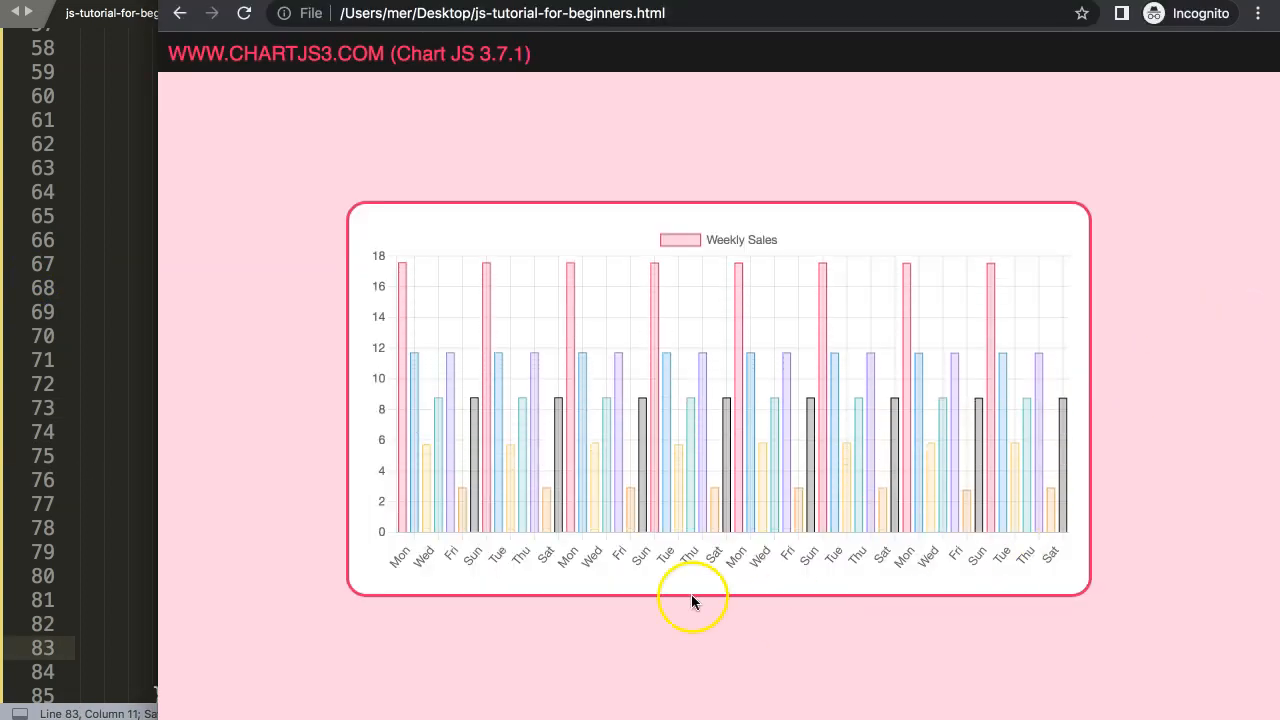
{"action": "mouse_move", "coordinate": [642, 444]}
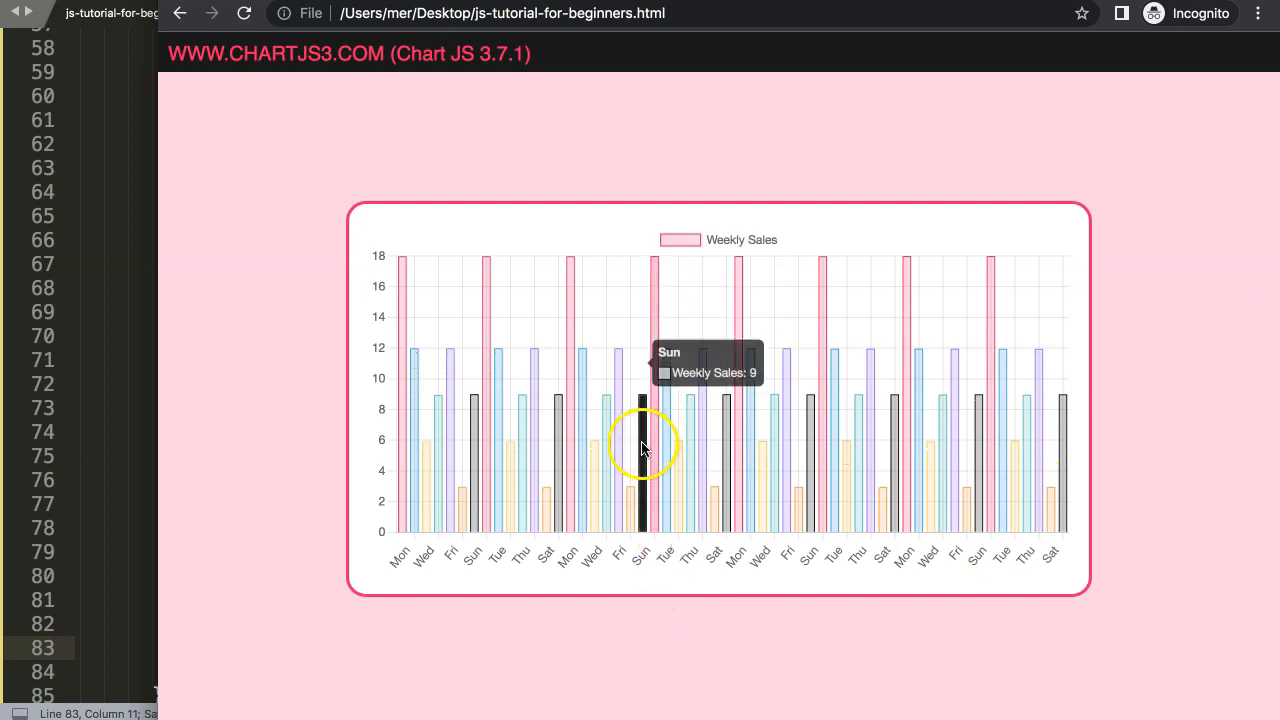
{"action": "mouse_move", "coordinate": [624, 432]}
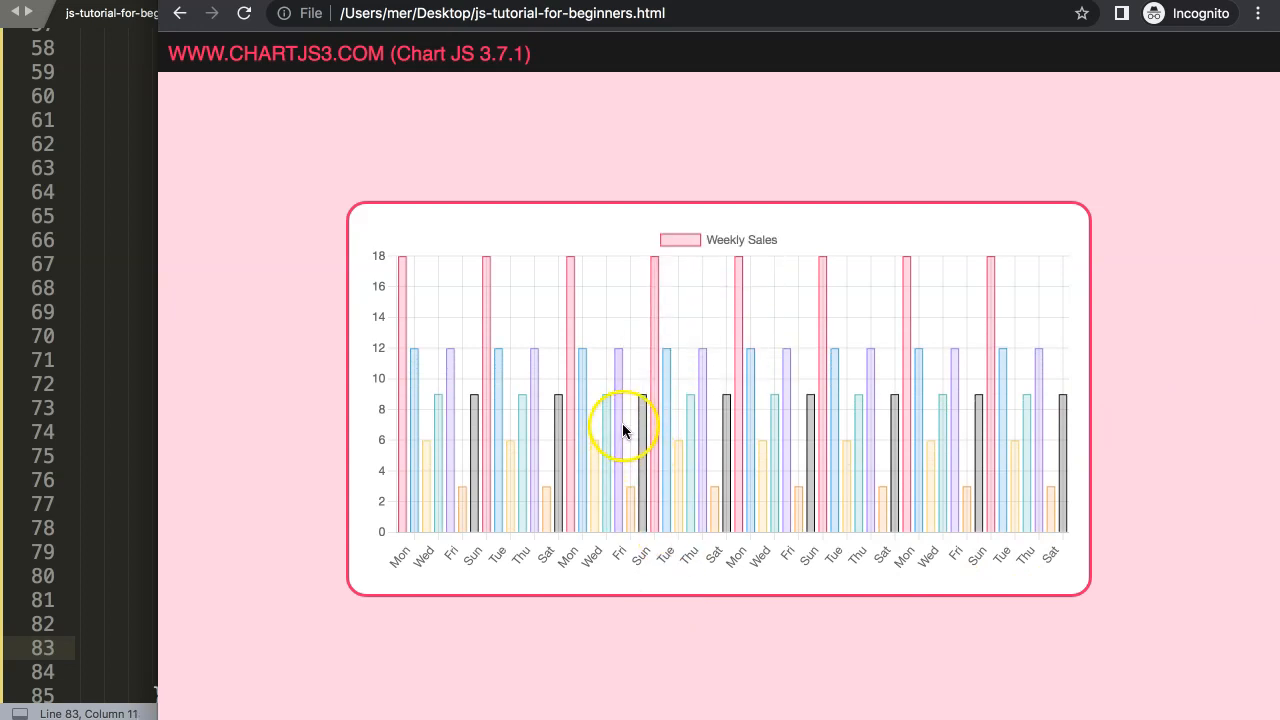
{"action": "mouse_move", "coordinate": [32, 310]}
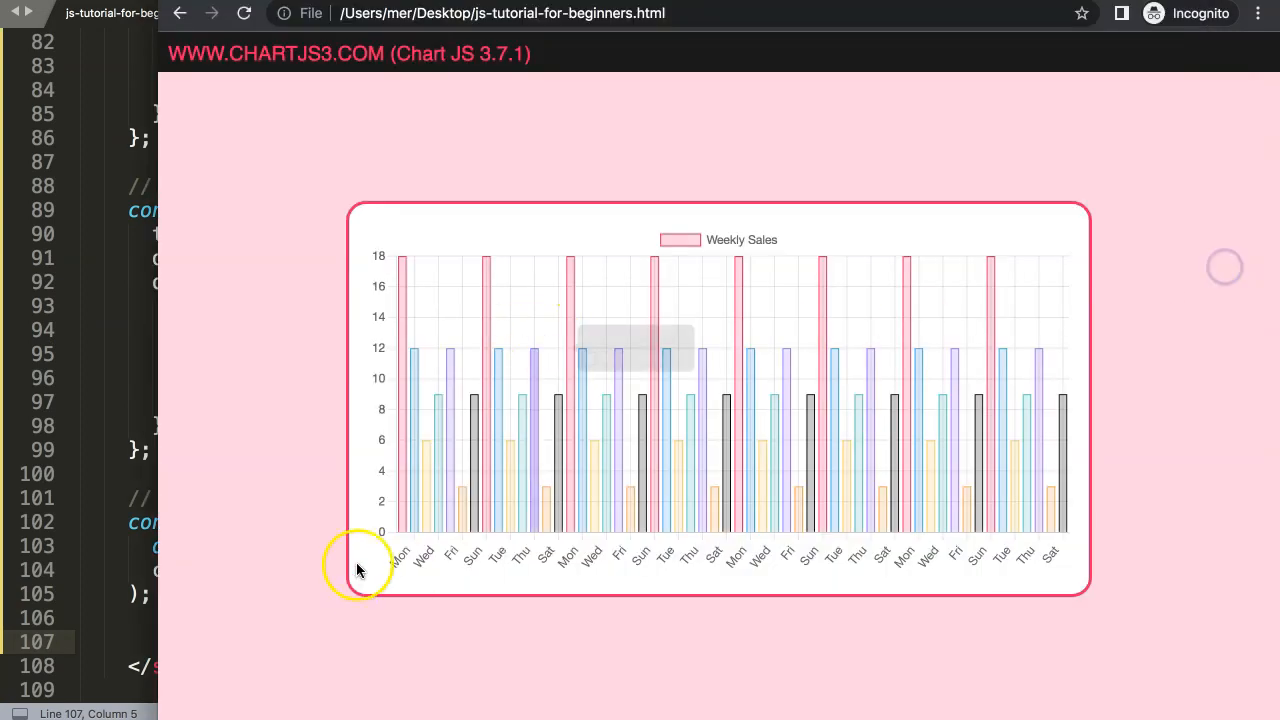
{"action": "mouse_move", "coordinate": [718, 512]}
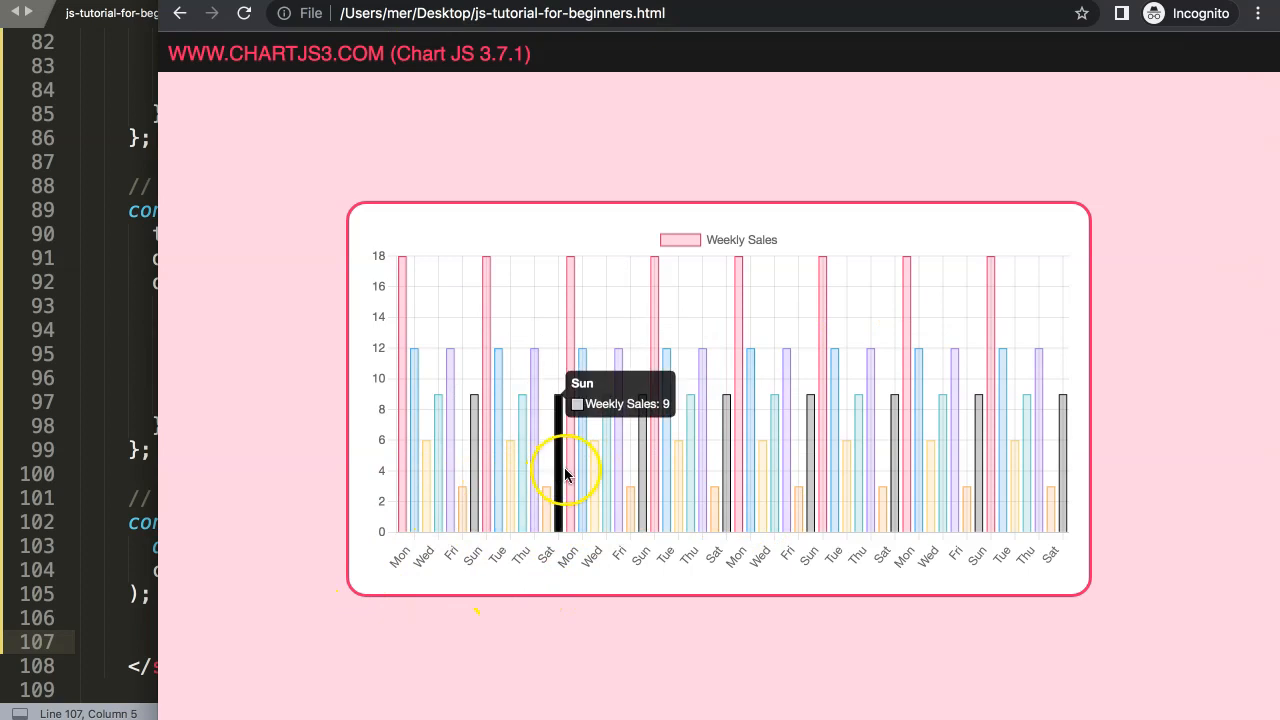
{"action": "mouse_move", "coordinate": [492, 418]}
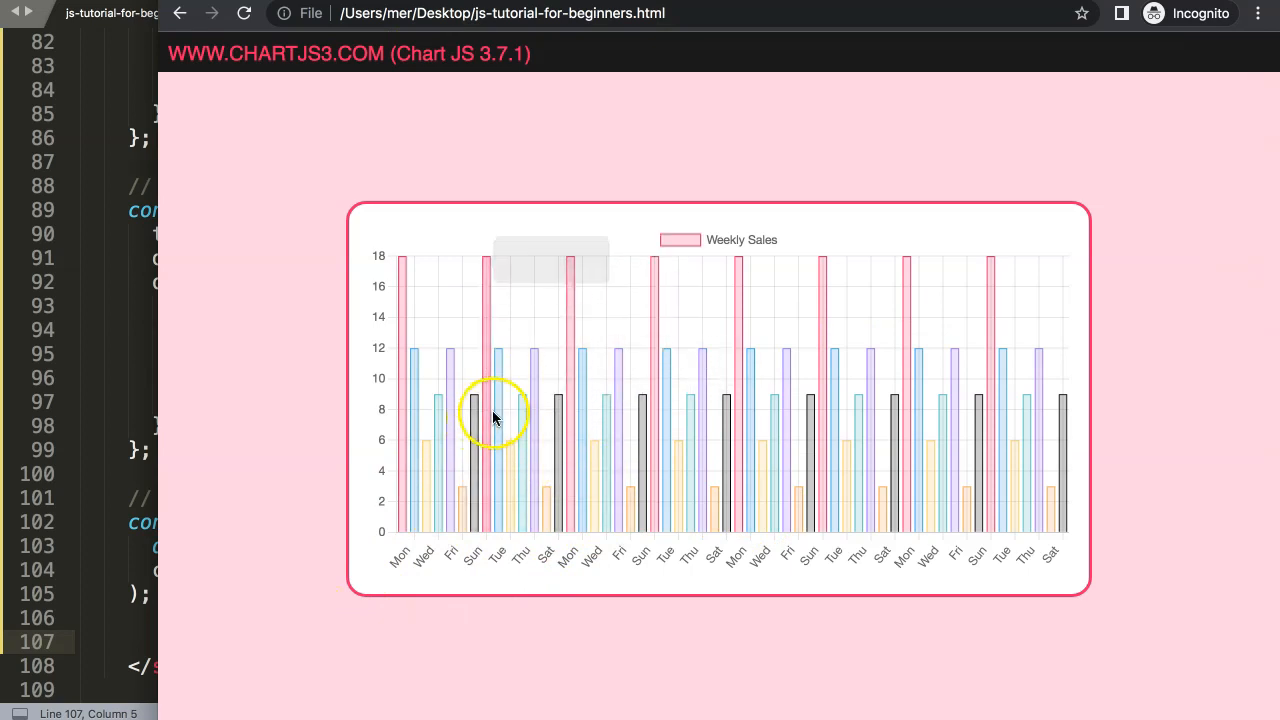
{"action": "mouse_move", "coordinate": [116, 422]}
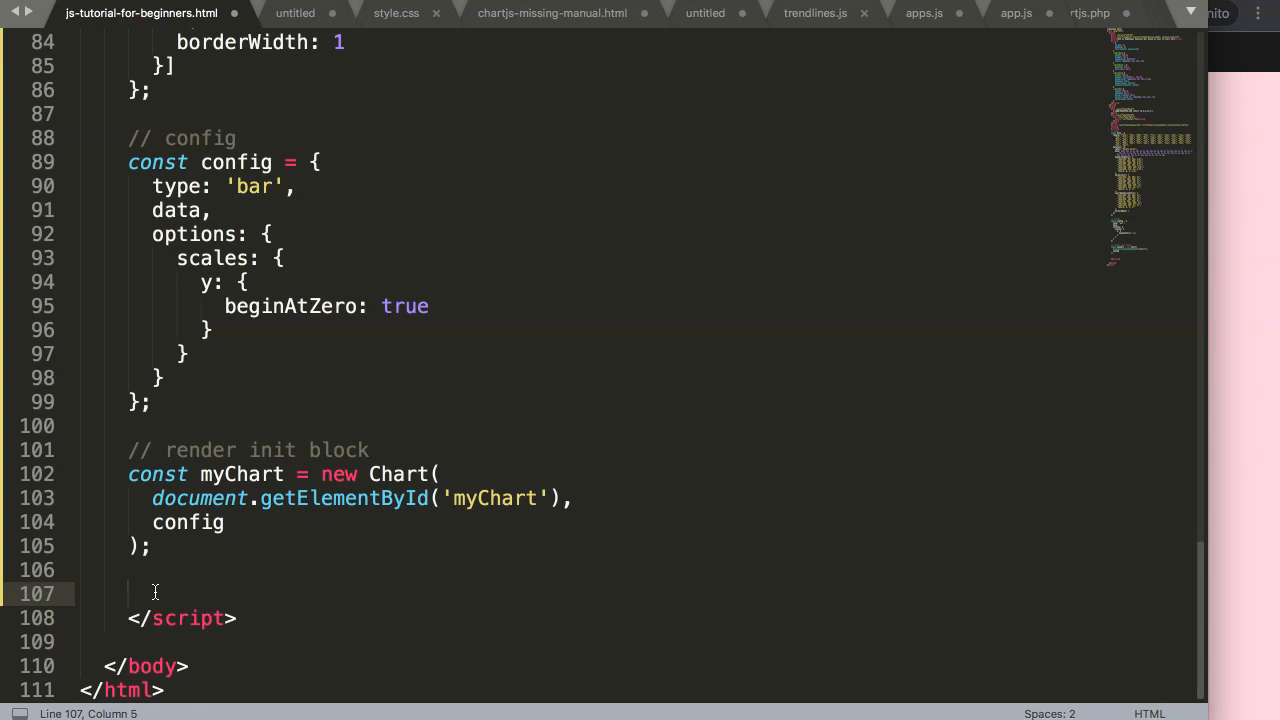
Step: Write setInterval(function() { }) below the myChart creation and move into its body
{"action": "type", "text": "set"}
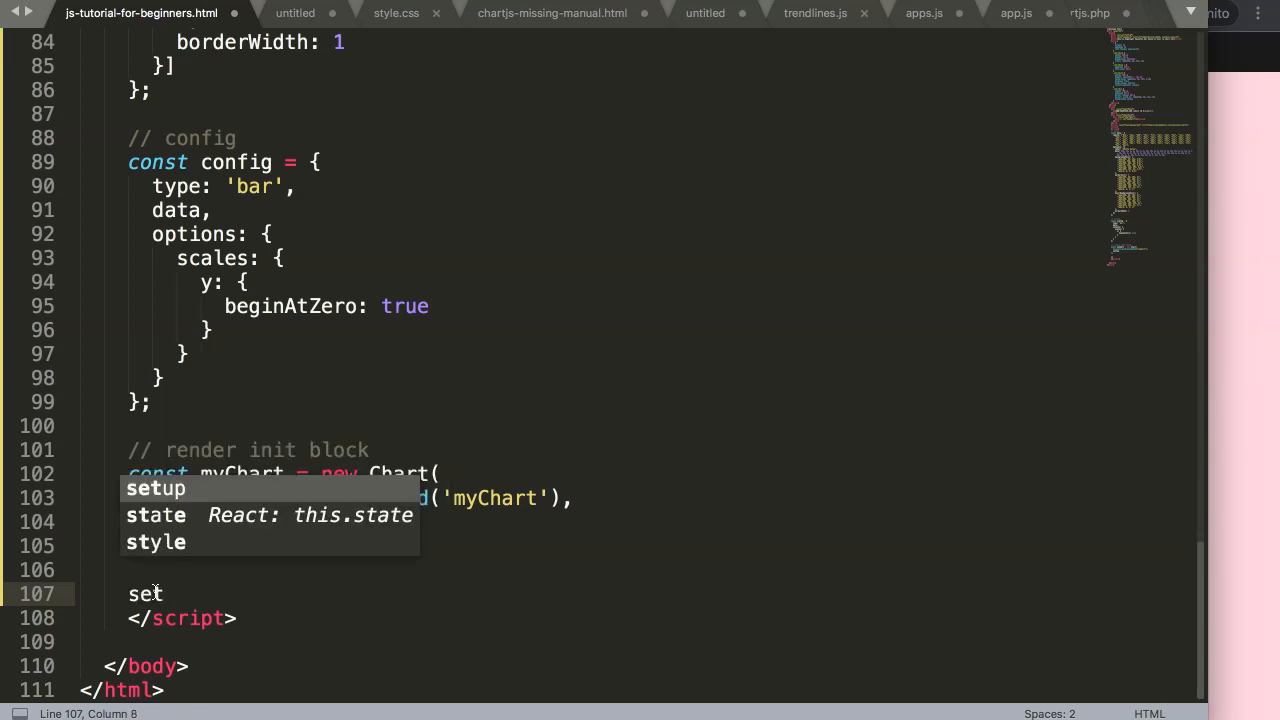
{"action": "type", "text": "In"}
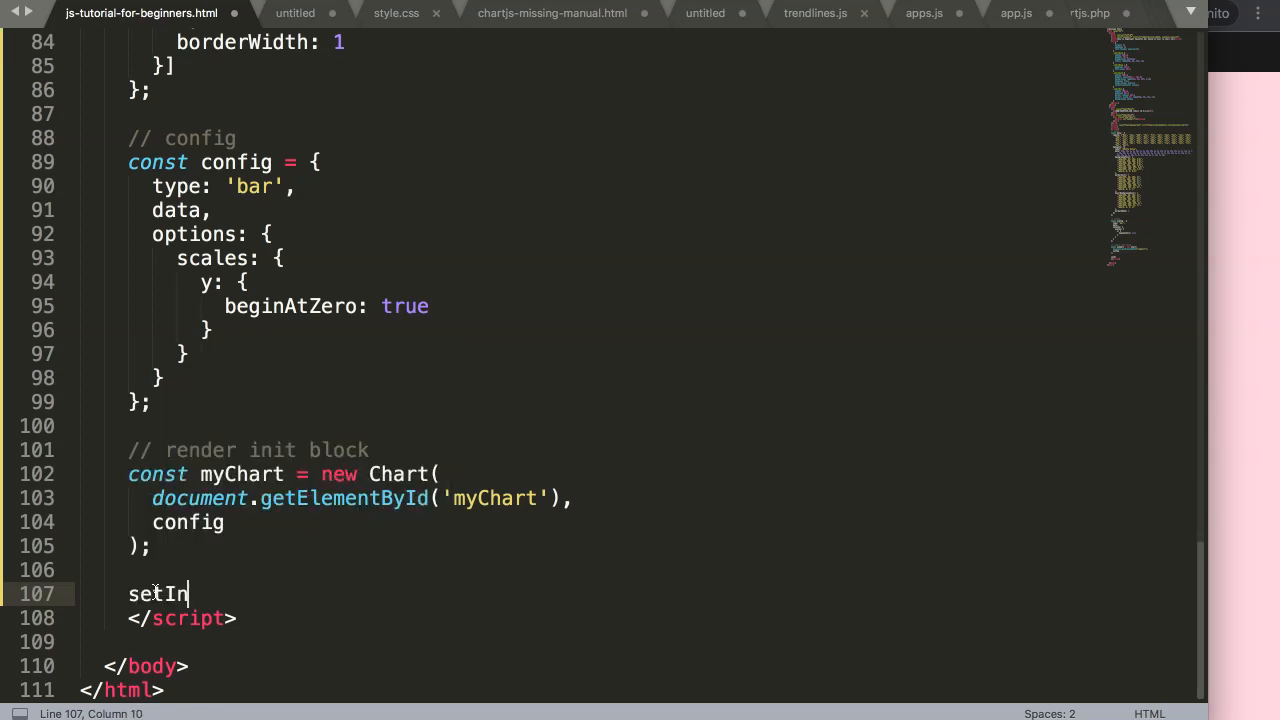
{"action": "type", "text": "terval("}
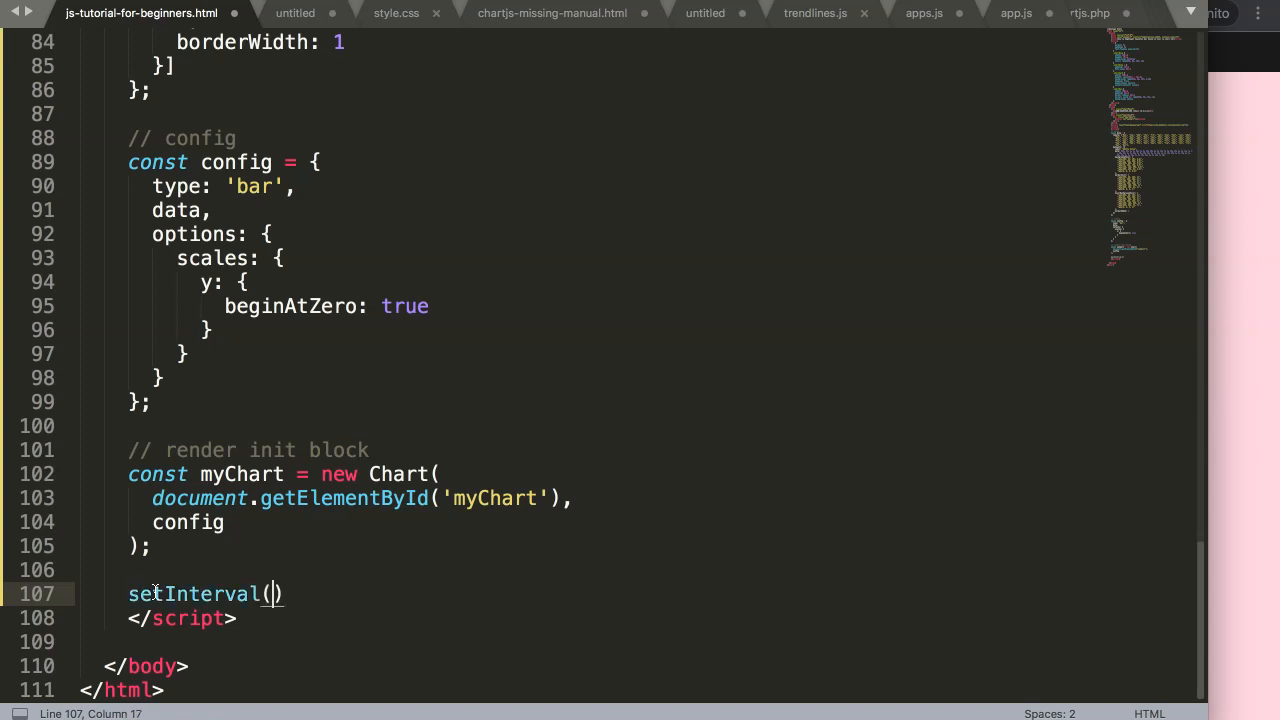
{"action": "type", "text": "functi"}
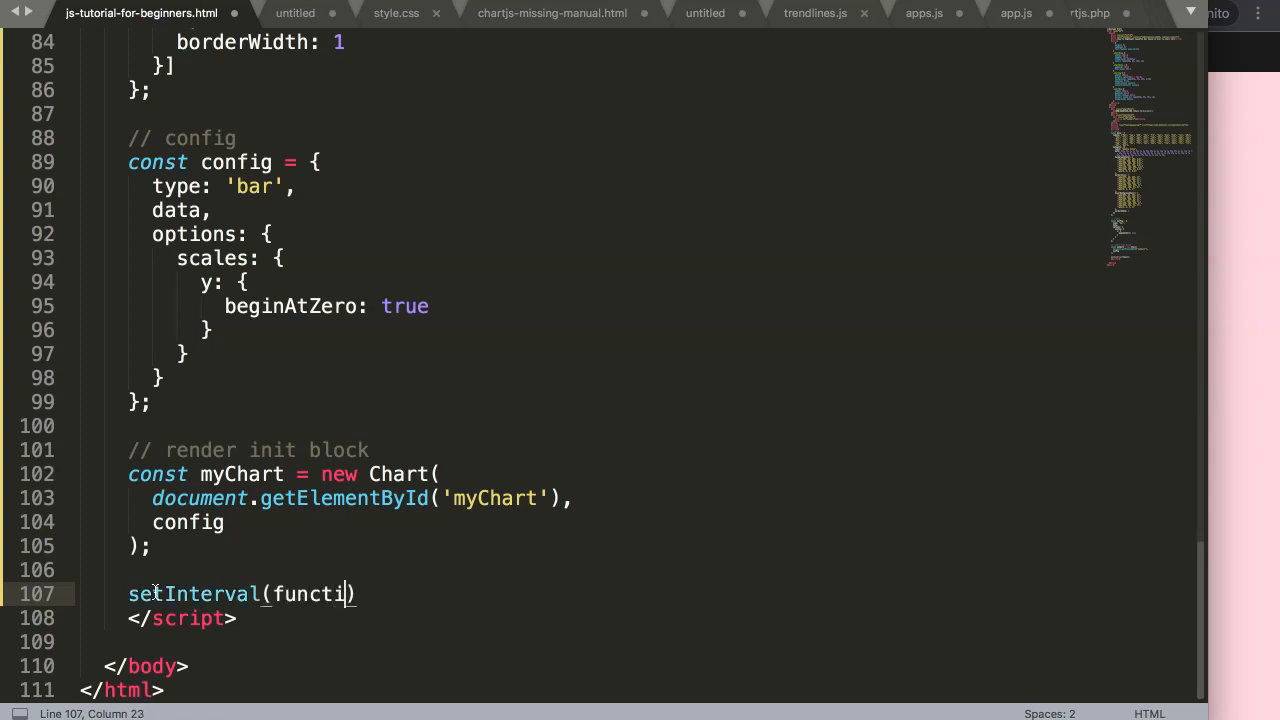
{"action": "type", "text": "on()"}
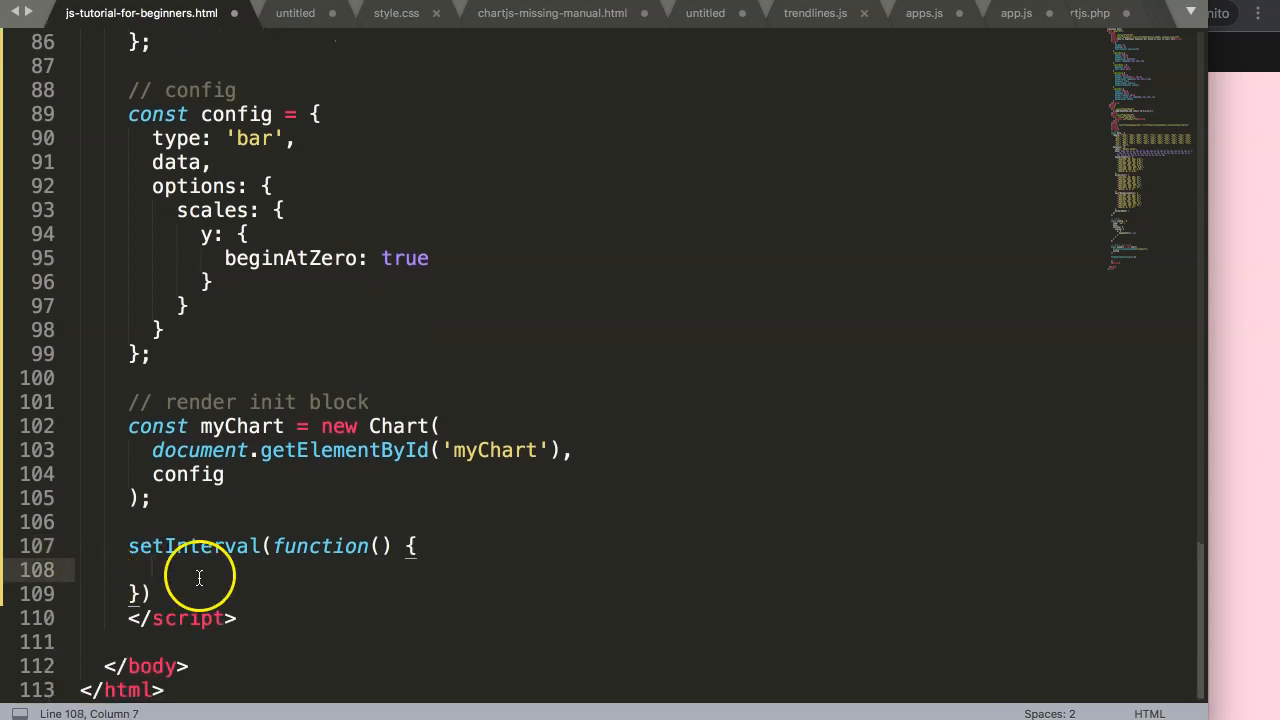
{"action": "mouse_move", "coordinate": [384, 500]}
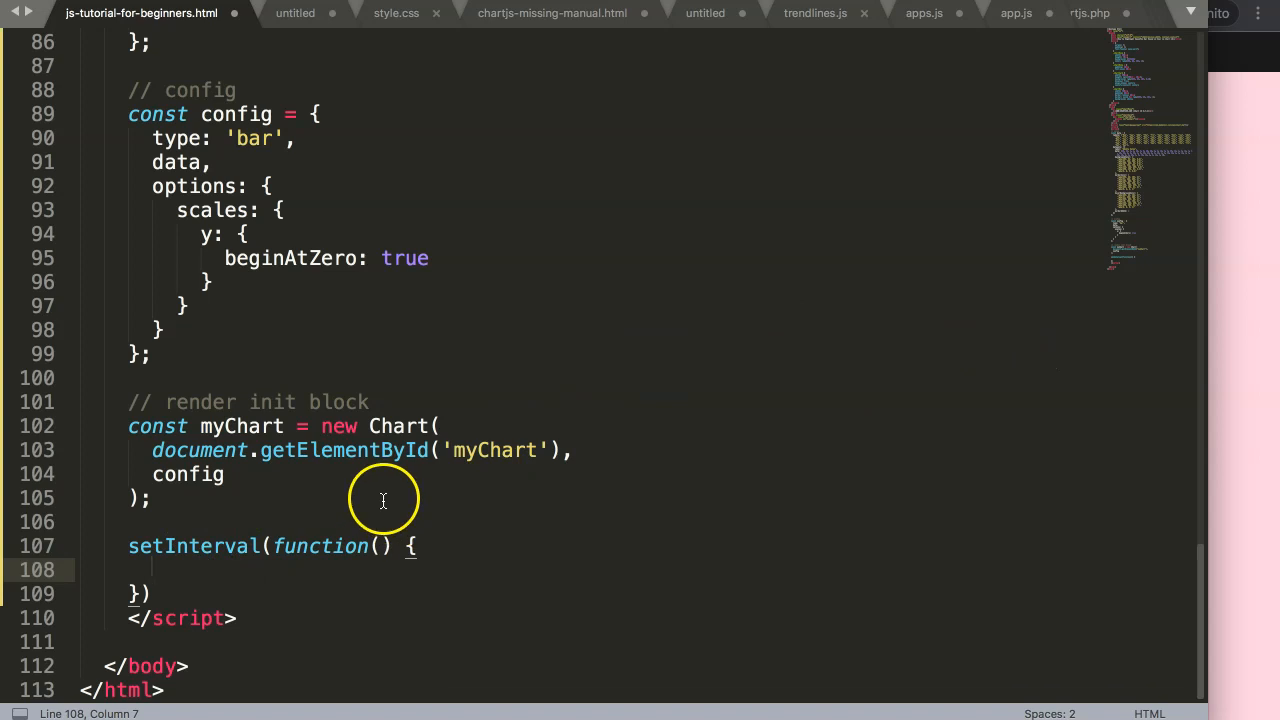
{"action": "mouse_move", "coordinate": [380, 450]}
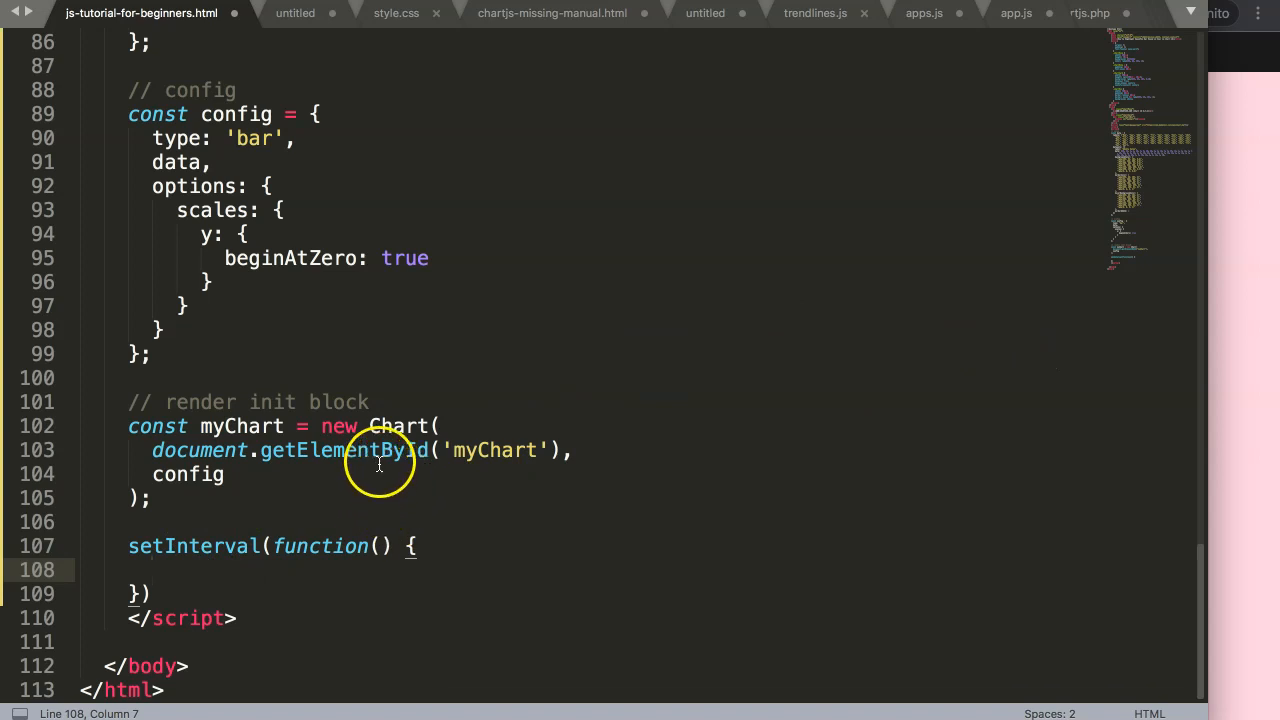
{"action": "left_click", "coordinate": [460, 352]}
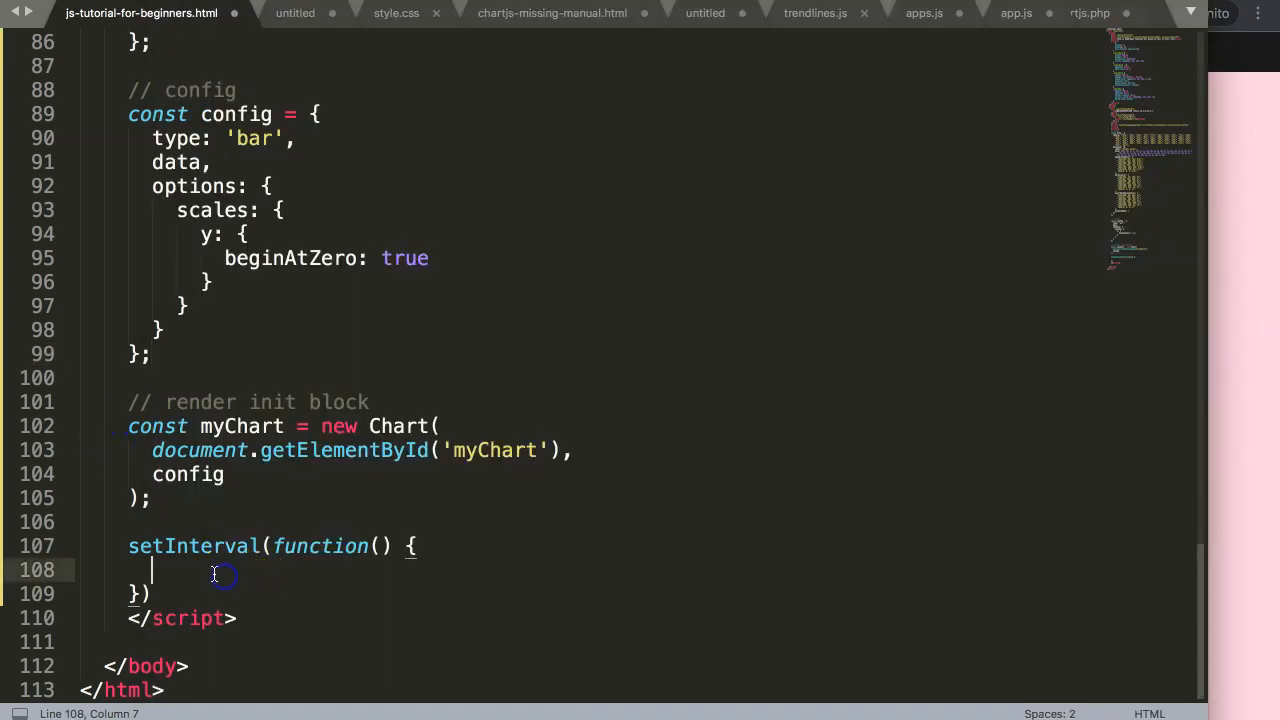
Step: Declare const today = new Date() and const seconds = today.getSeconds() in the interval
{"action": "type", "text": "const today"}
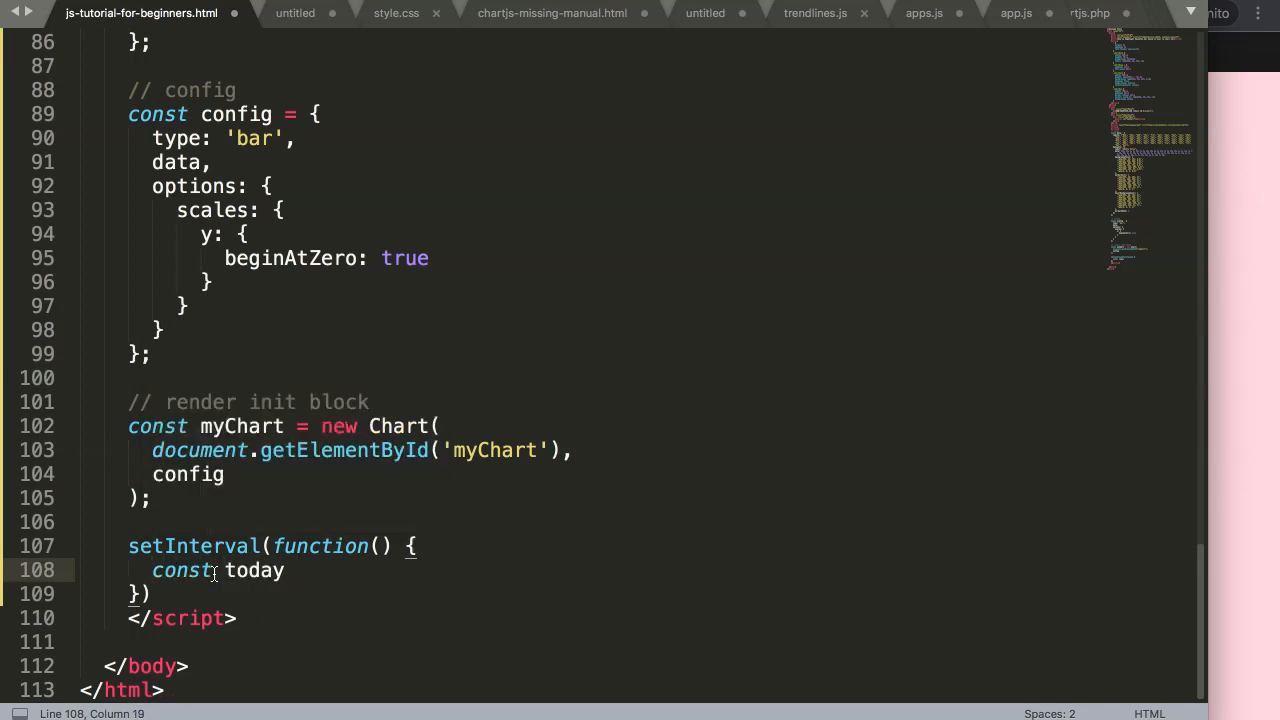
{"action": "type", "text": "= new Date();"}
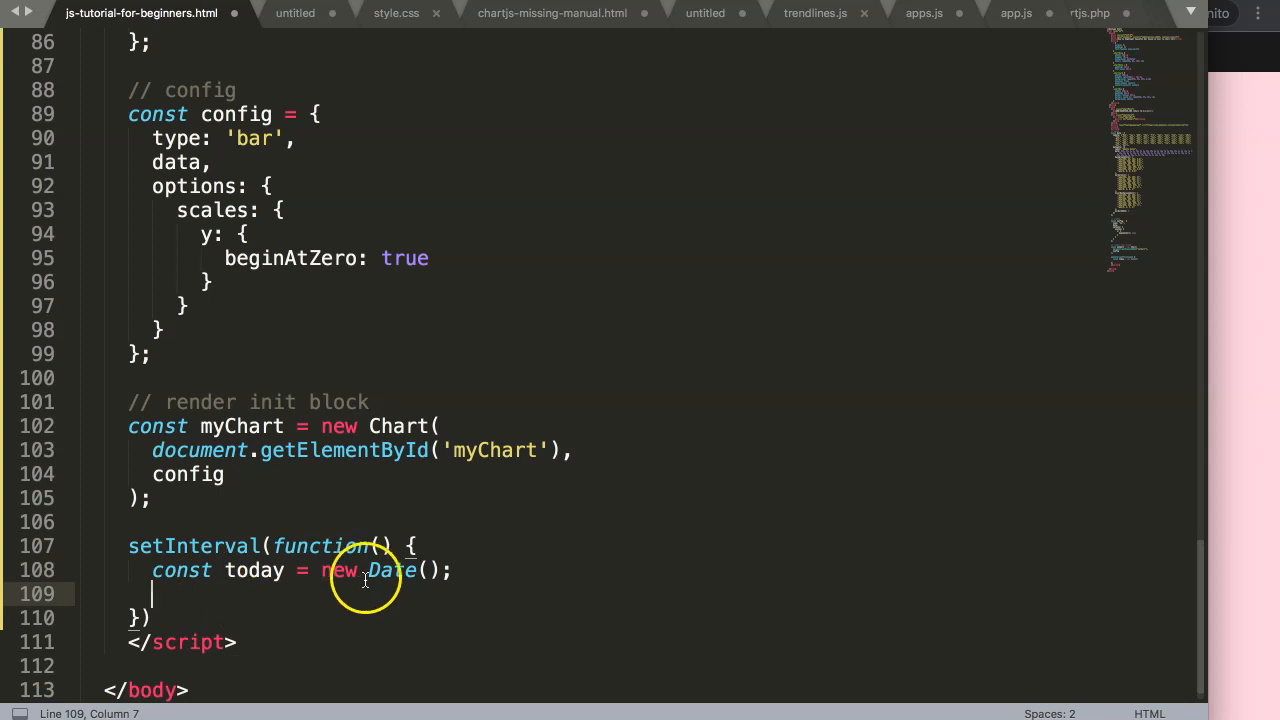
{"action": "double_click", "coordinate": [392, 570]}
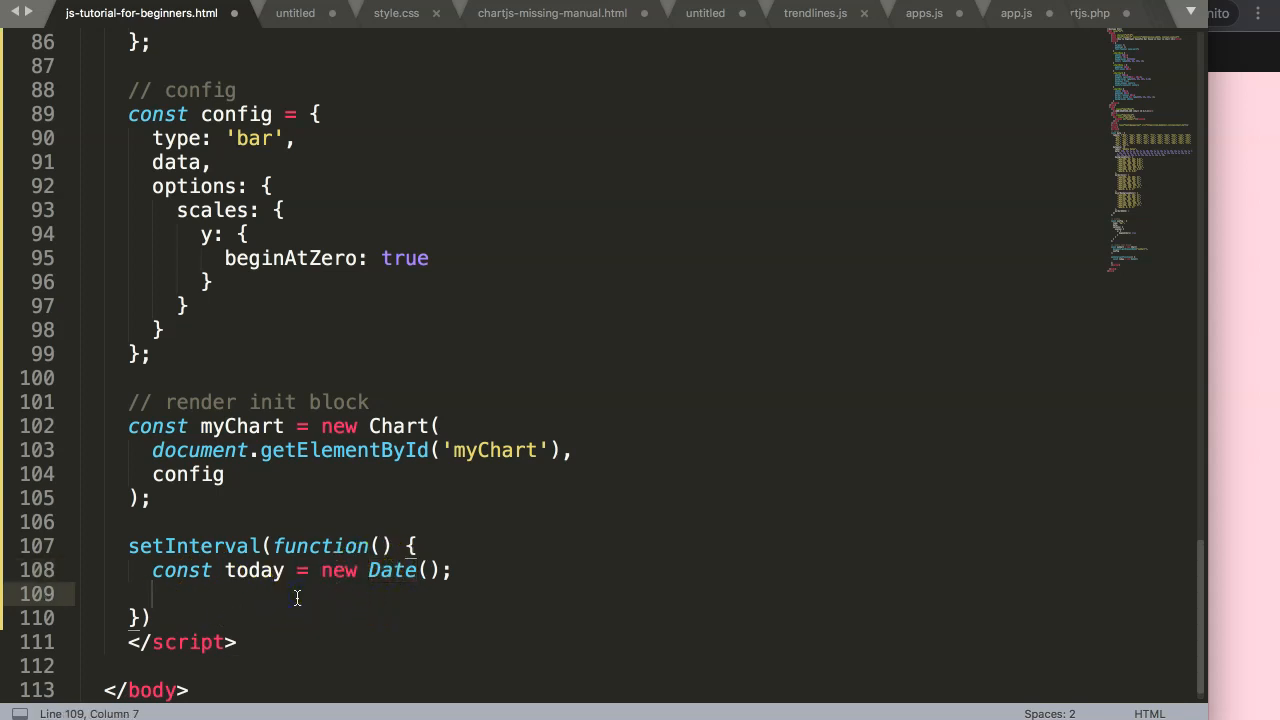
{"action": "type", "text": "const seco"}
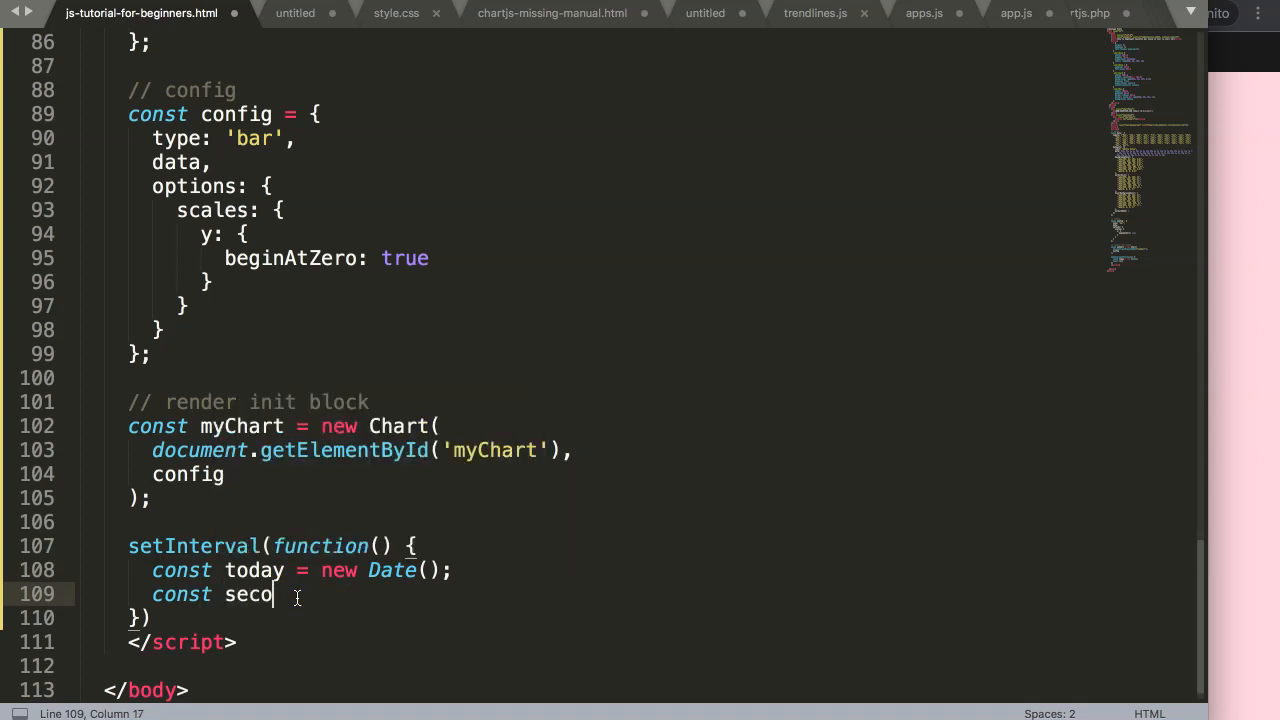
{"action": "type", "text": "nds ="}
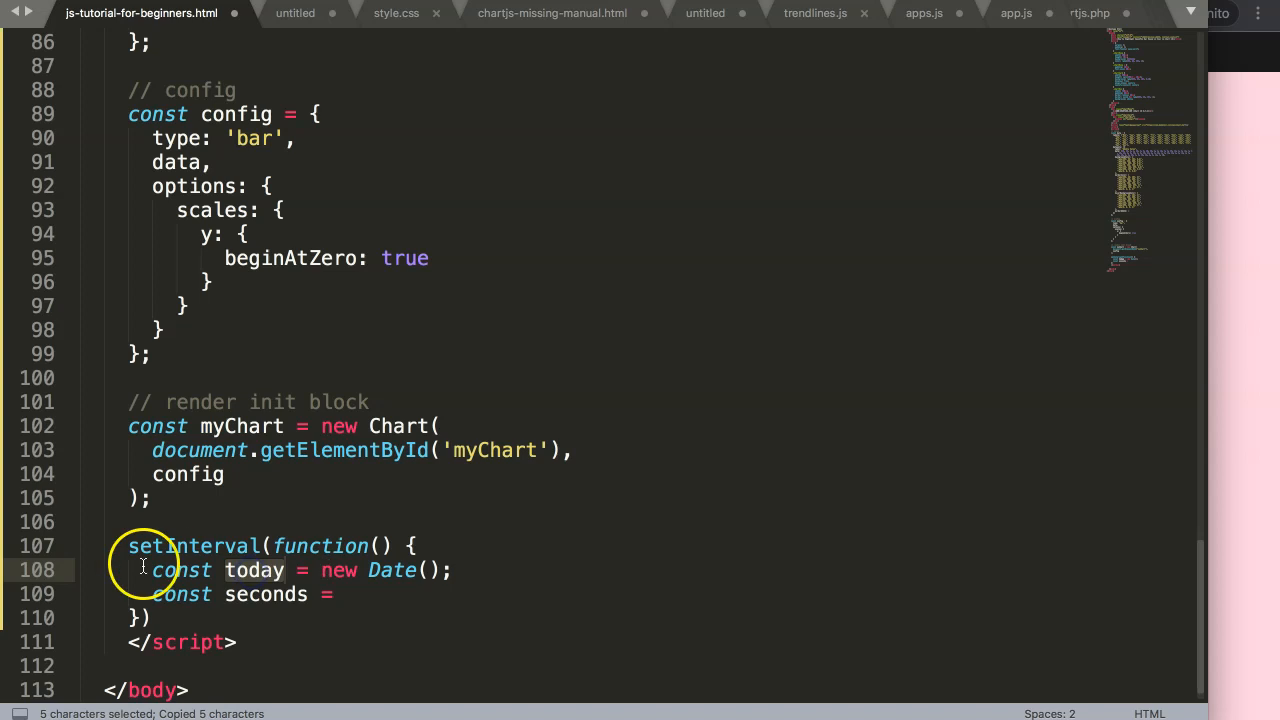
{"action": "type", "text": "today."}
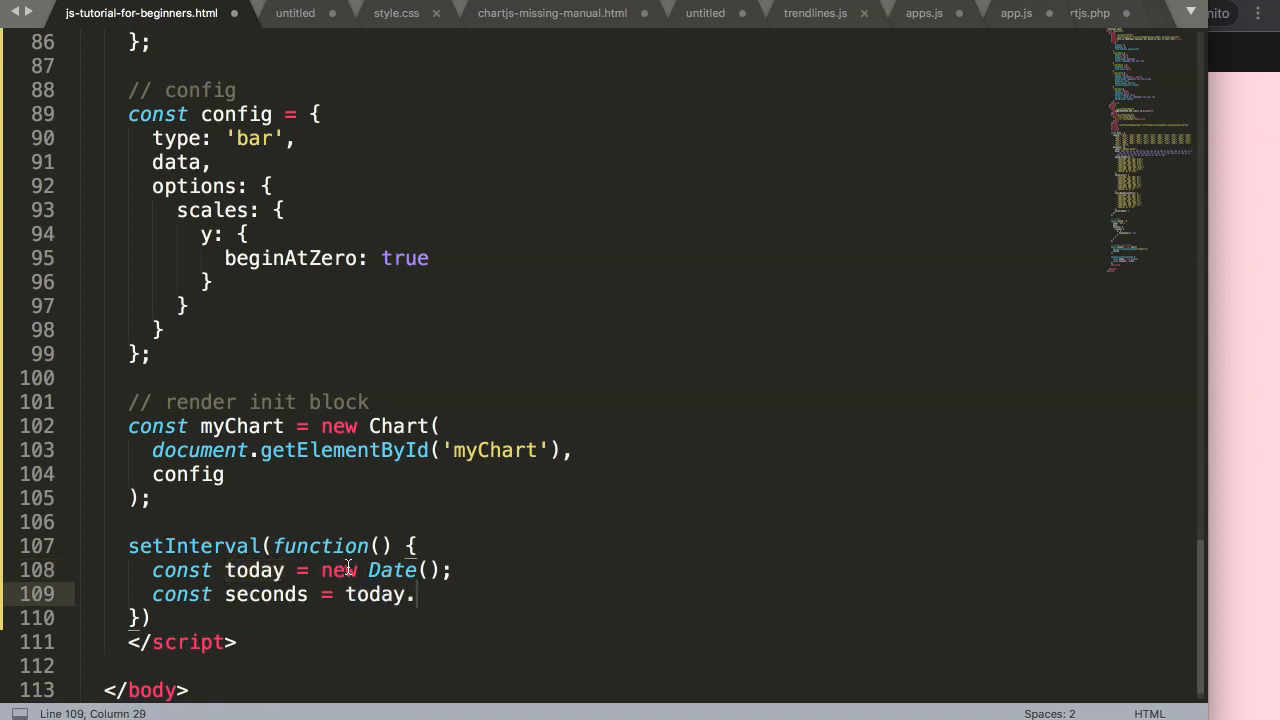
{"action": "type", "text": "getSeconds"}
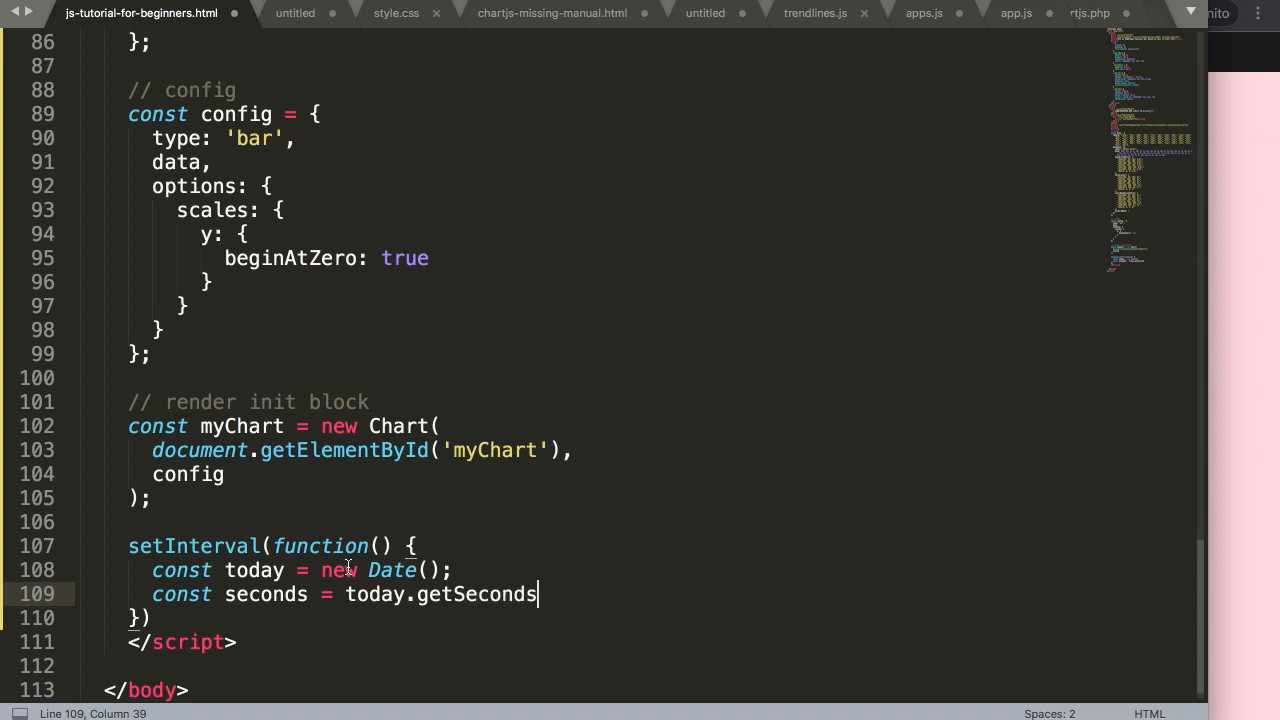
{"action": "type", "text": "();"}
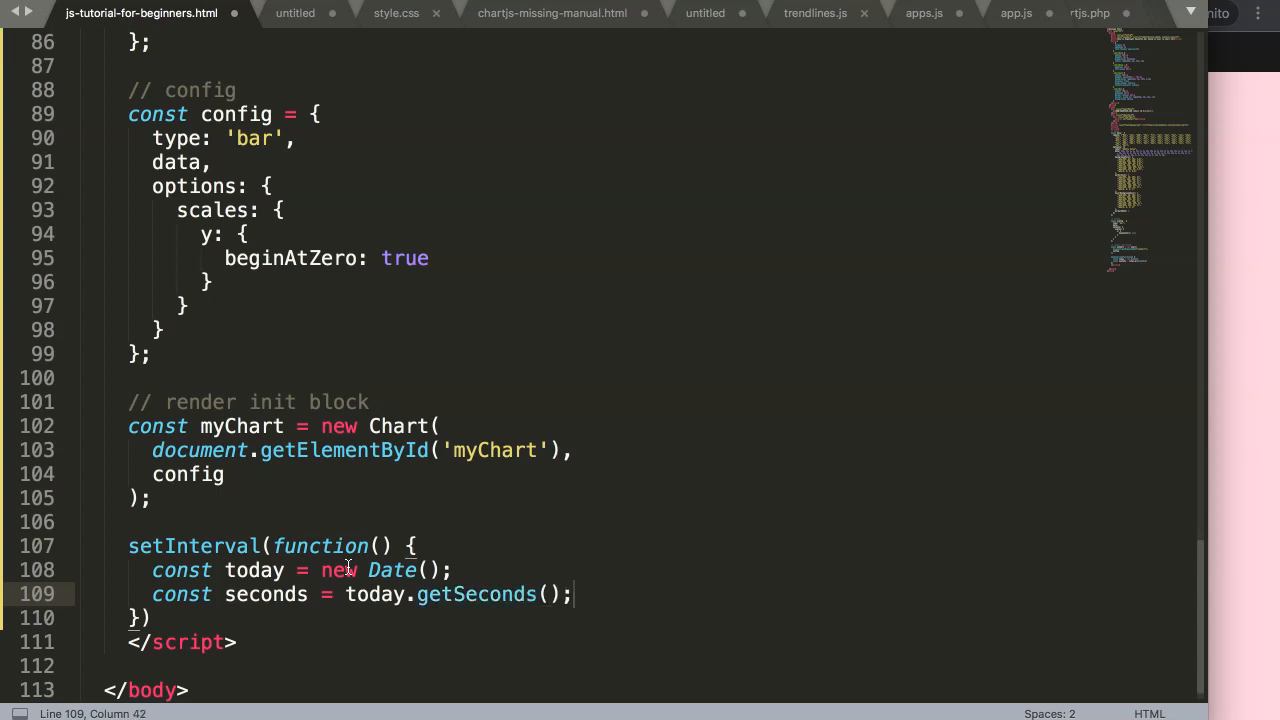
Step: Log the seconds value with console.log(seconds)
{"action": "key", "text": "Enter"}
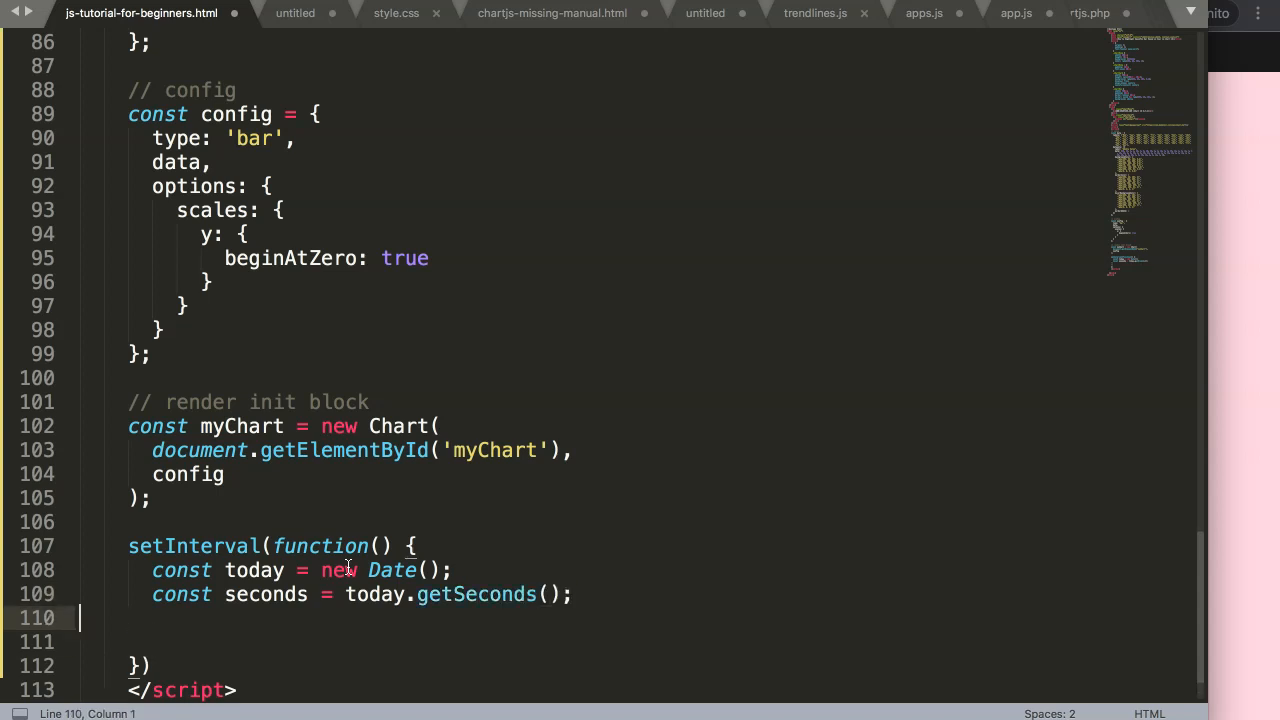
{"action": "type", "text": "console.log("}
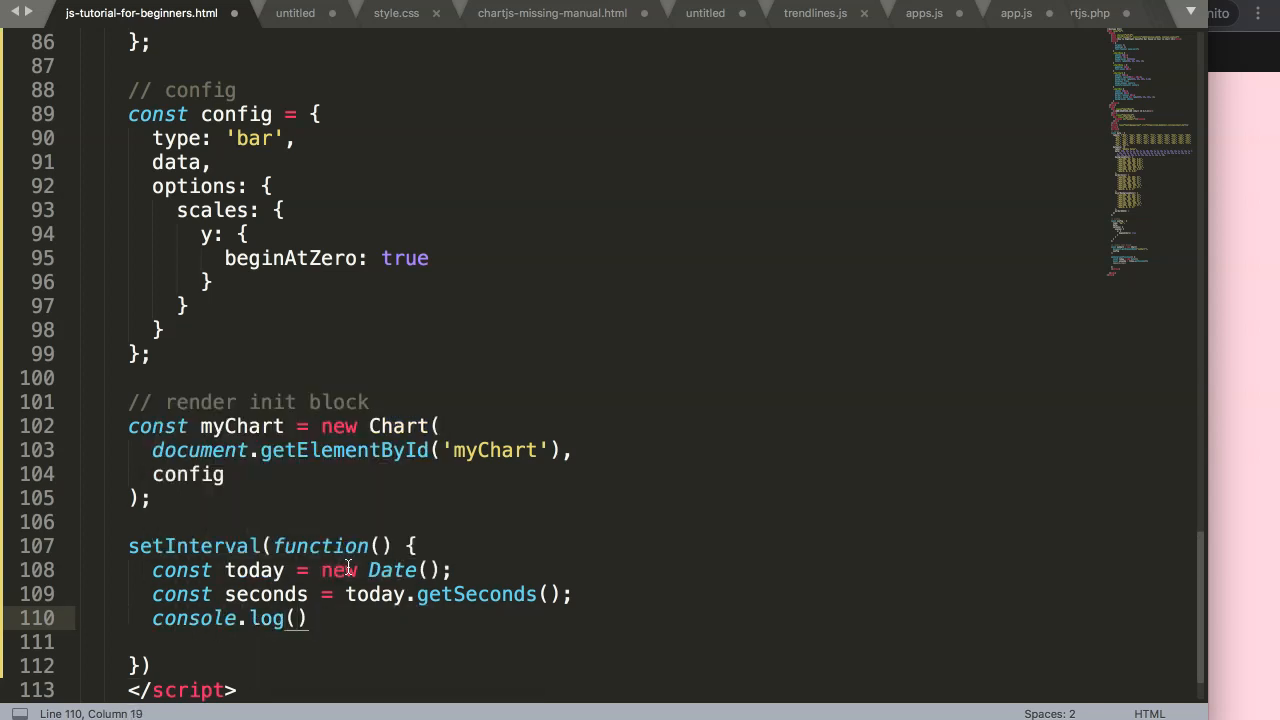
{"action": "type", "text": "seconds"}
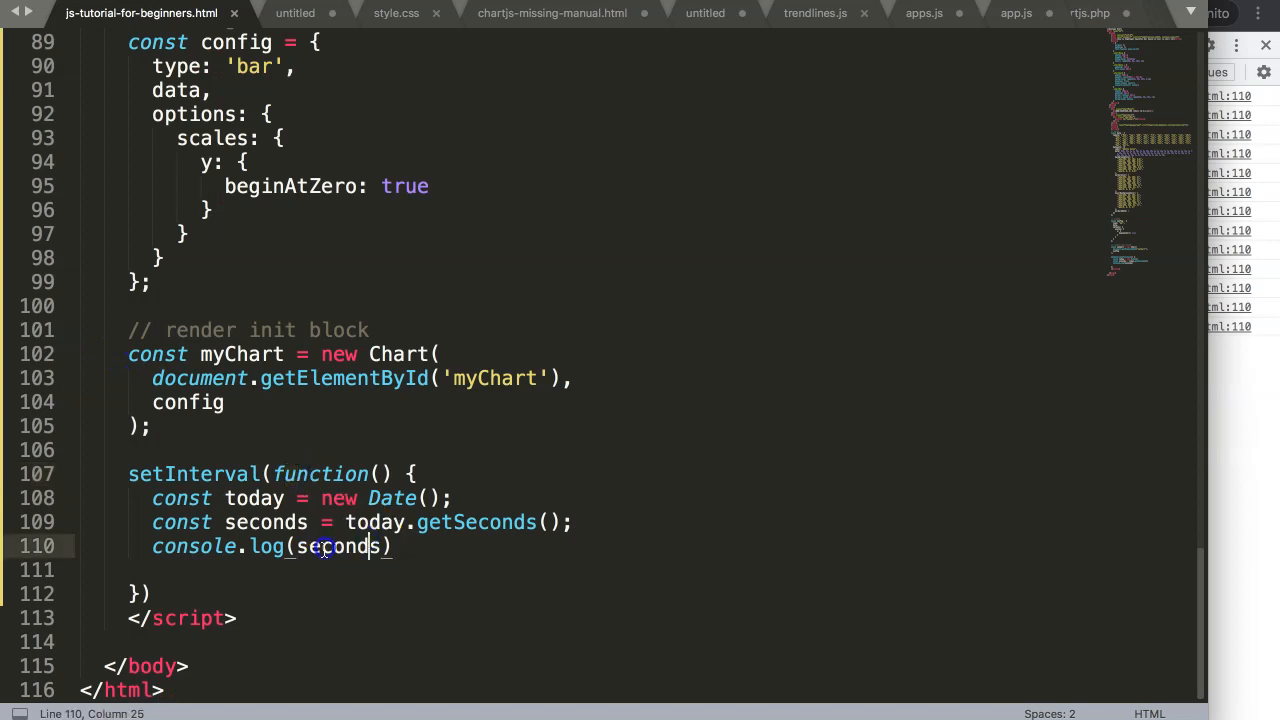
Step: Give setInterval a 1000 ms delay, noted as = 1s
{"action": "left_click", "coordinate": [150, 592]}
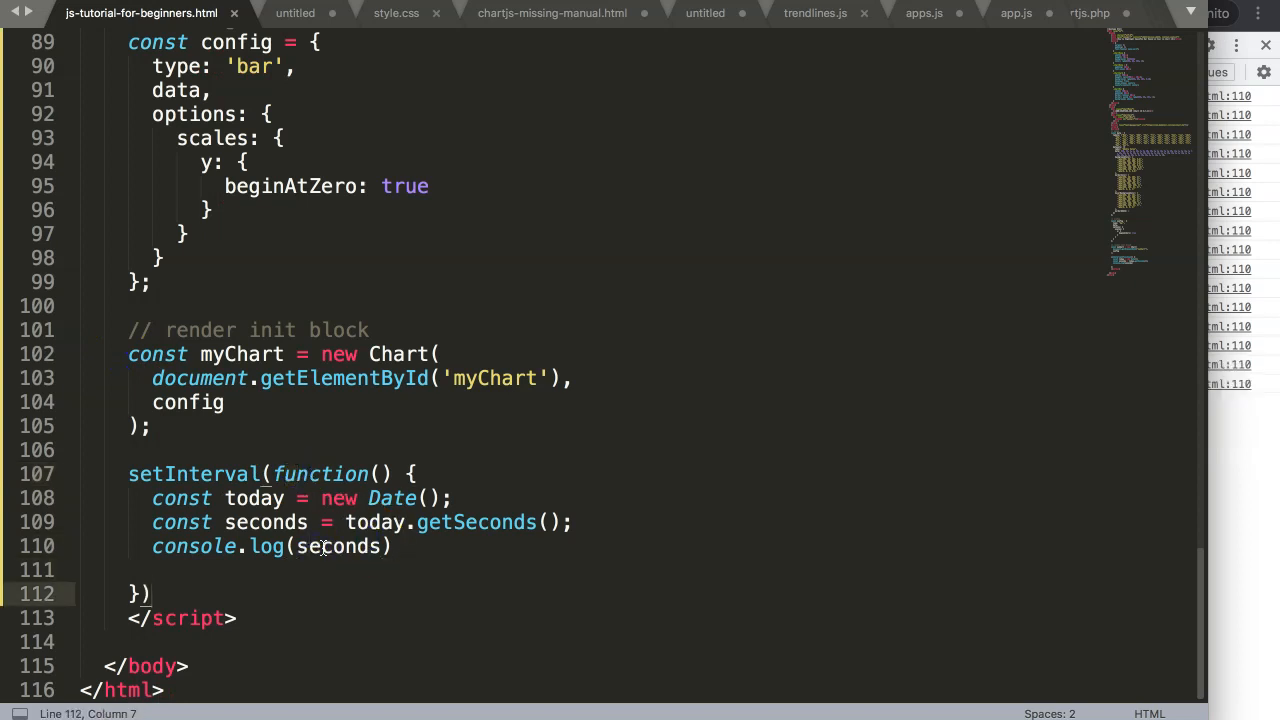
{"action": "type", "text": ";"}
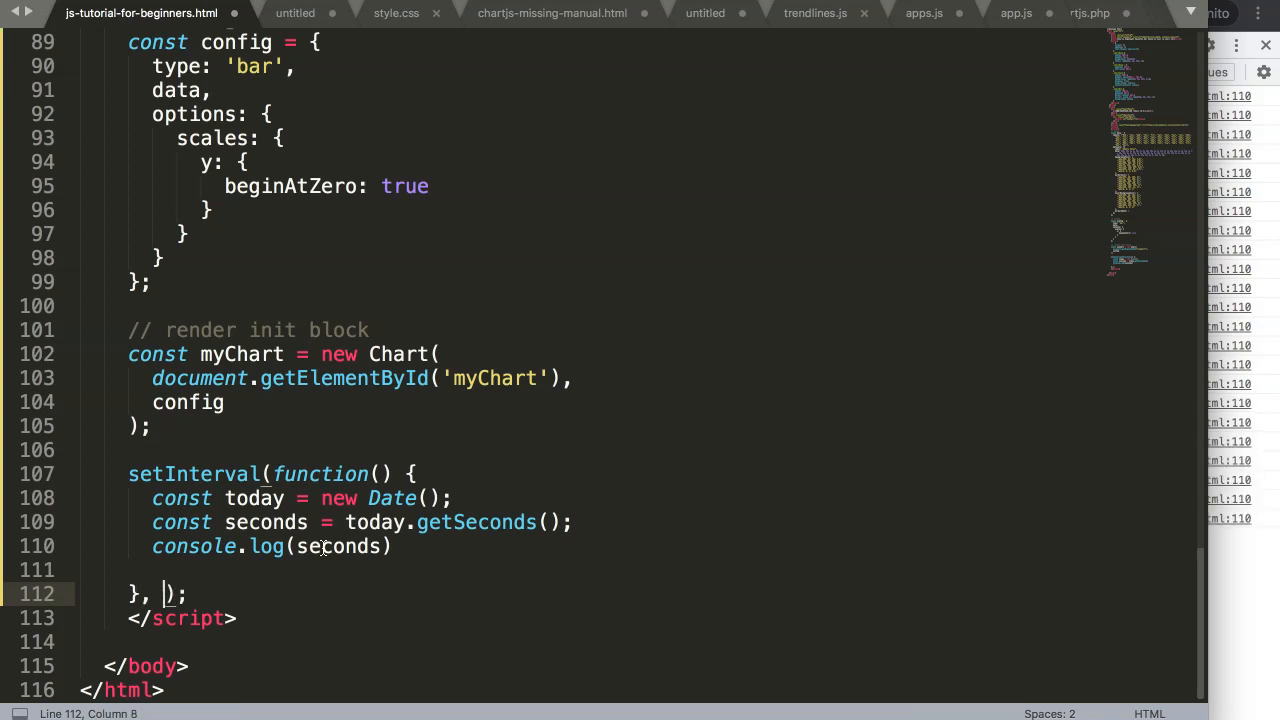
{"action": "type", "text": "1000"}
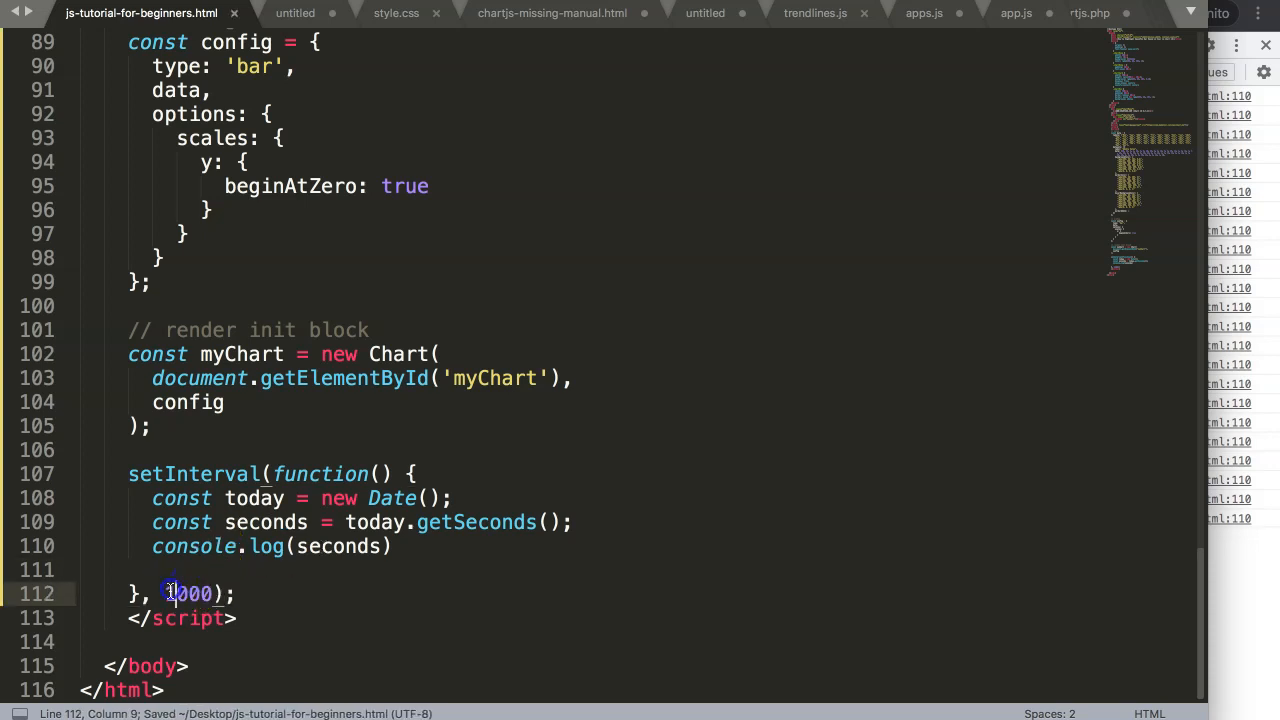
{"action": "type", "text": "="}
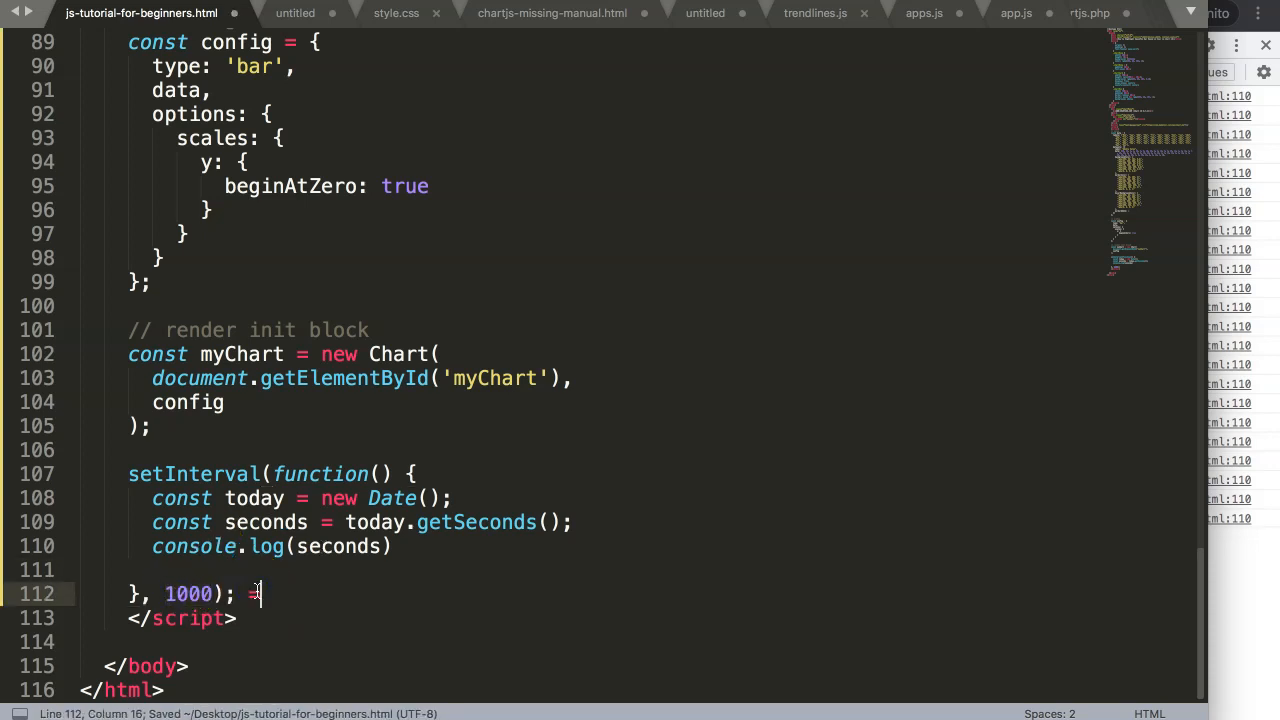
{"action": "type", "text": "1s"}
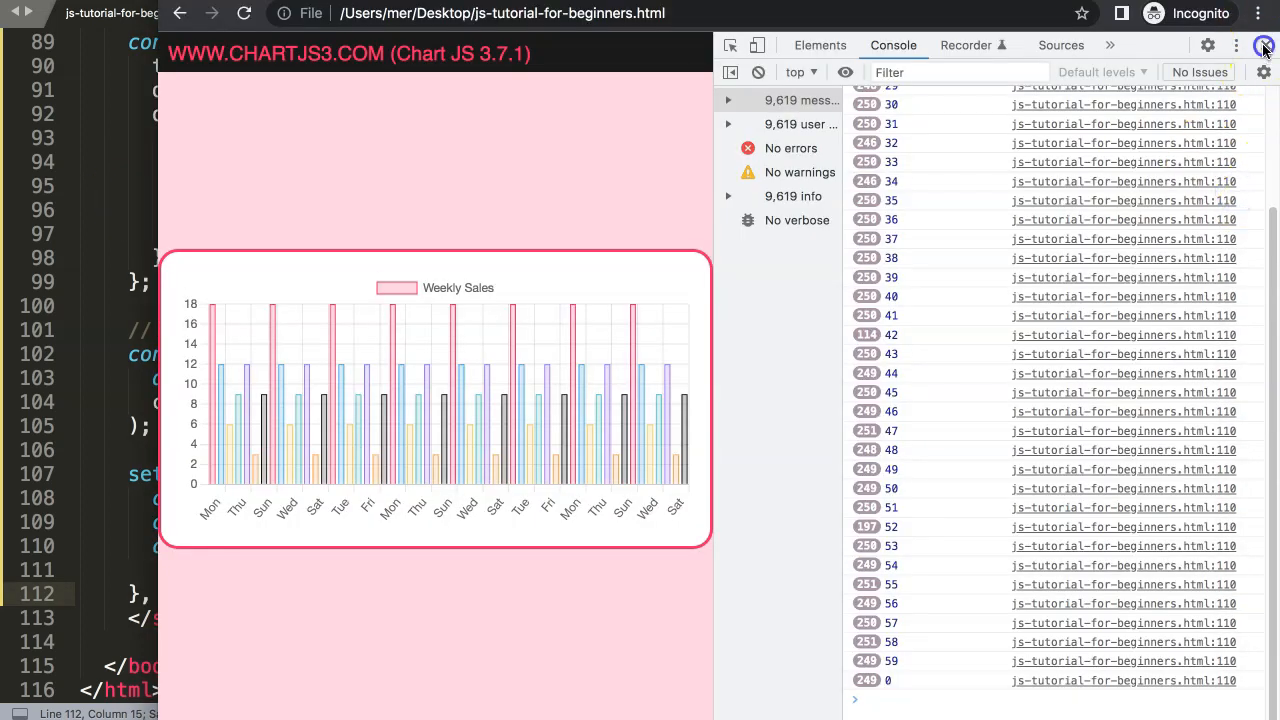
Step: Clear old console messages and reload to watch the seconds being logged
{"action": "left_click", "coordinate": [1264, 46]}
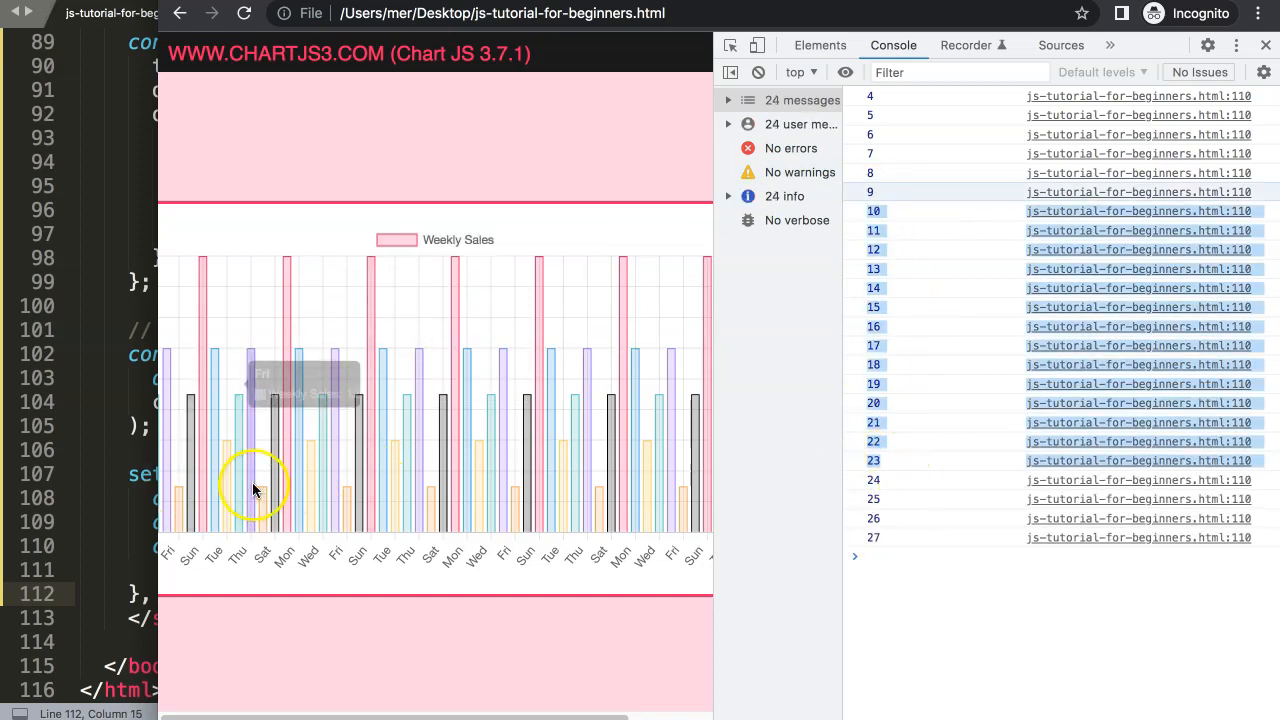
{"action": "left_click", "coordinate": [758, 72]}
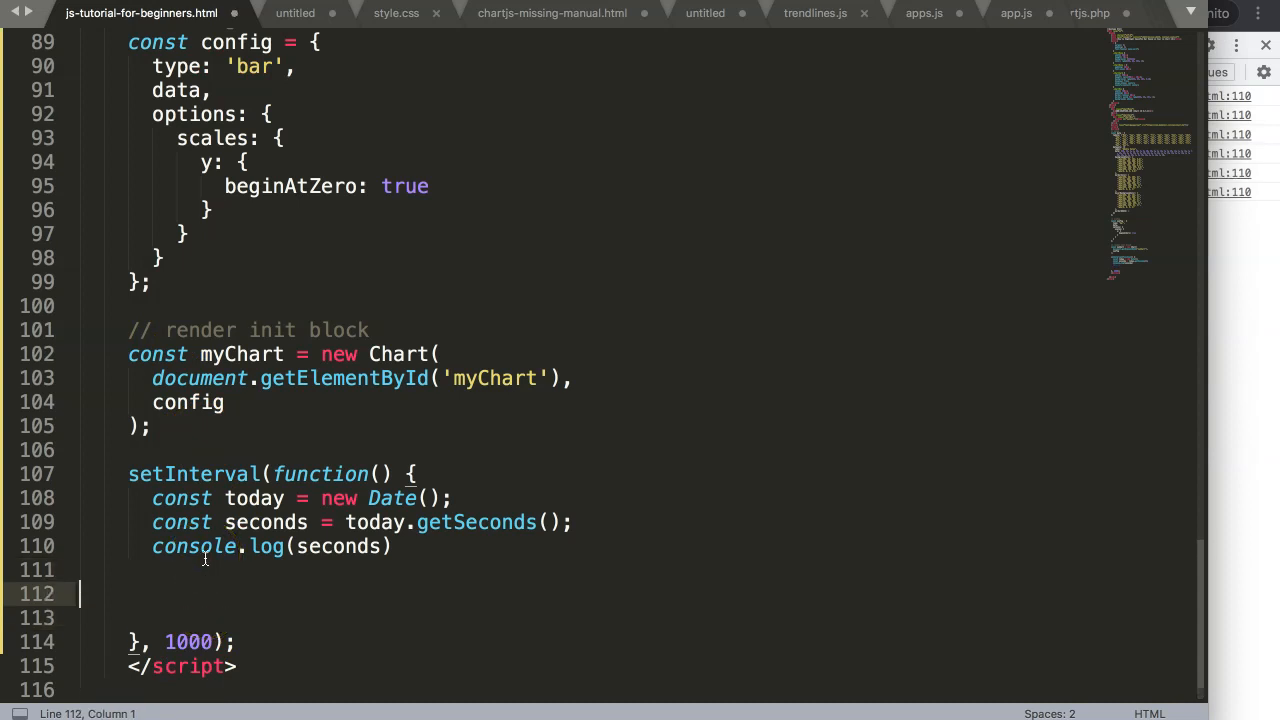
Step: Write myChart.setActiveElements([{ }]) with an empty object inside the interval function
{"action": "scroll", "scroll_direction": "down", "scroll_amount": 3}
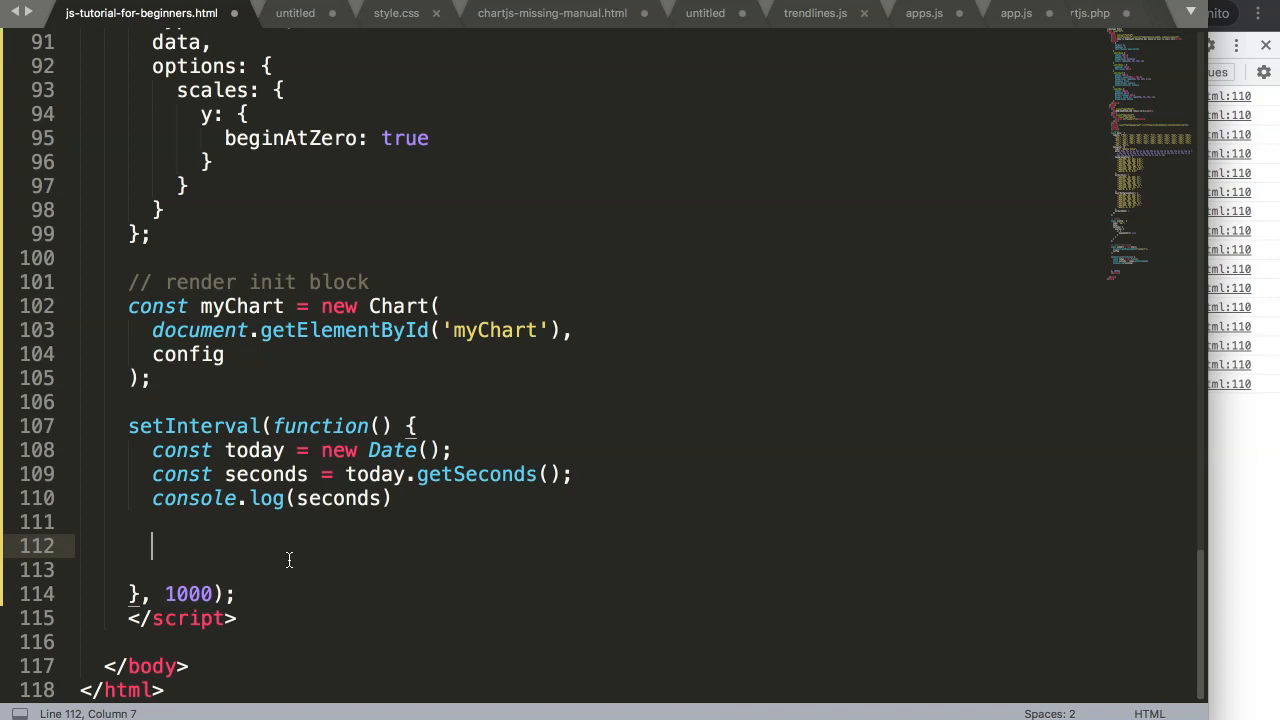
{"action": "type", "text": "myChart."}
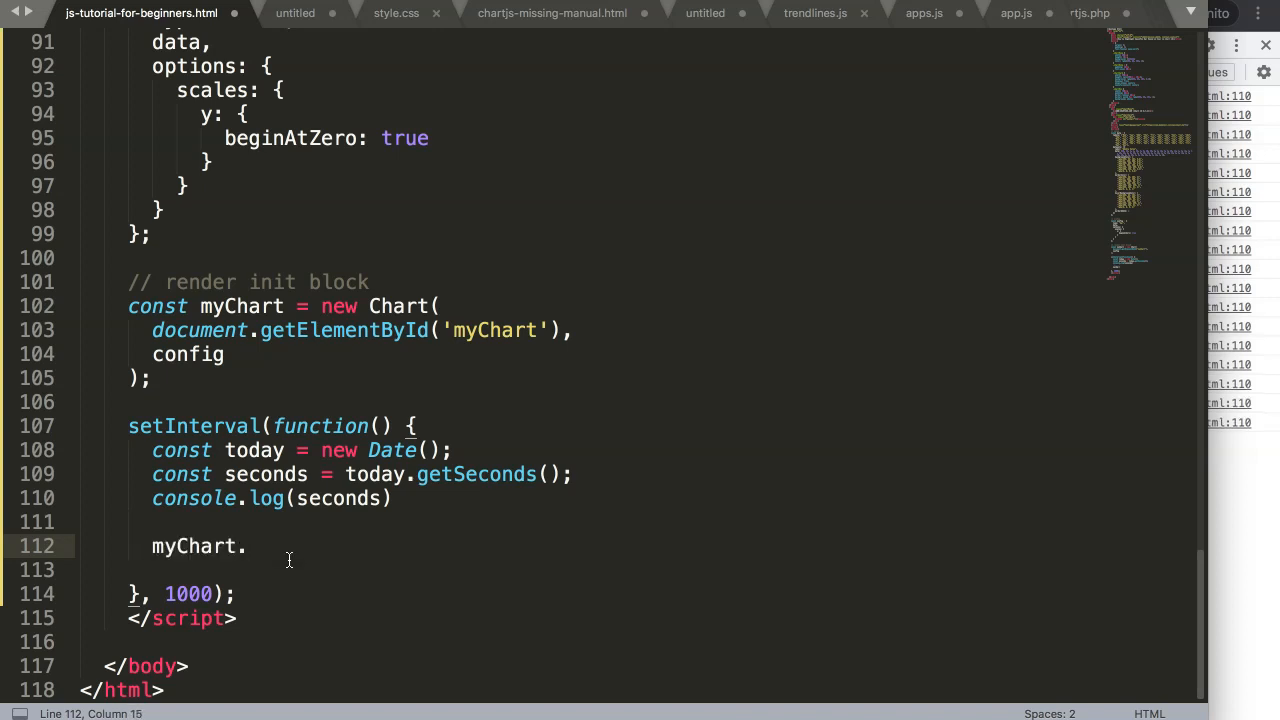
{"action": "type", "text": "setA"}
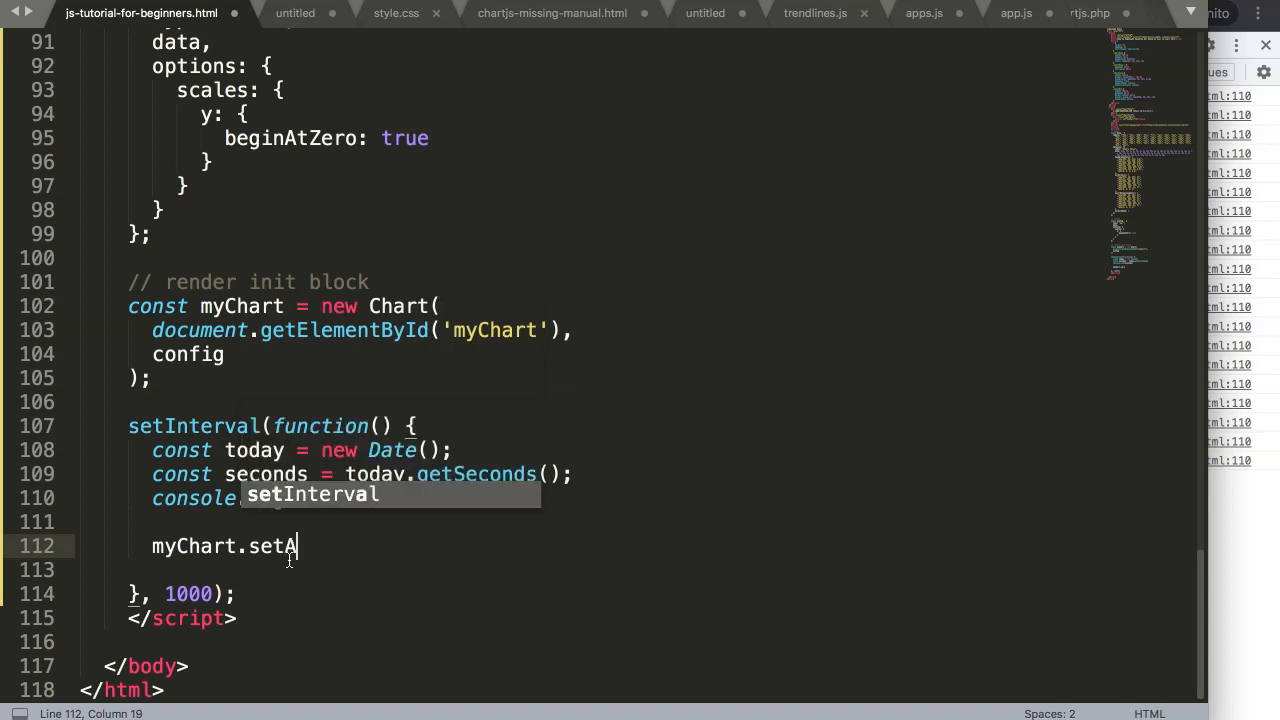
{"action": "type", "text": "ctiveElement"}
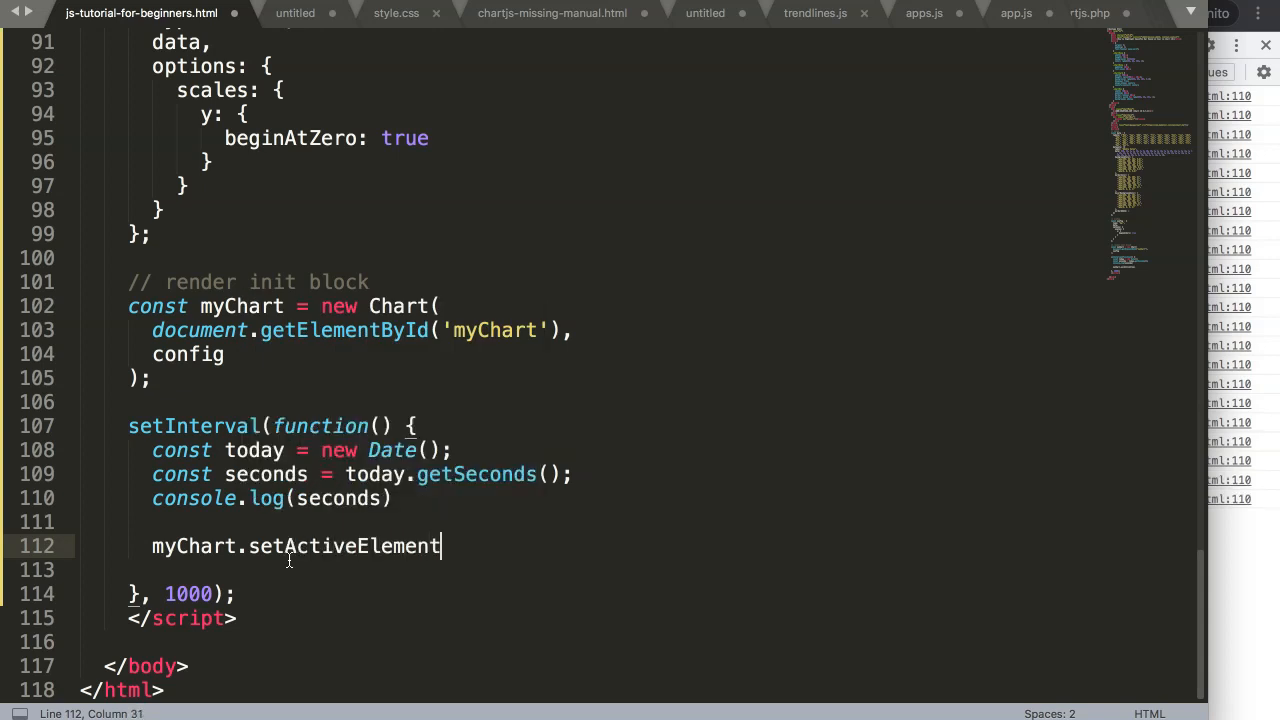
{"action": "type", "text": "s()"}
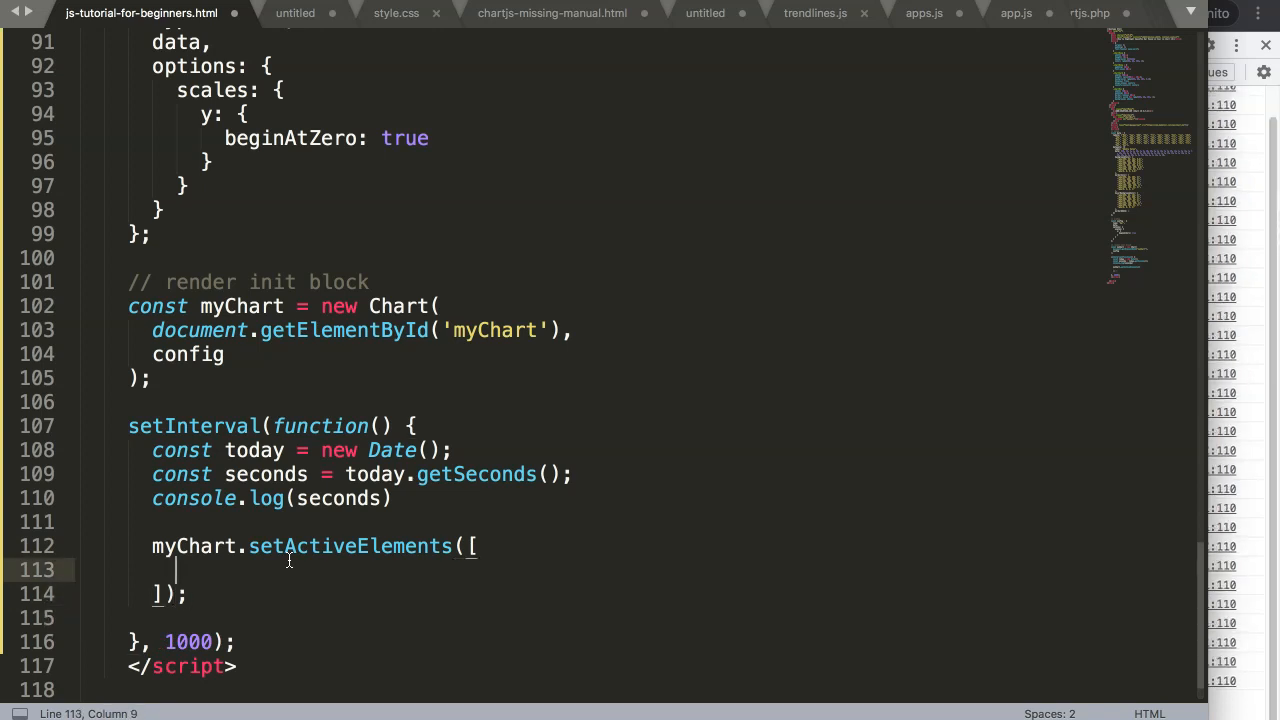
{"action": "type", "text": "{ }"}
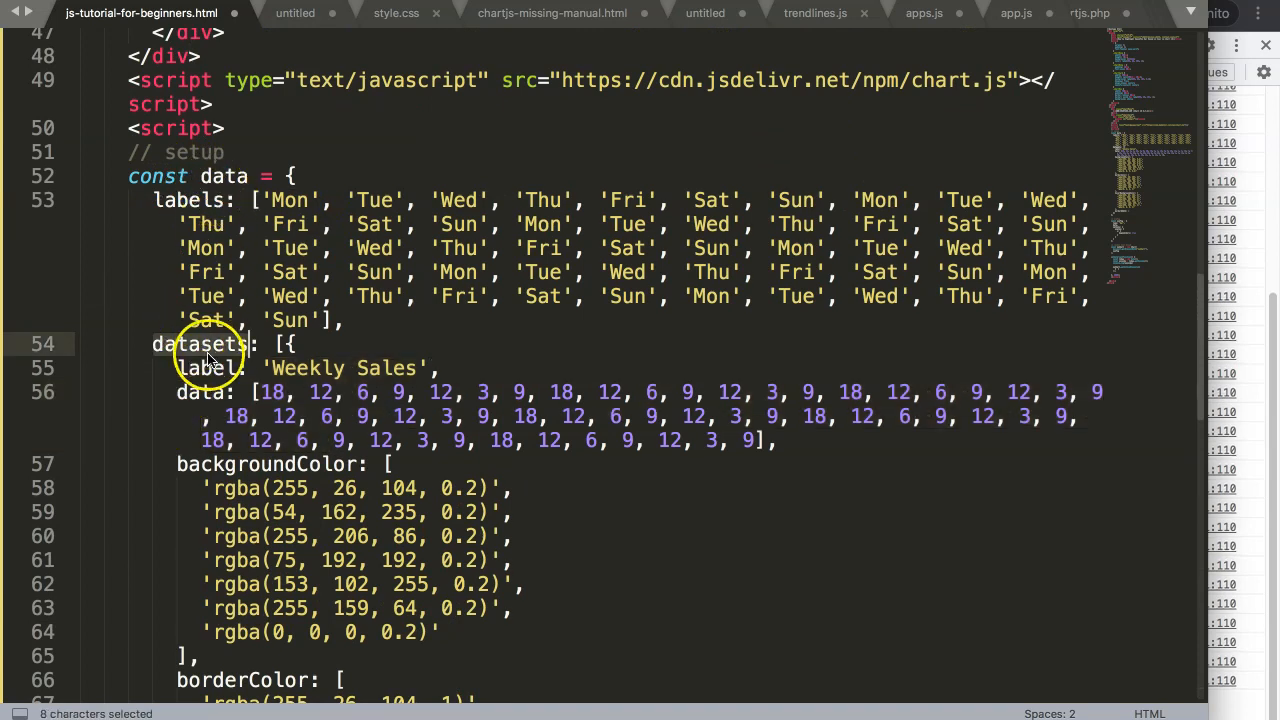
Step: Mark the datasets opening bracket with a // 0 index comment
{"action": "left_click", "coordinate": [248, 344]}
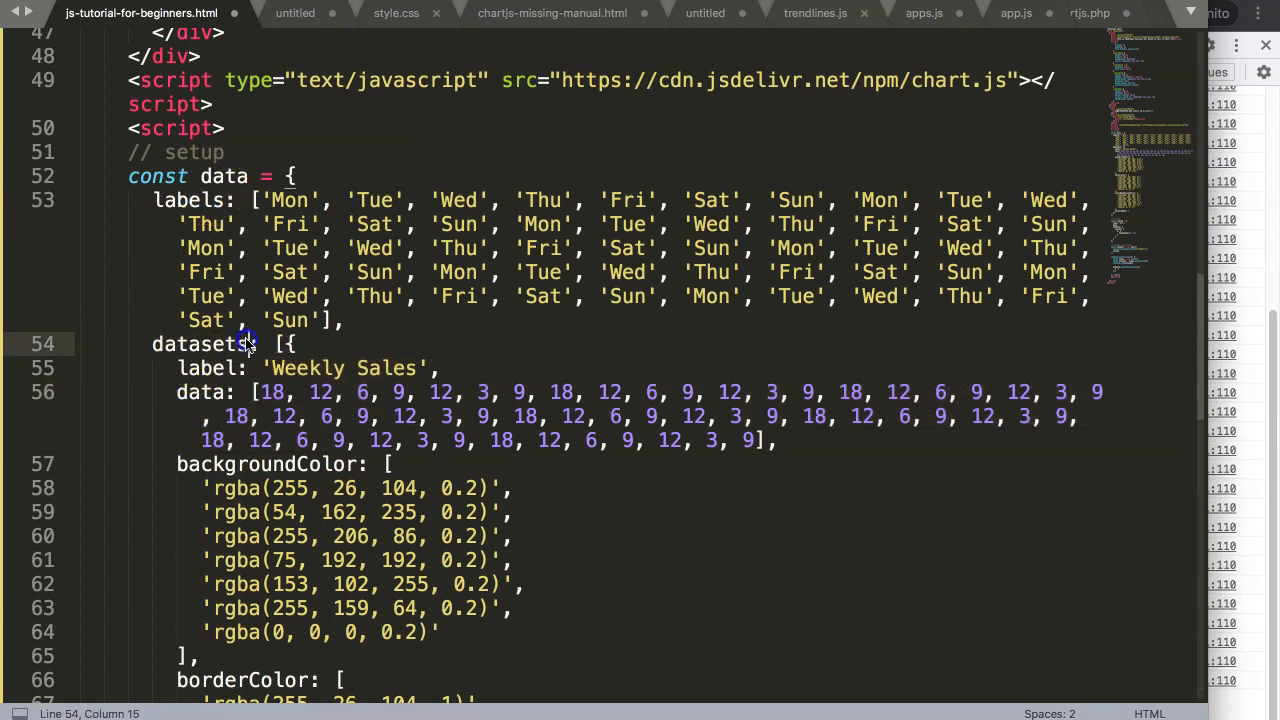
{"action": "type", "text": "//"}
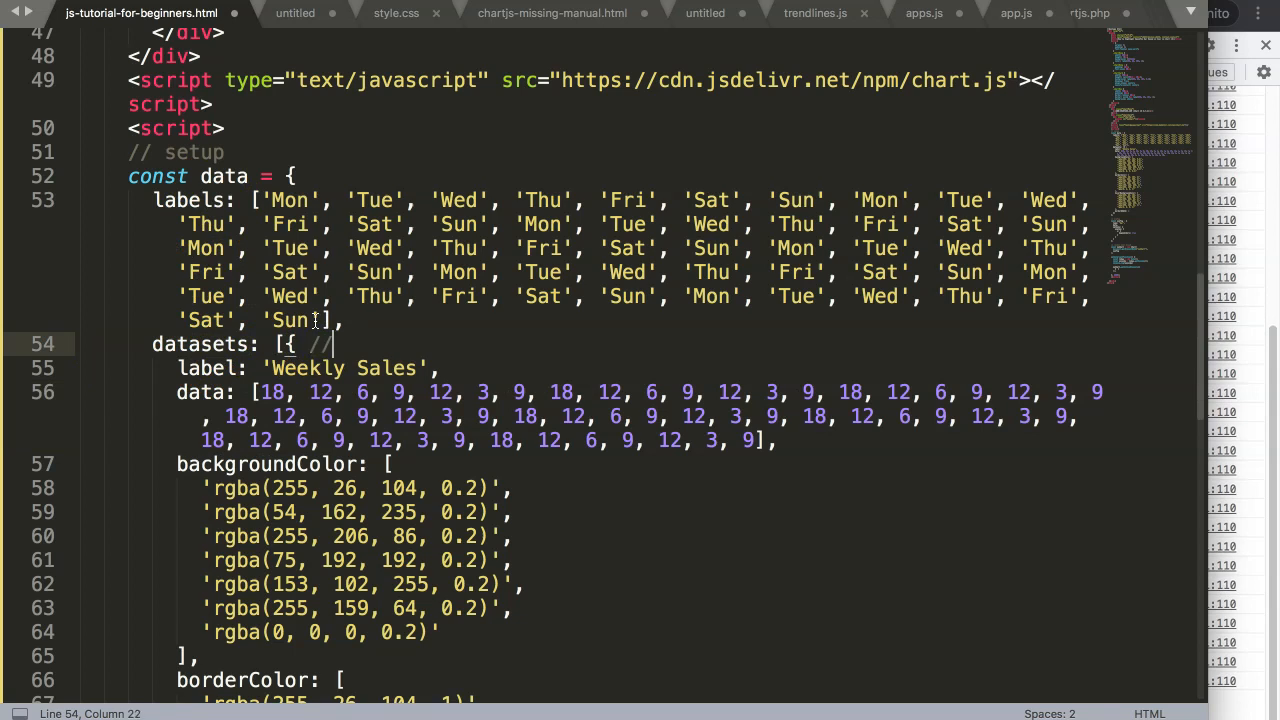
{"action": "type", "text": "0"}
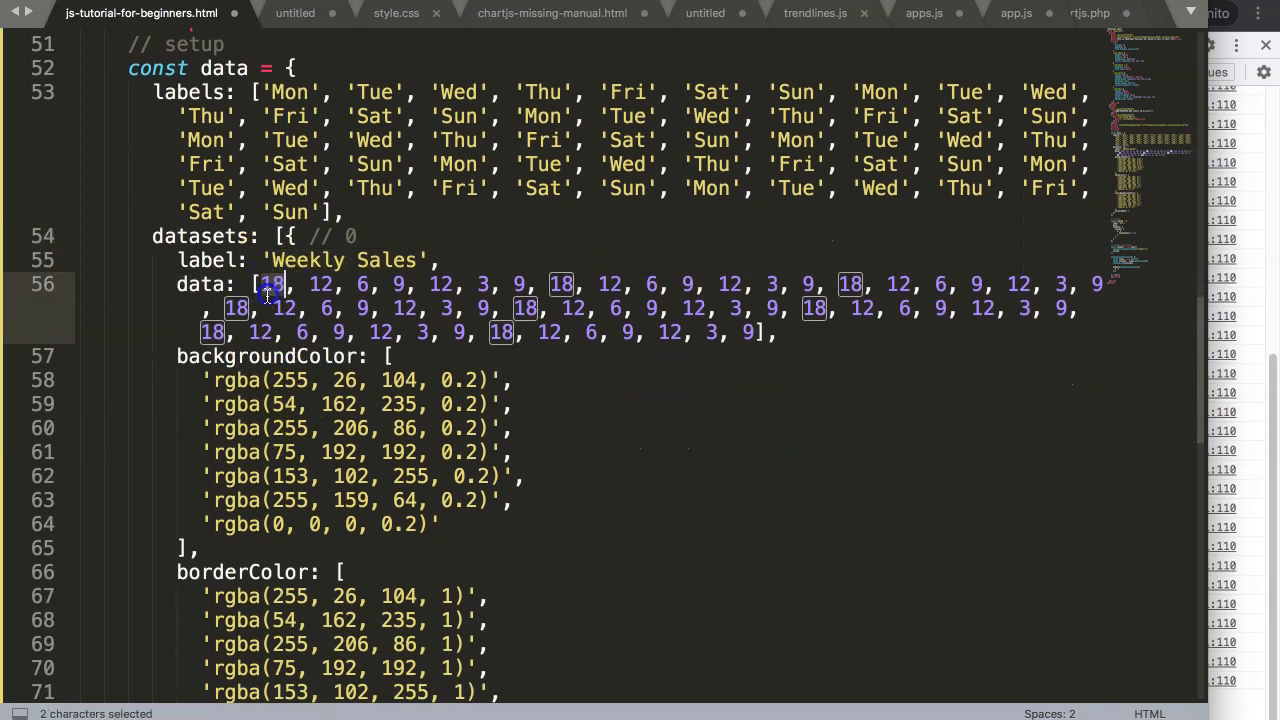
{"action": "scroll", "scroll_direction": "down", "scroll_amount": 3}
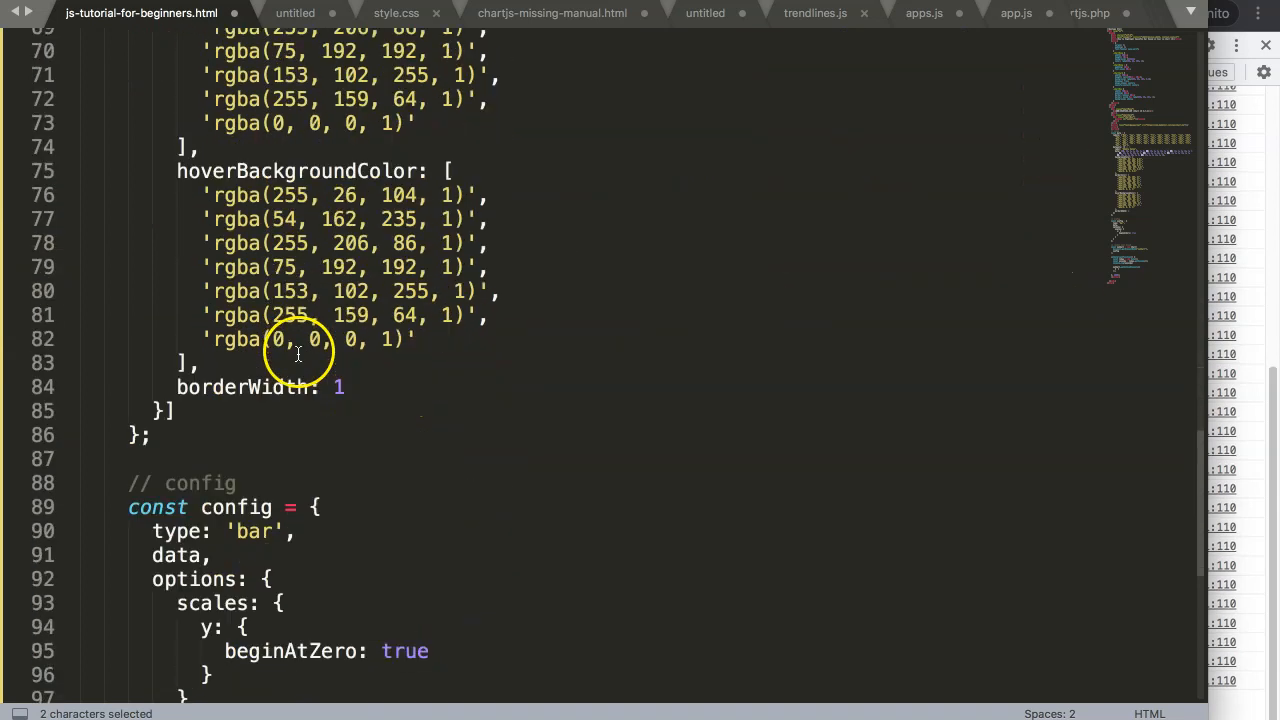
{"action": "scroll", "scroll_direction": "down", "scroll_amount": 3}
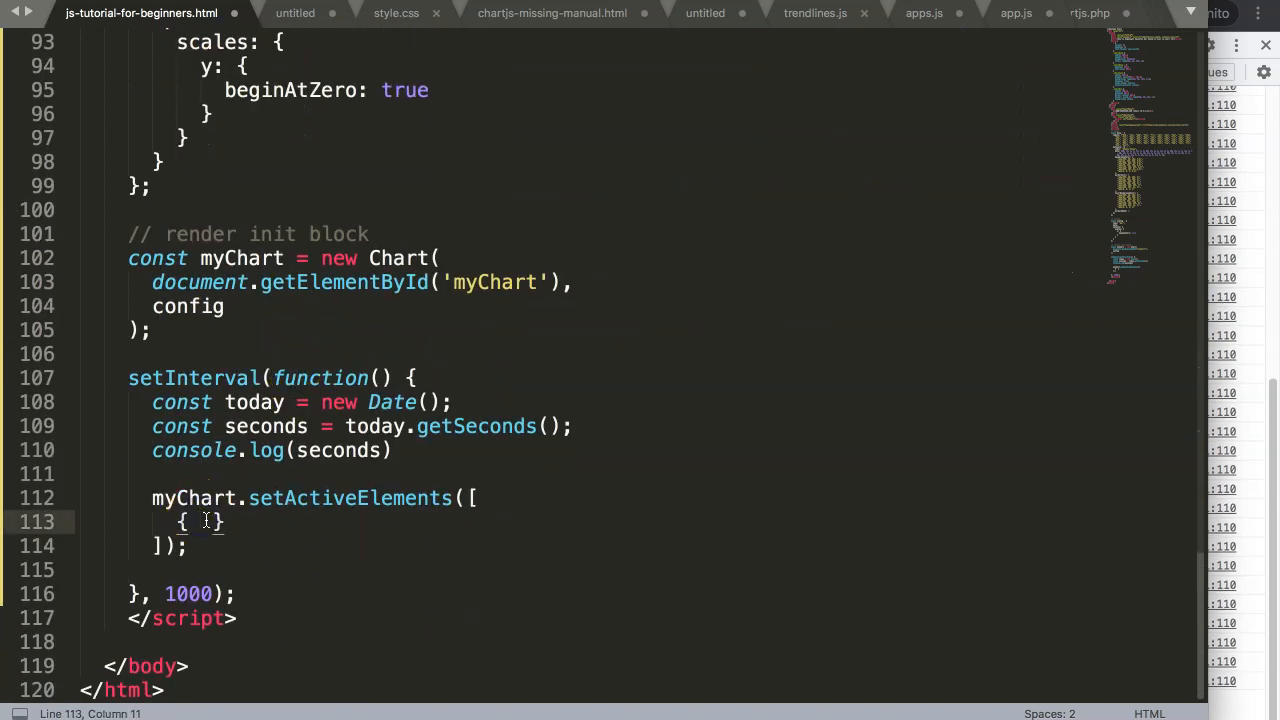
Step: Fill the active element as { datasetIndex: 0, index: seconds }
{"action": "type", "text": "datasetIndex"}
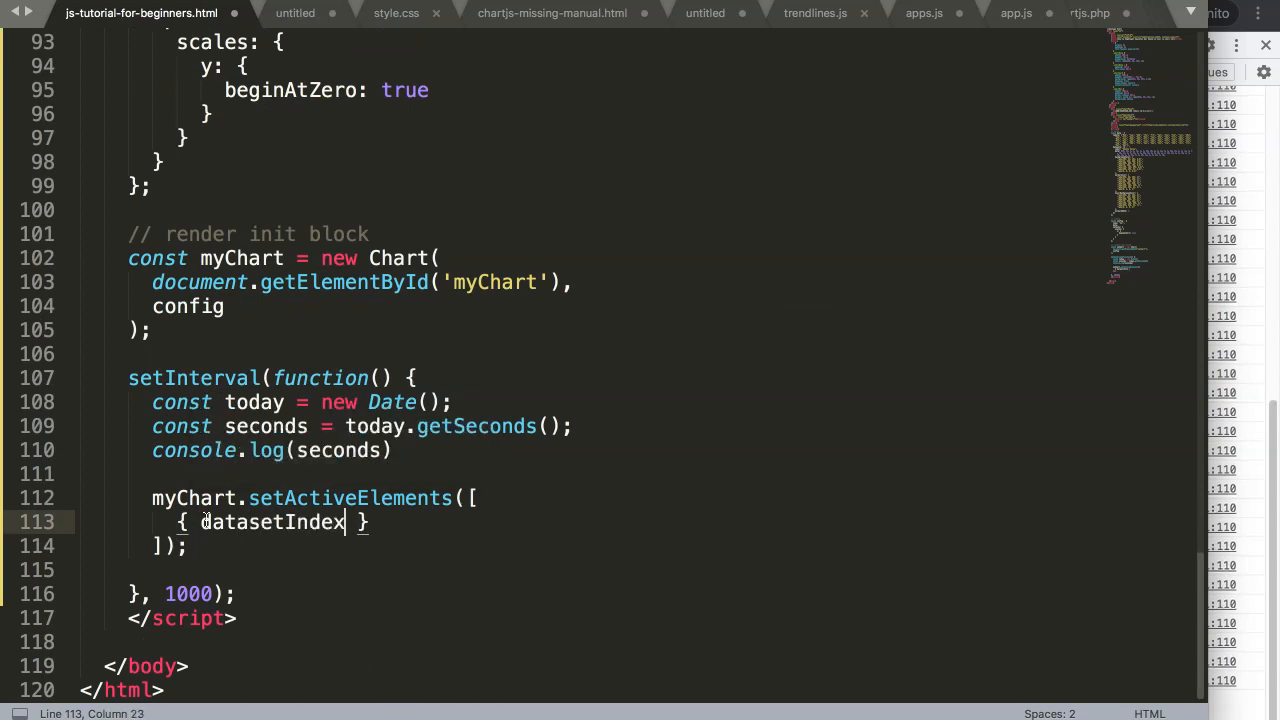
{"action": "type", "text": ": 0"}
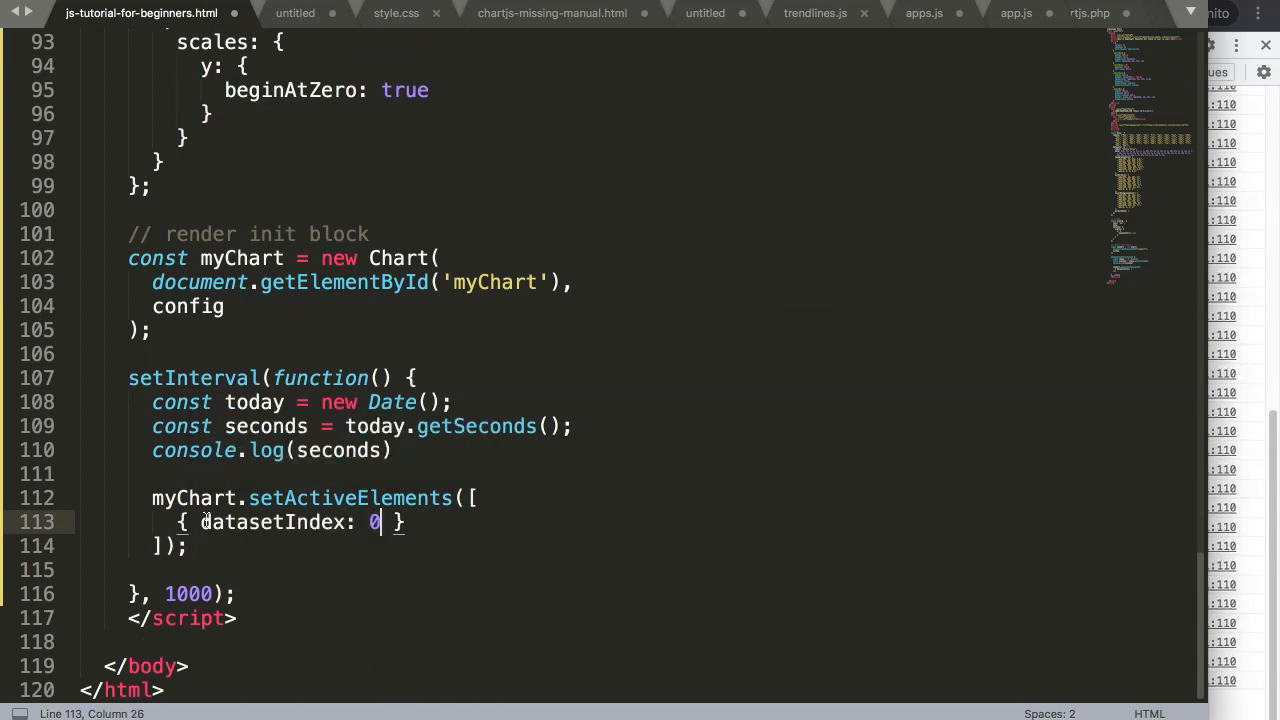
{"action": "type", "text": ","}
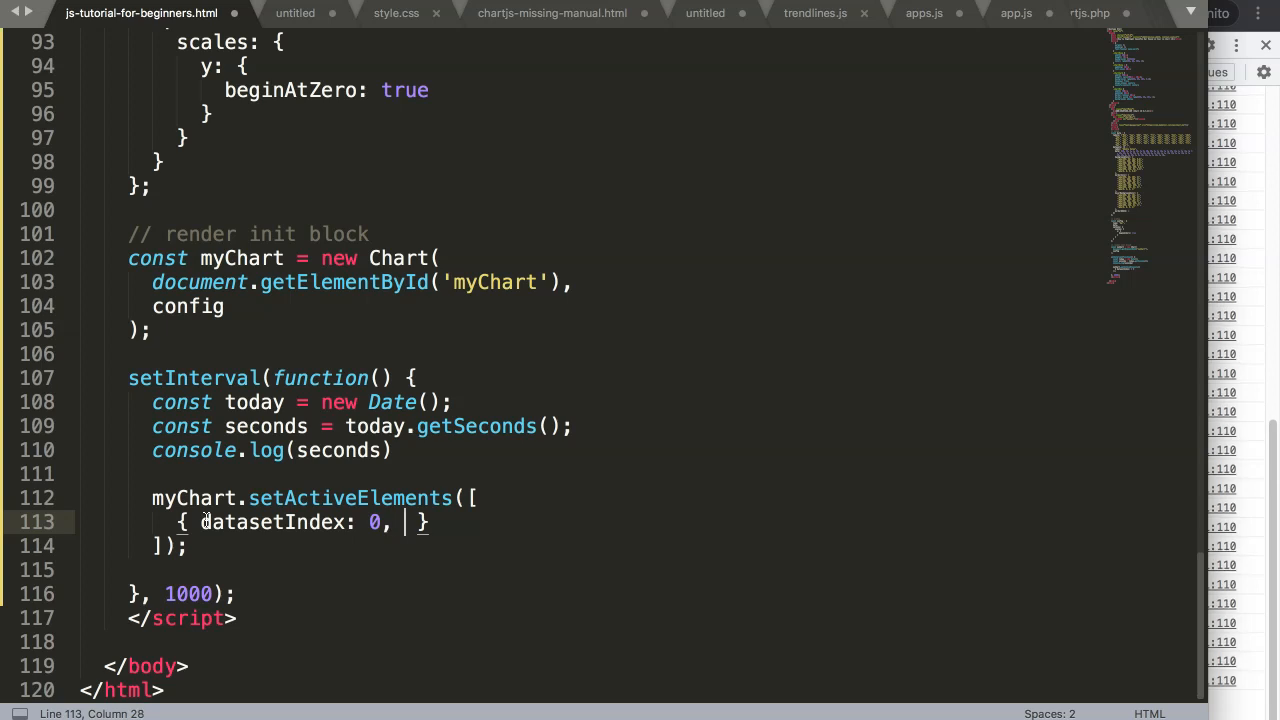
{"action": "type", "text": "index:"}
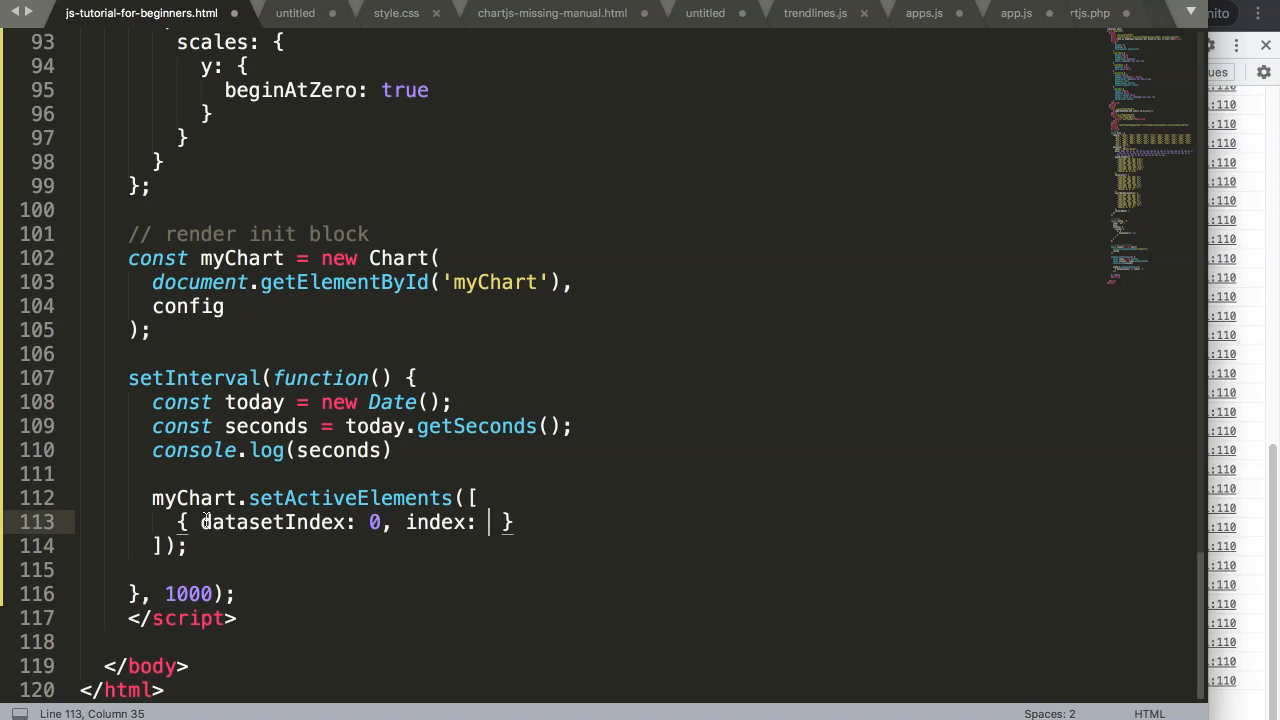
{"action": "double_click", "coordinate": [340, 450]}
{"action": "type", "text": "seconds"}
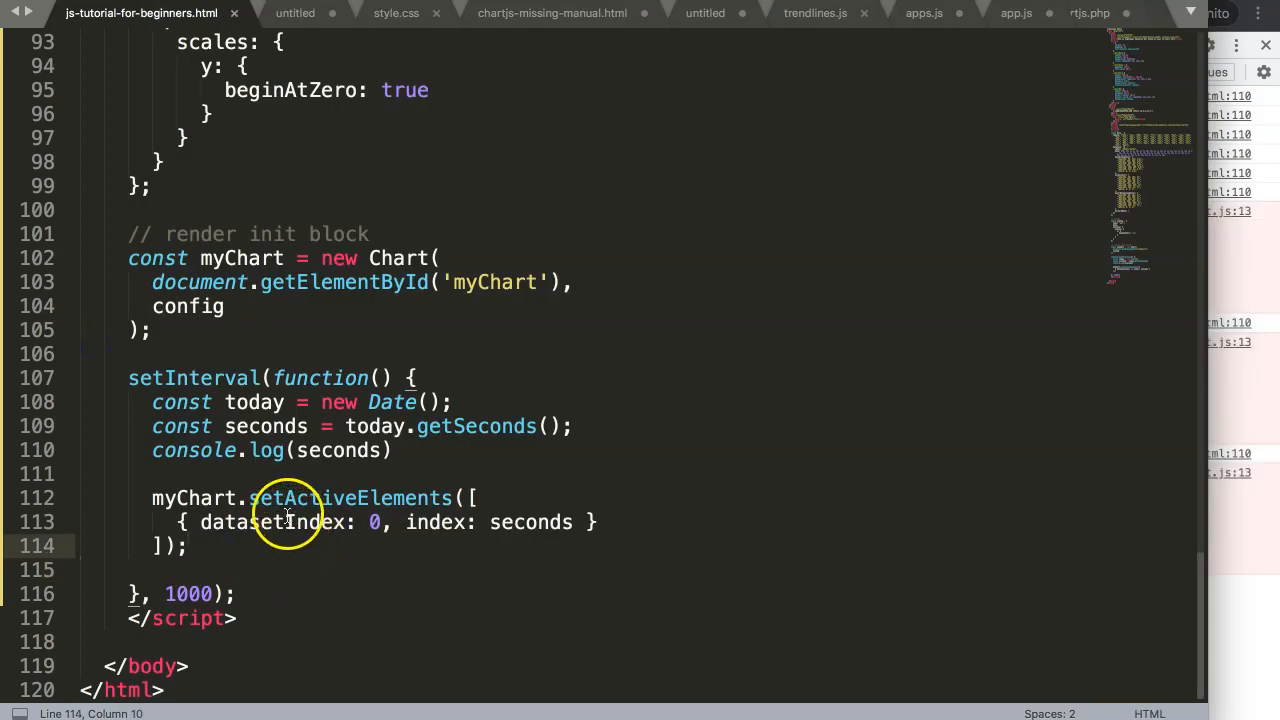
Step: Add myChart.update(); after setActiveElements and save the script
{"action": "double_click", "coordinate": [272, 520]}
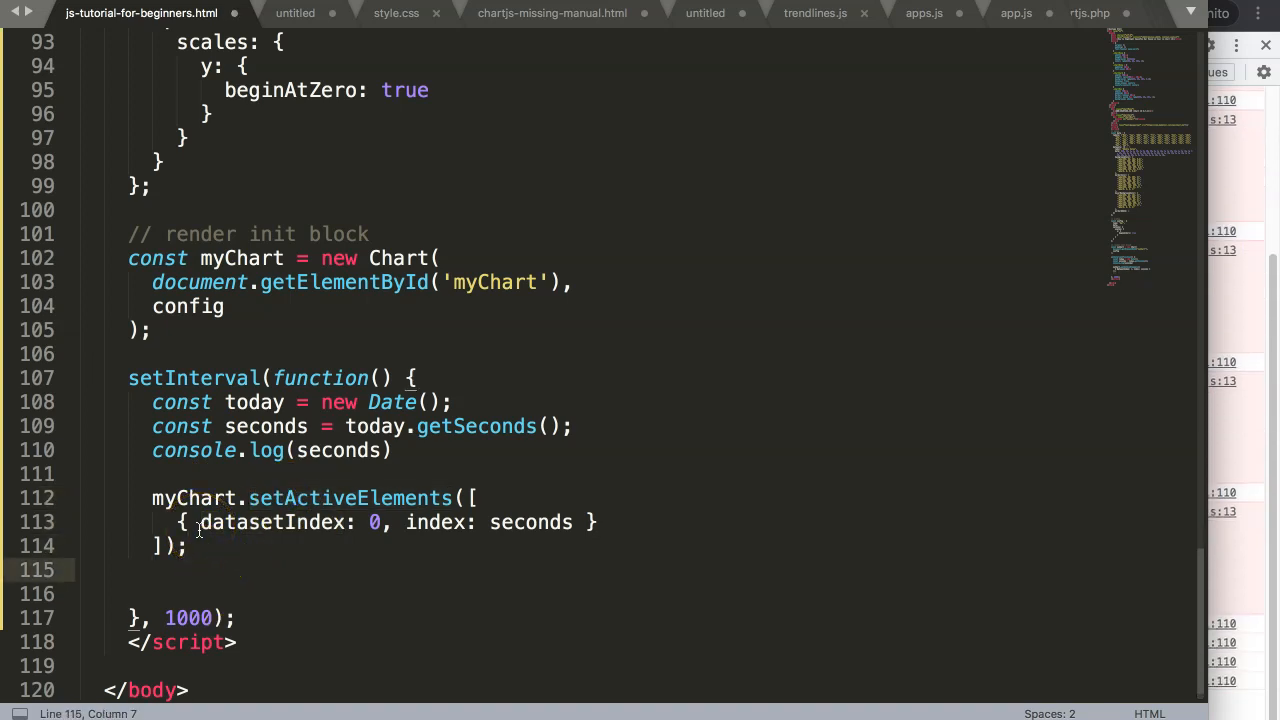
{"action": "type", "text": "myChart."}
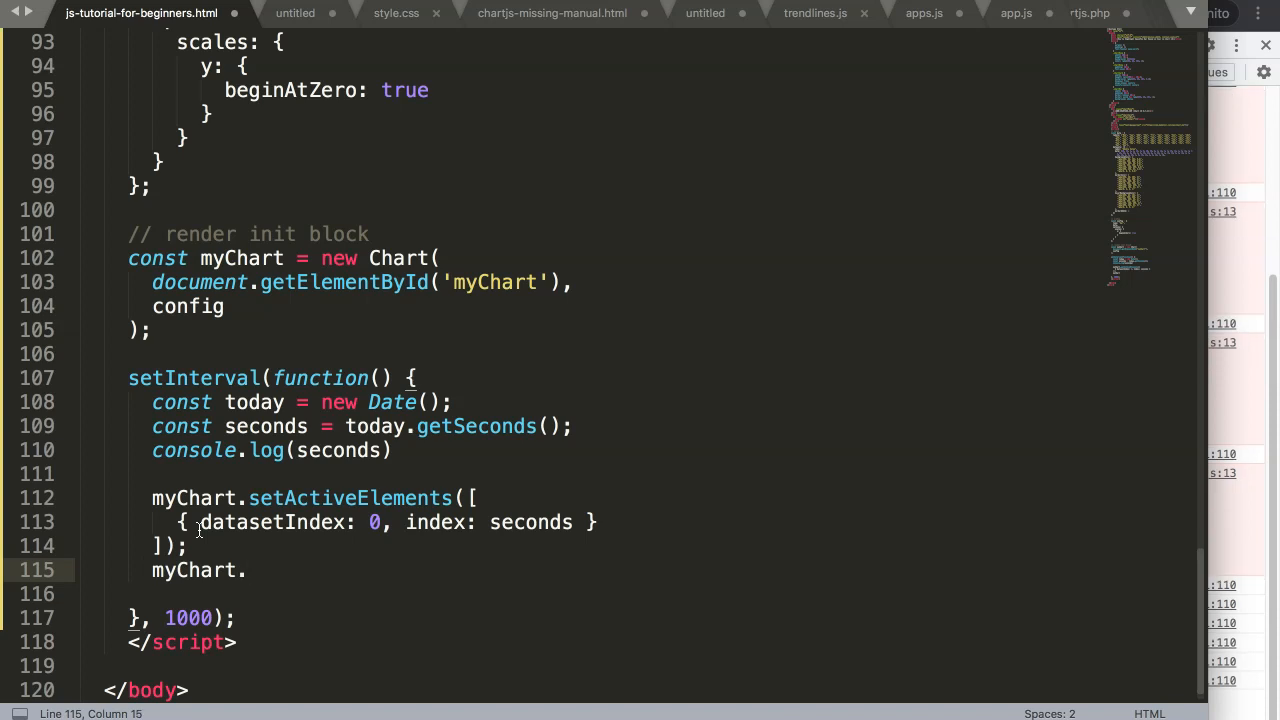
{"action": "type", "text": "update*"}
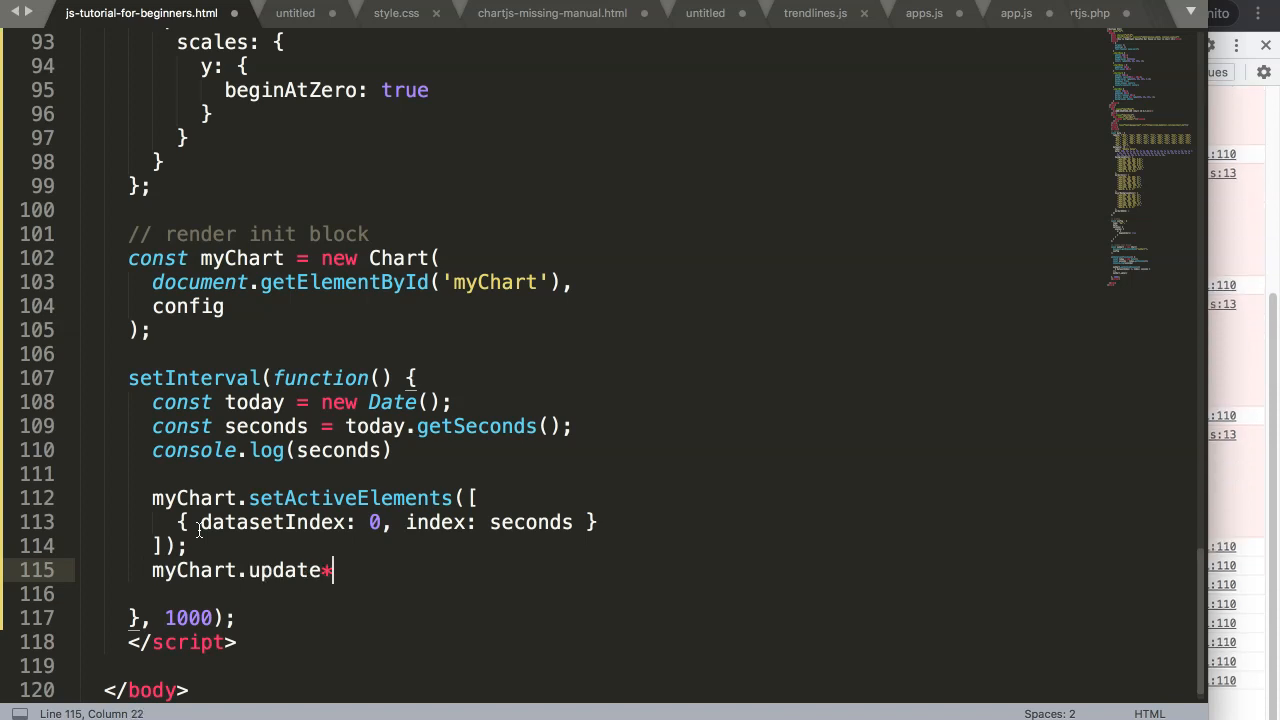
{"action": "type", "text": "();"}
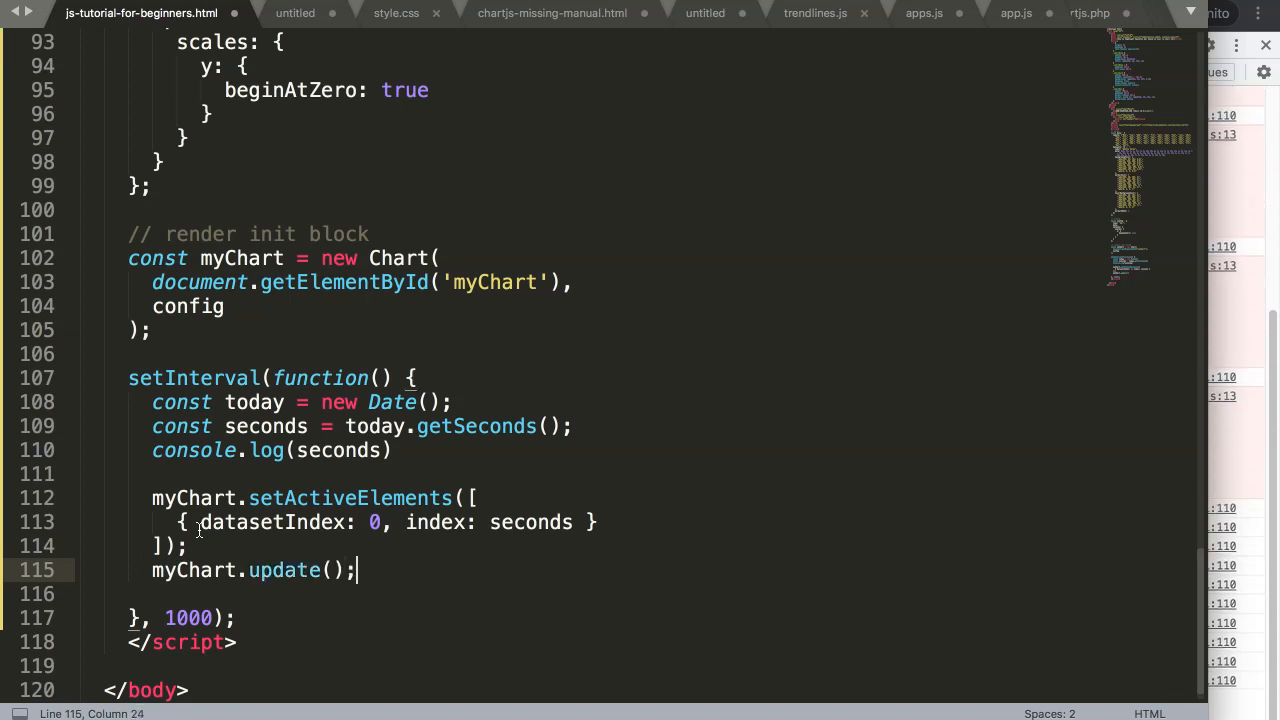
{"action": "key", "text": "ctrl+s"}
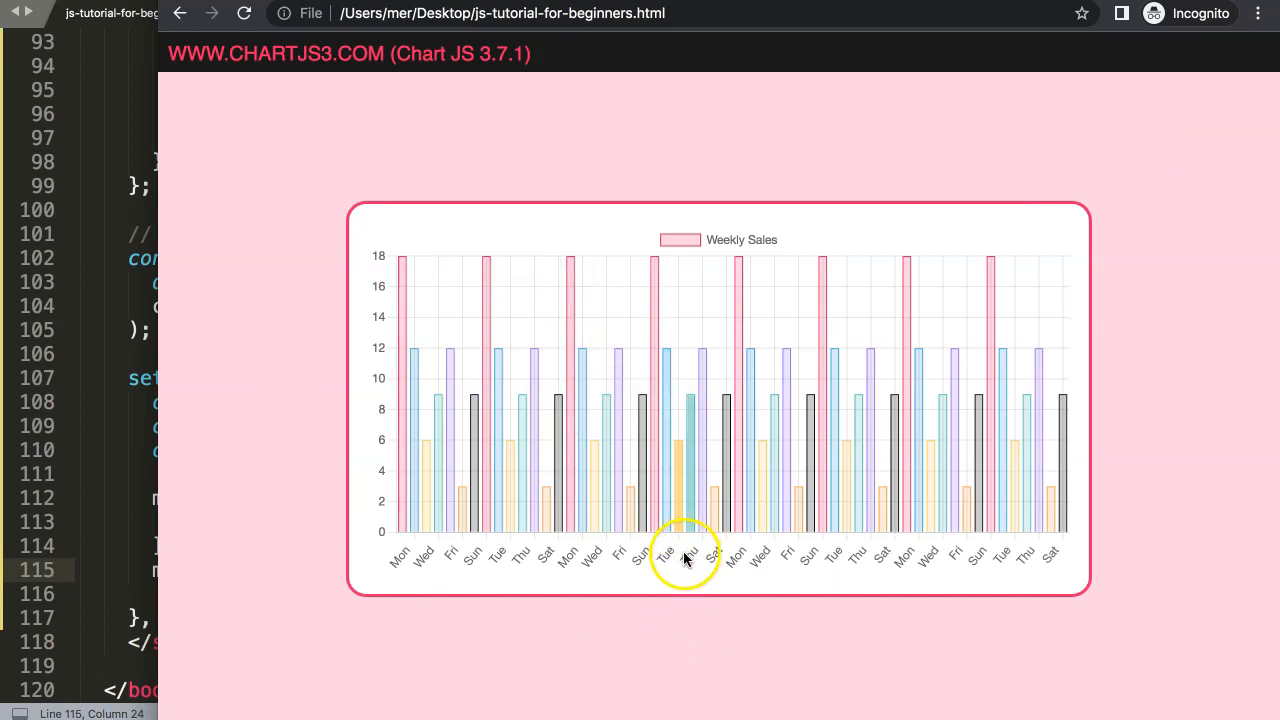
{"action": "mouse_move", "coordinate": [784, 516]}
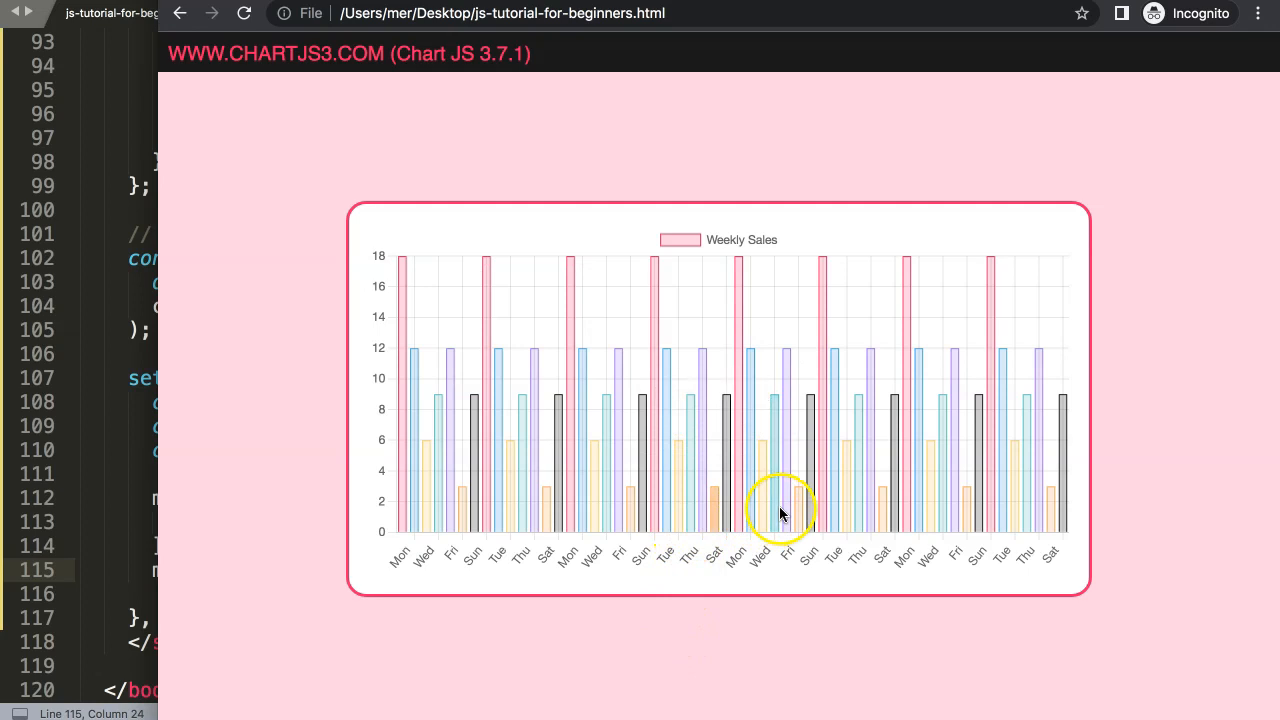
{"action": "mouse_move", "coordinate": [736, 510]}
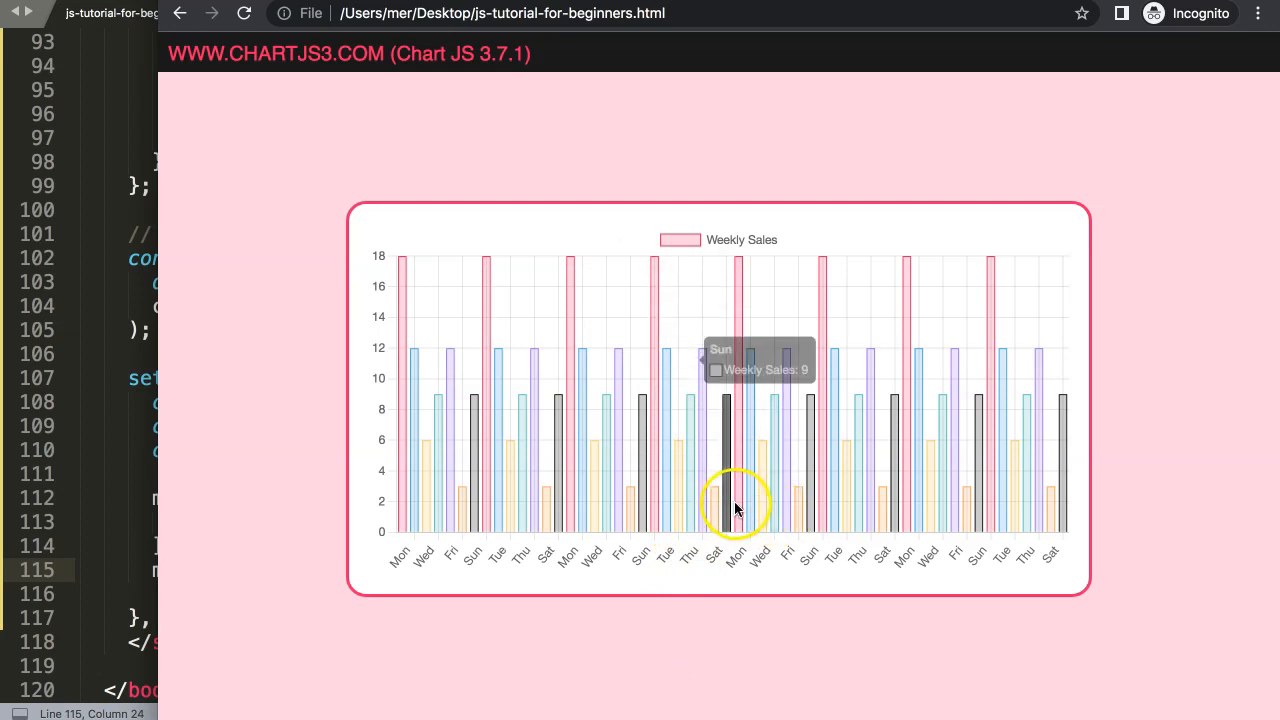
{"action": "mouse_move", "coordinate": [728, 668]}
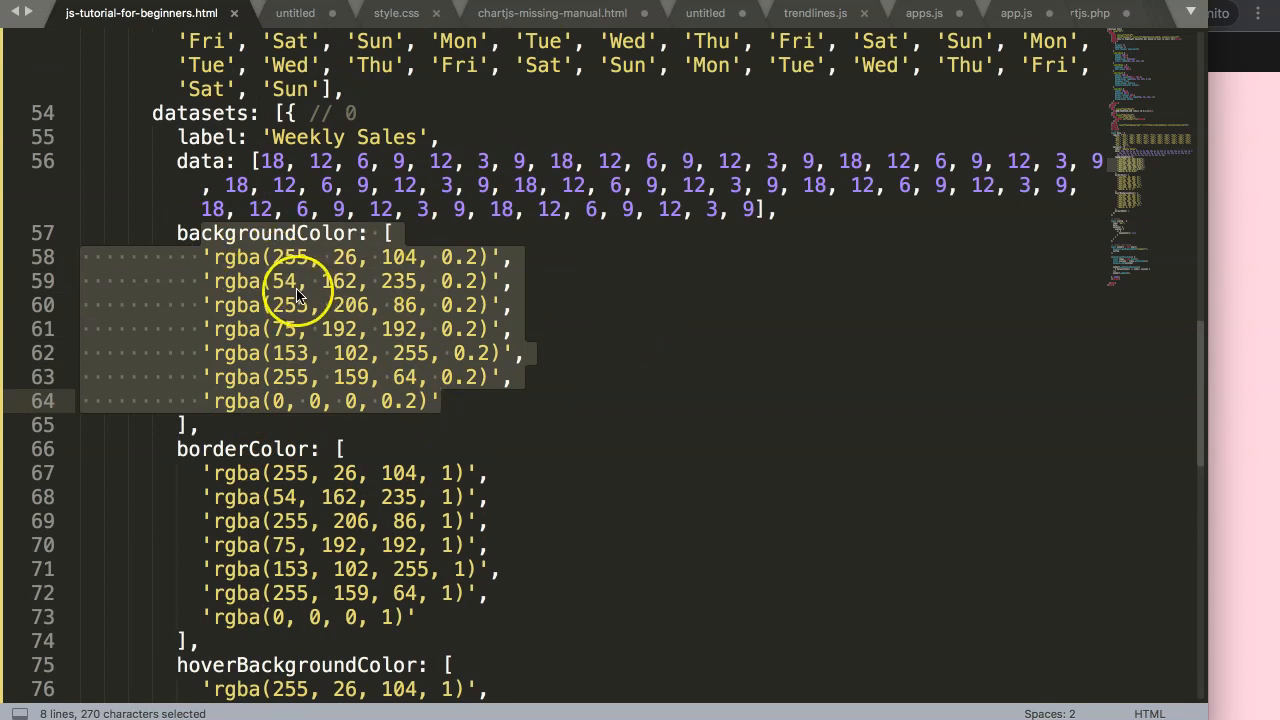
{"action": "mouse_move", "coordinate": [444, 290]}
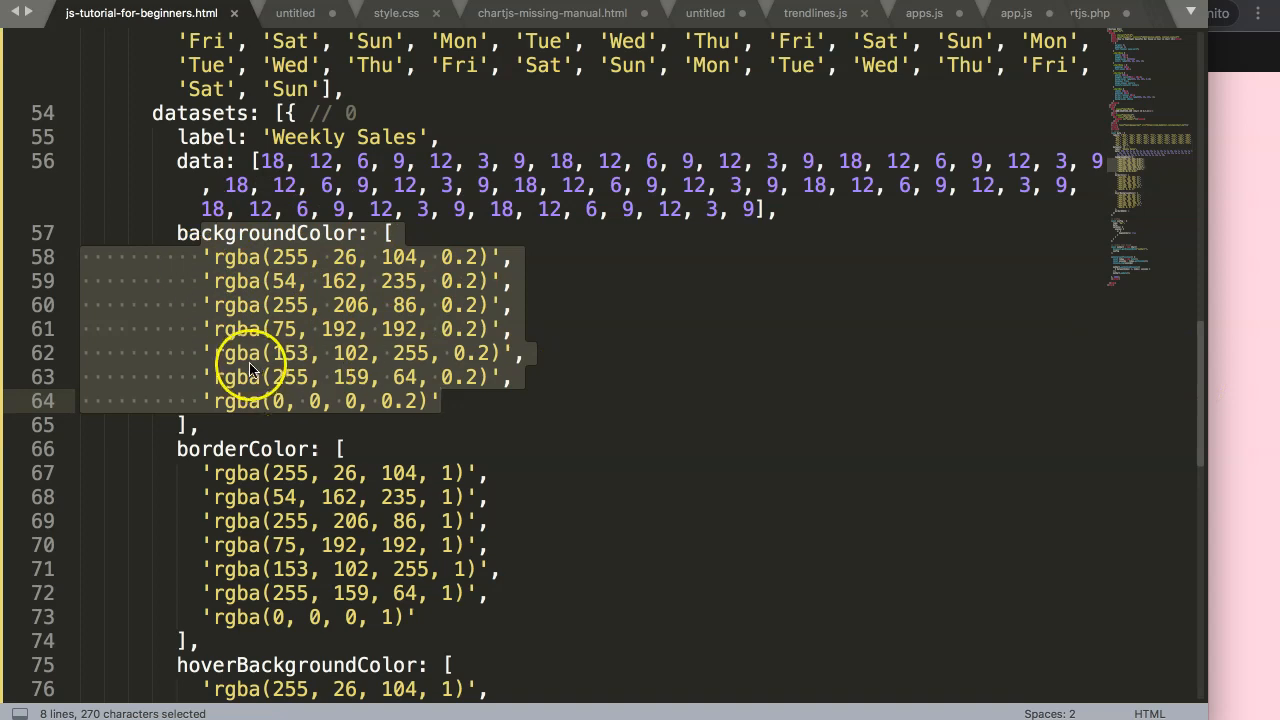
Step: Scroll down through the dataset's borderColor and hoverBackgroundColor lists
{"action": "scroll", "scroll_direction": "down", "scroll_amount": 3}
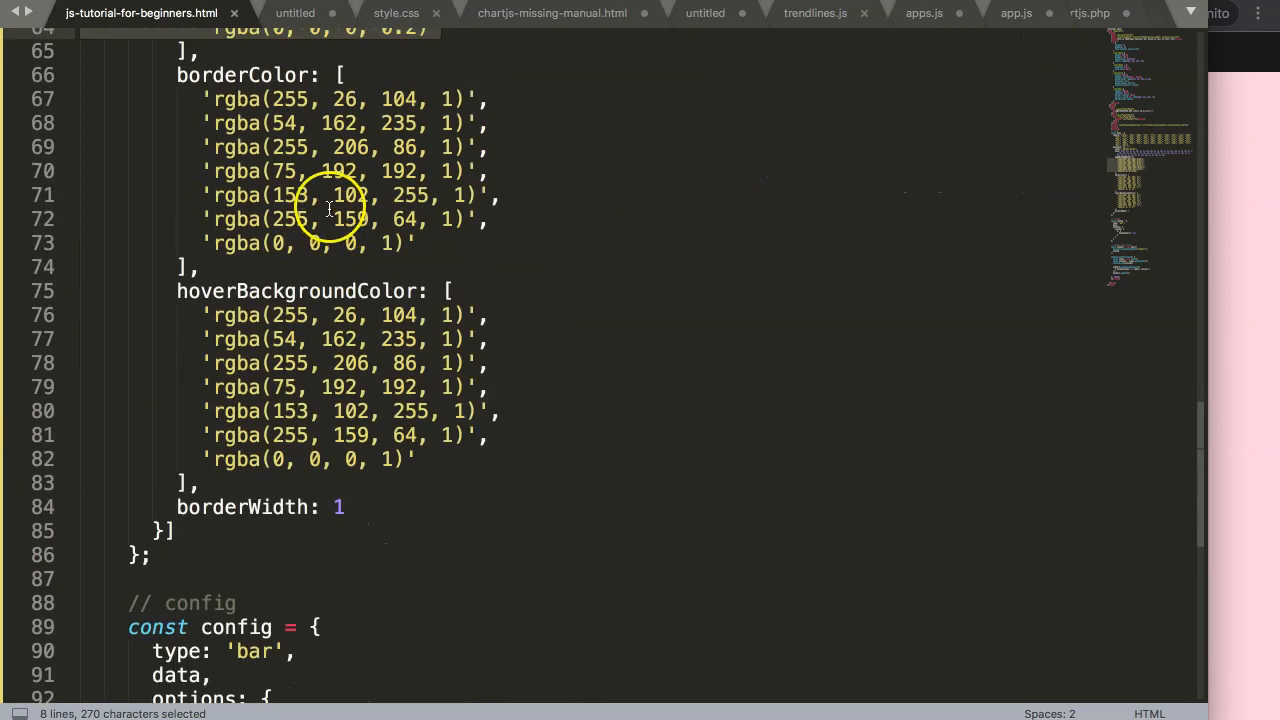
{"action": "scroll", "scroll_direction": "down", "scroll_amount": 3}
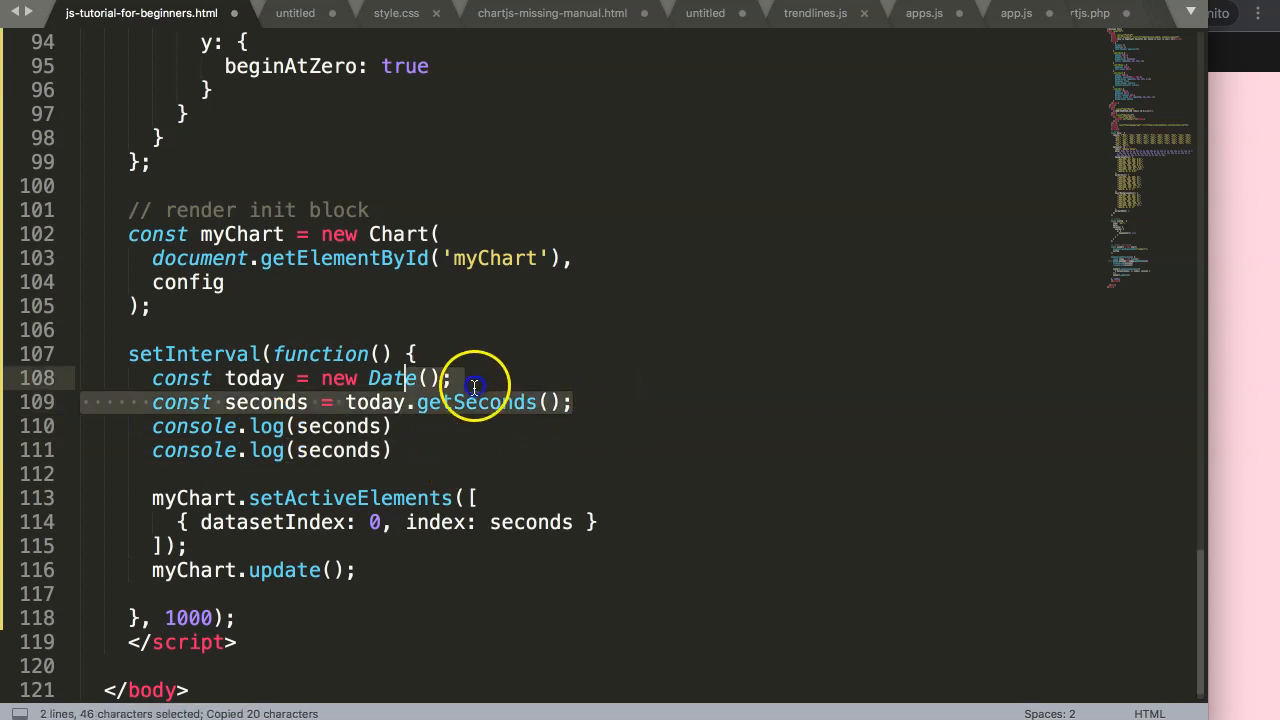
Step: Declare minutes via getMinutes() and hours via getHours(), and index the active bar by minutes
{"action": "left_click", "coordinate": [576, 402]}
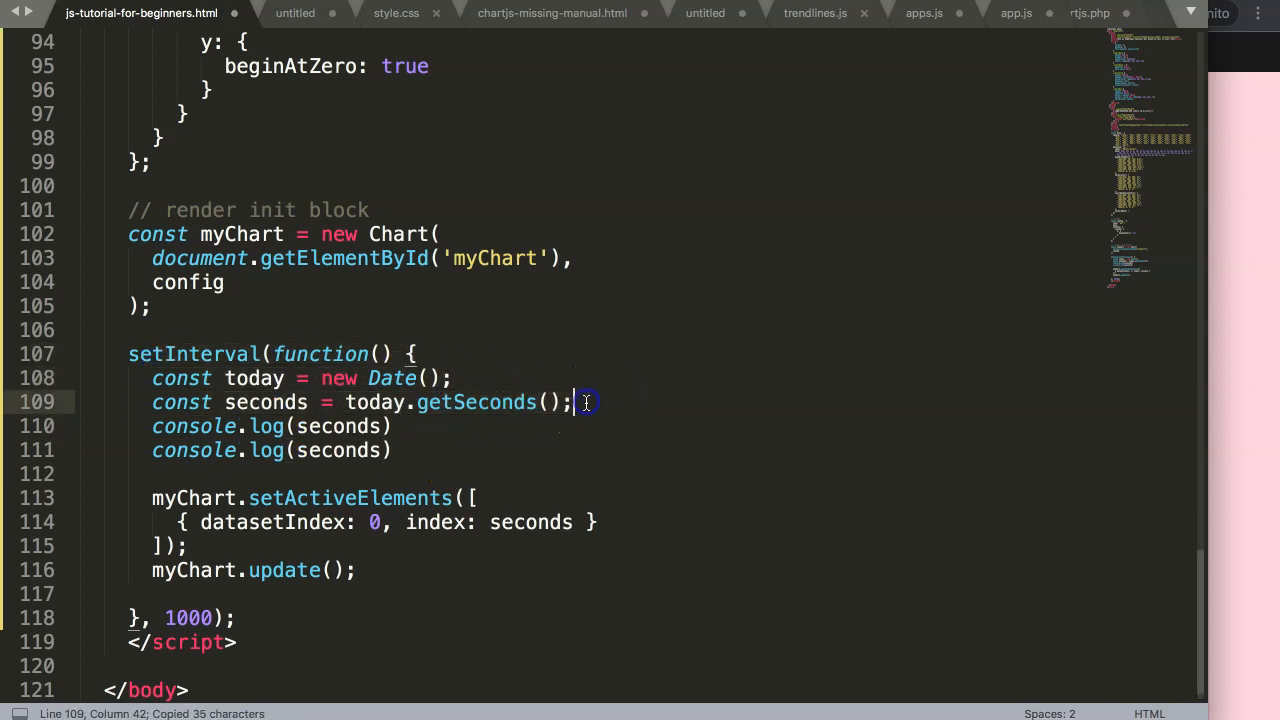
{"action": "type", "text": "const m = today.getSeconds();"}
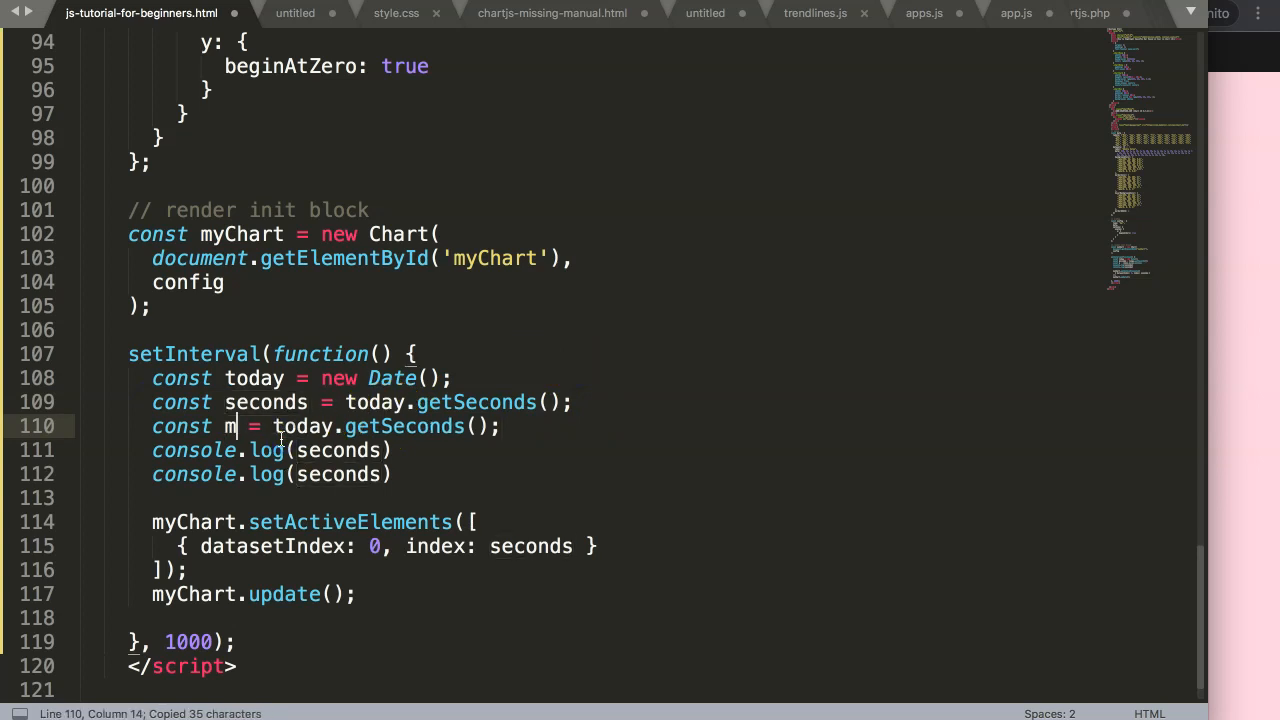
{"action": "type", "text": "inutes"}
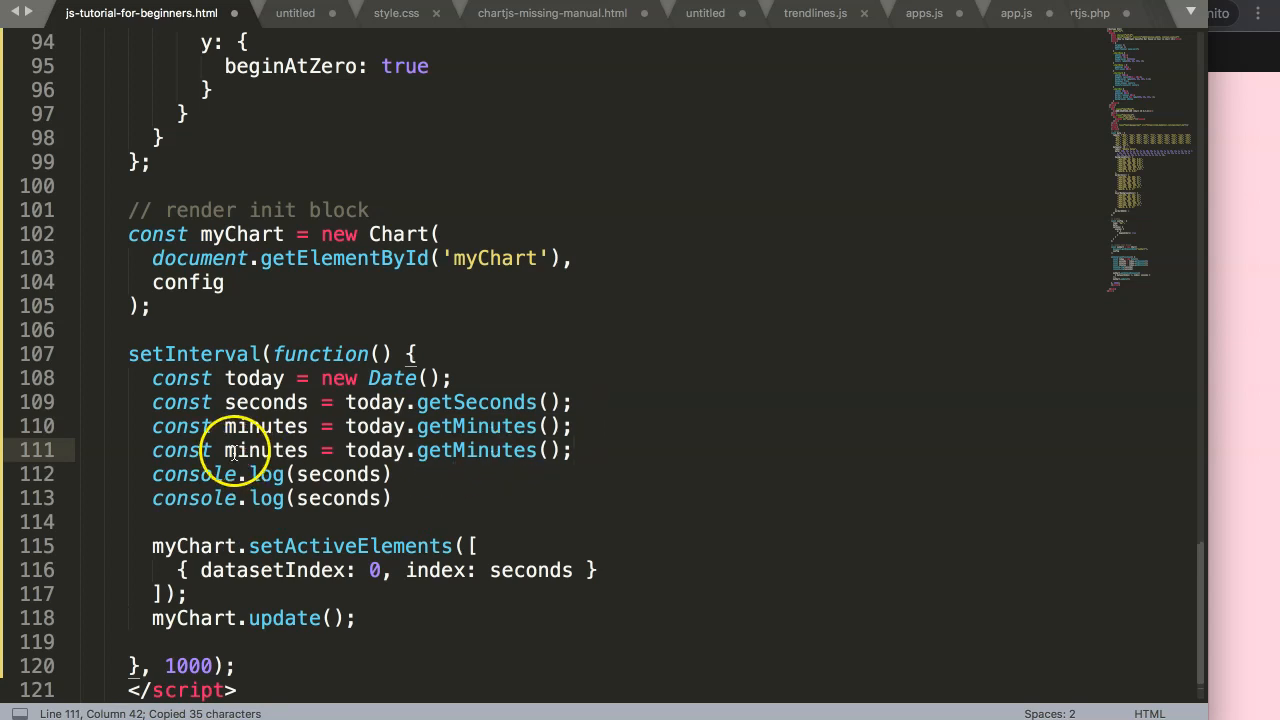
{"action": "type", "text": "hours"}
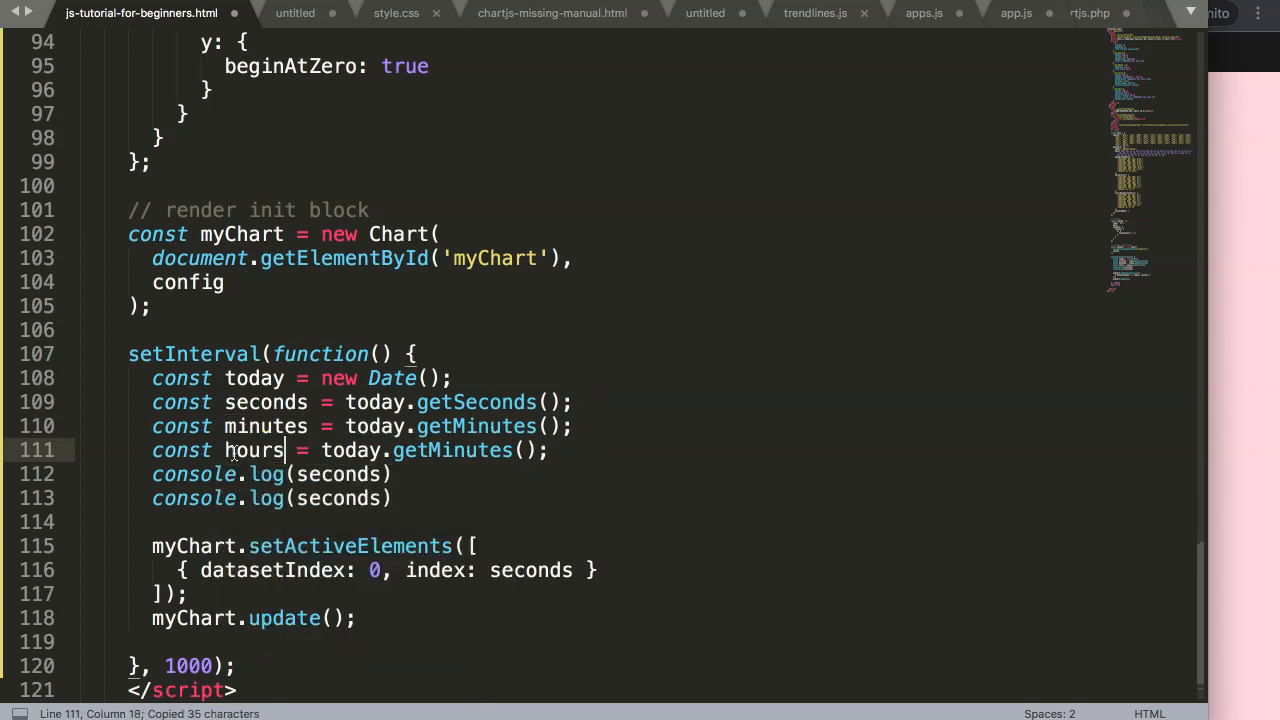
{"action": "double_click", "coordinate": [452, 450]}
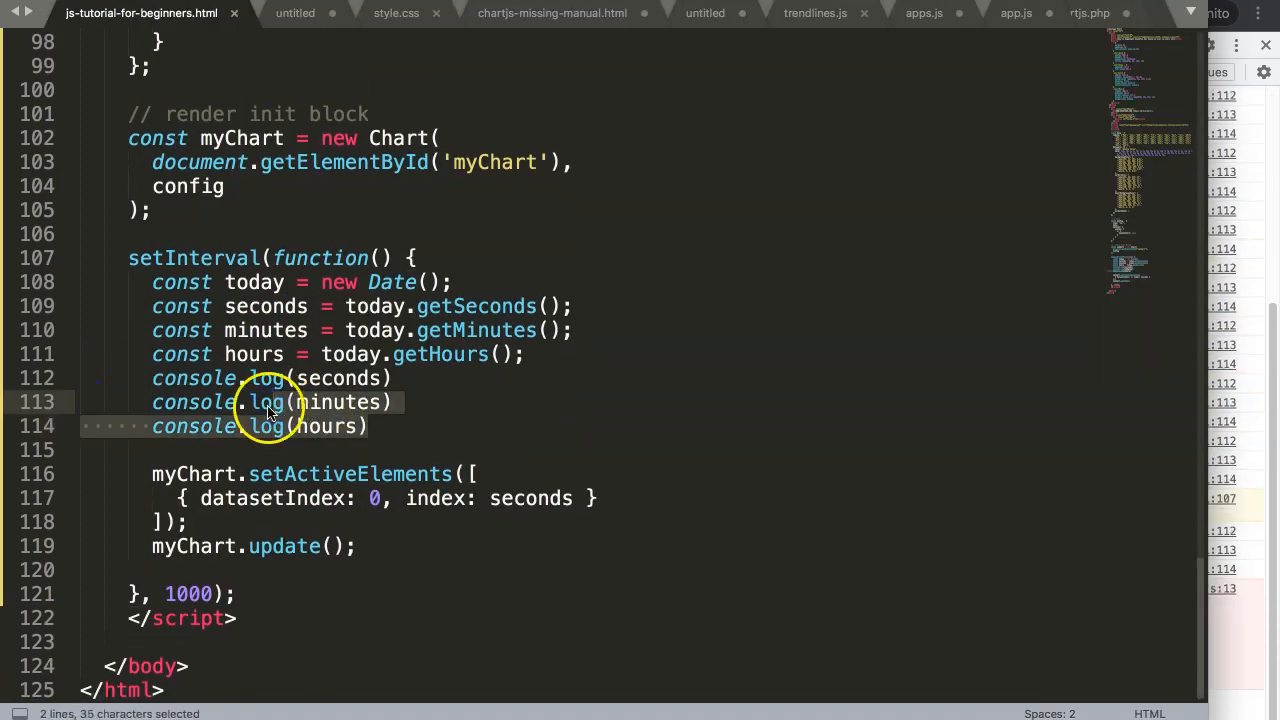
{"action": "double_click", "coordinate": [340, 402]}
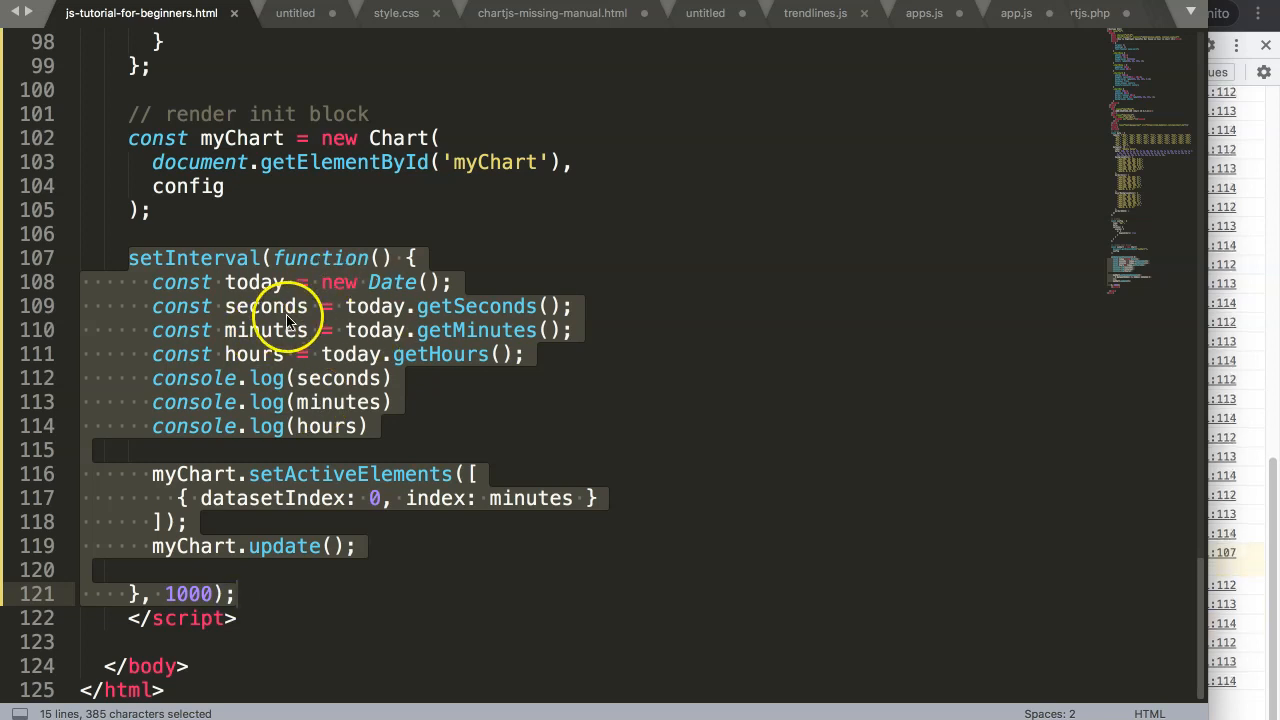
{"action": "mouse_move", "coordinate": [318, 380]}
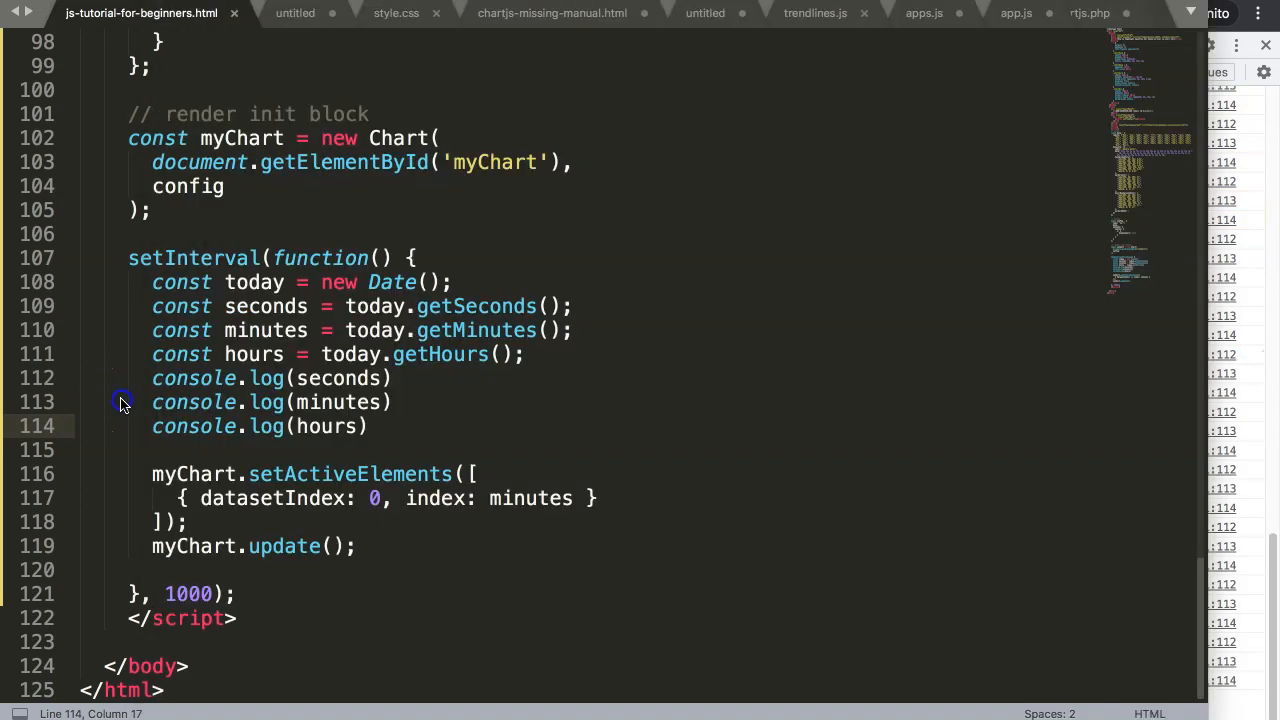
Step: Start an if(seconds === ...) condition before the setActiveElements and update calls
{"action": "left_click", "coordinate": [198, 448]}
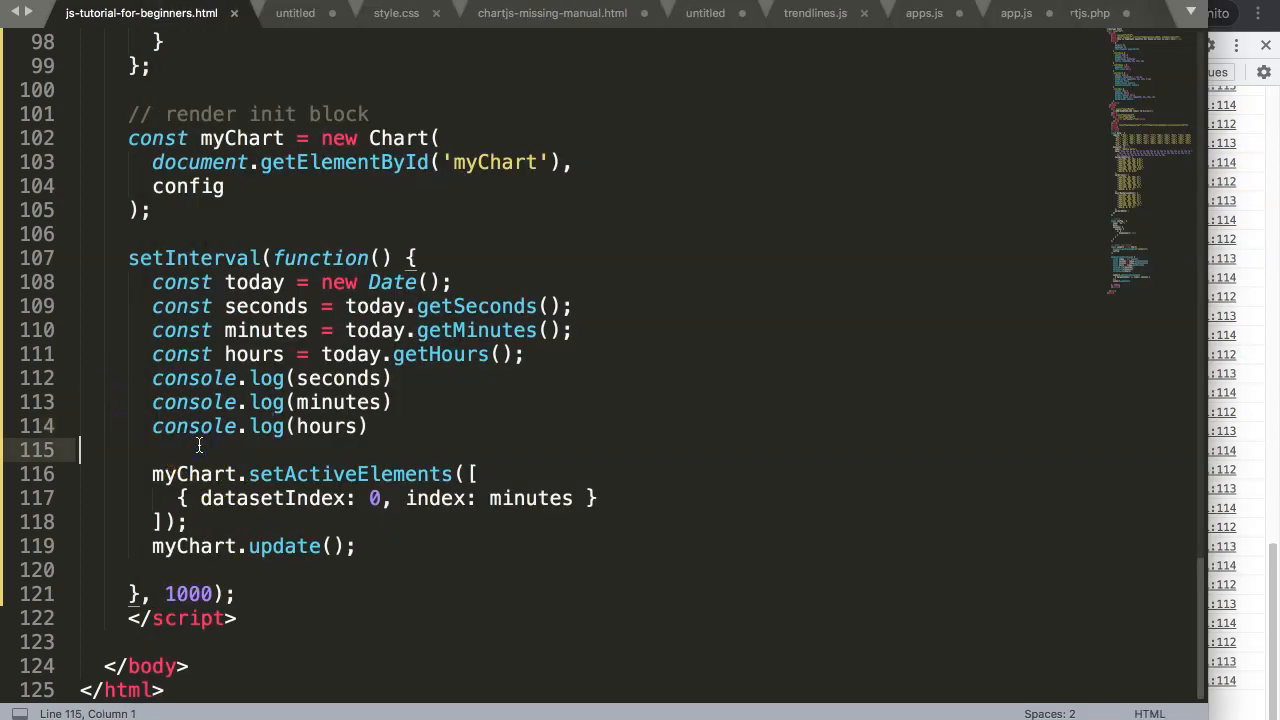
{"action": "type", "text": "if("}
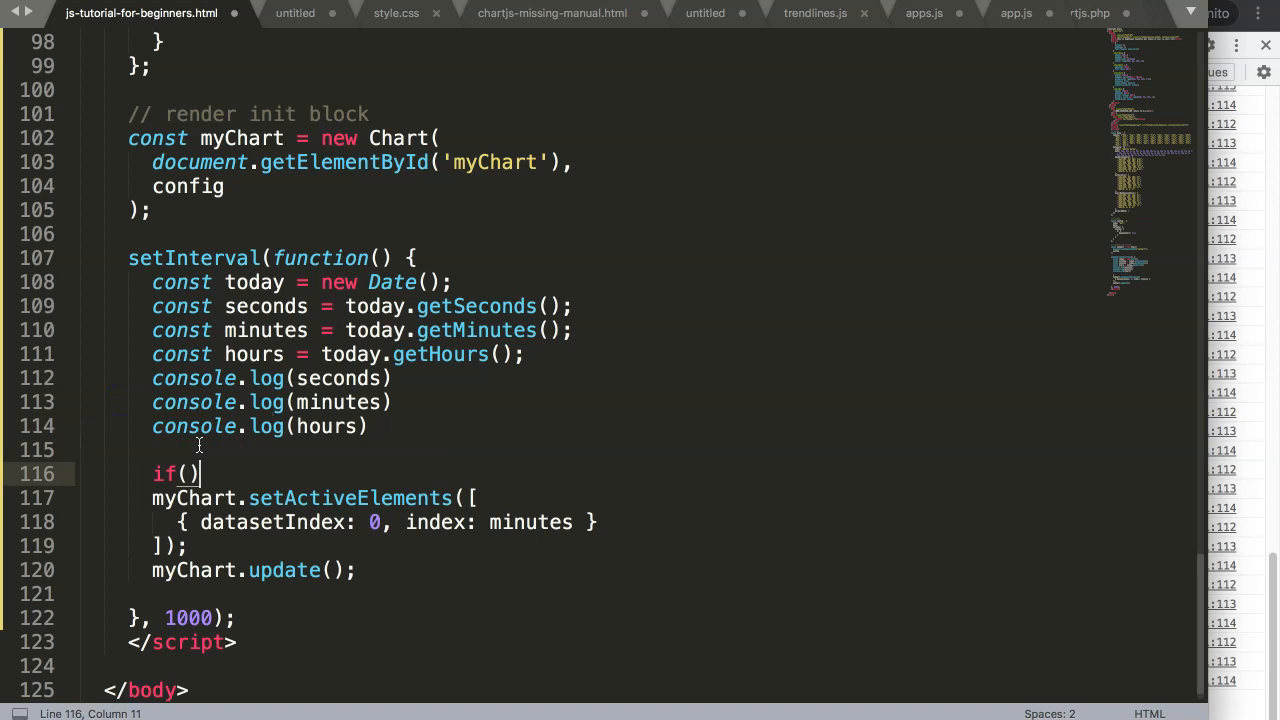
{"action": "type", "text": "seconds"}
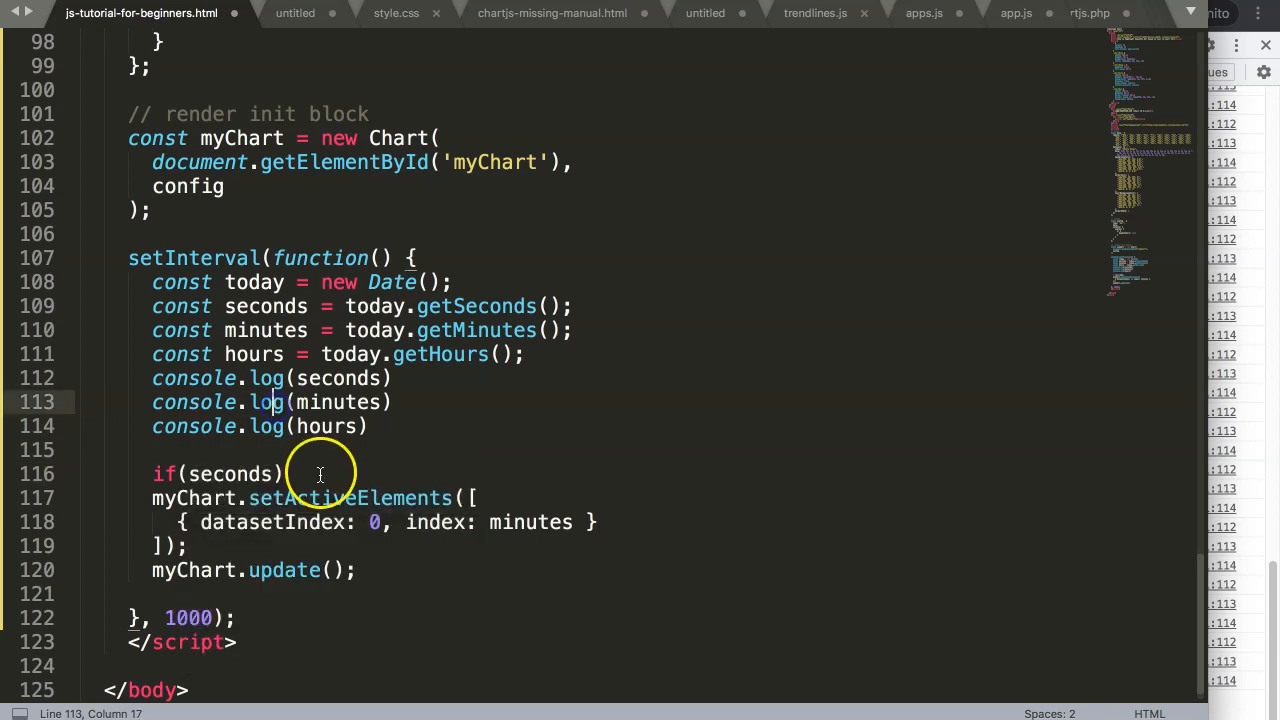
{"action": "type", "text": "=== 0"}
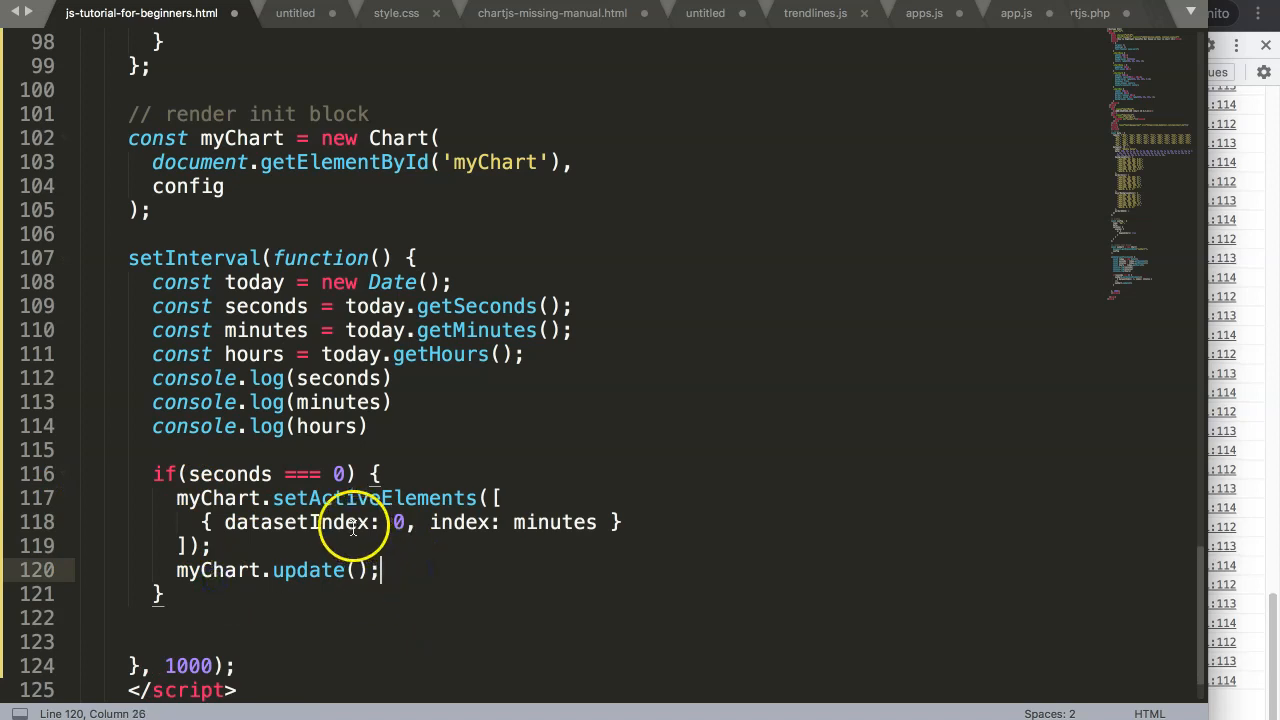
{"action": "mouse_move", "coordinate": [312, 638]}
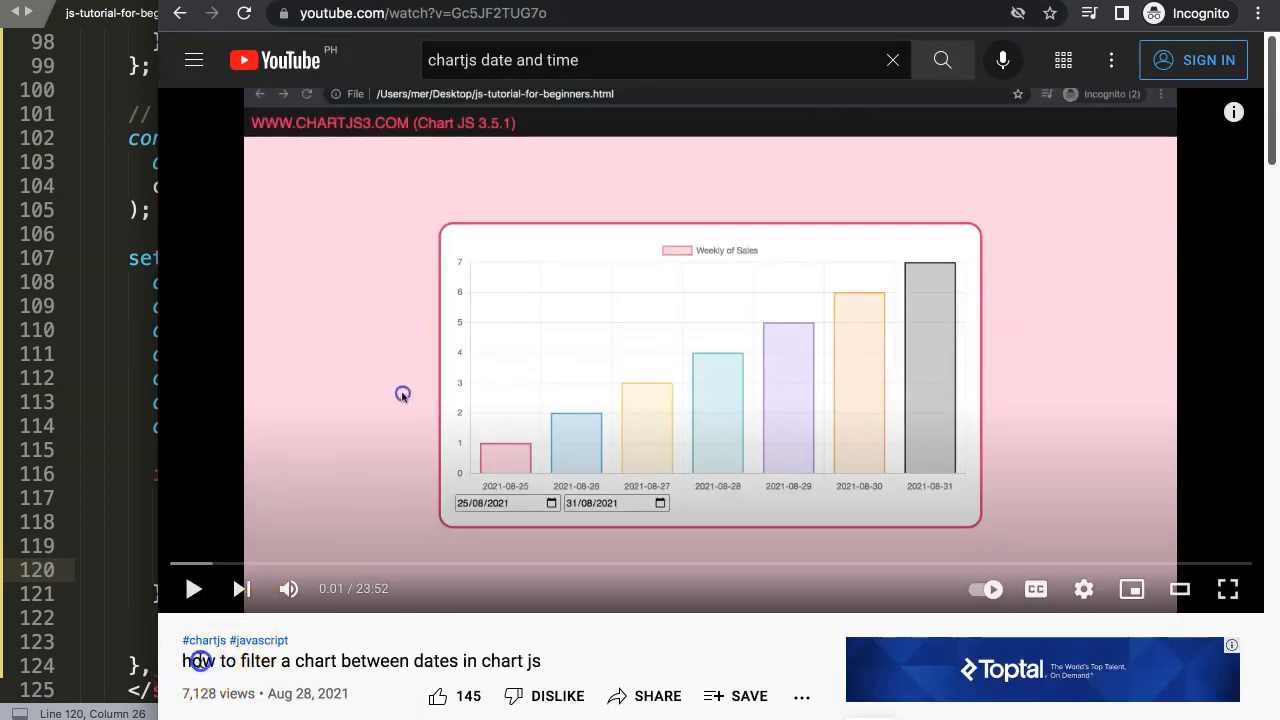
Step: Select the whole title of the 'filter a chart between dates in chart js' video
{"action": "triple_click", "coordinate": [360, 660]}
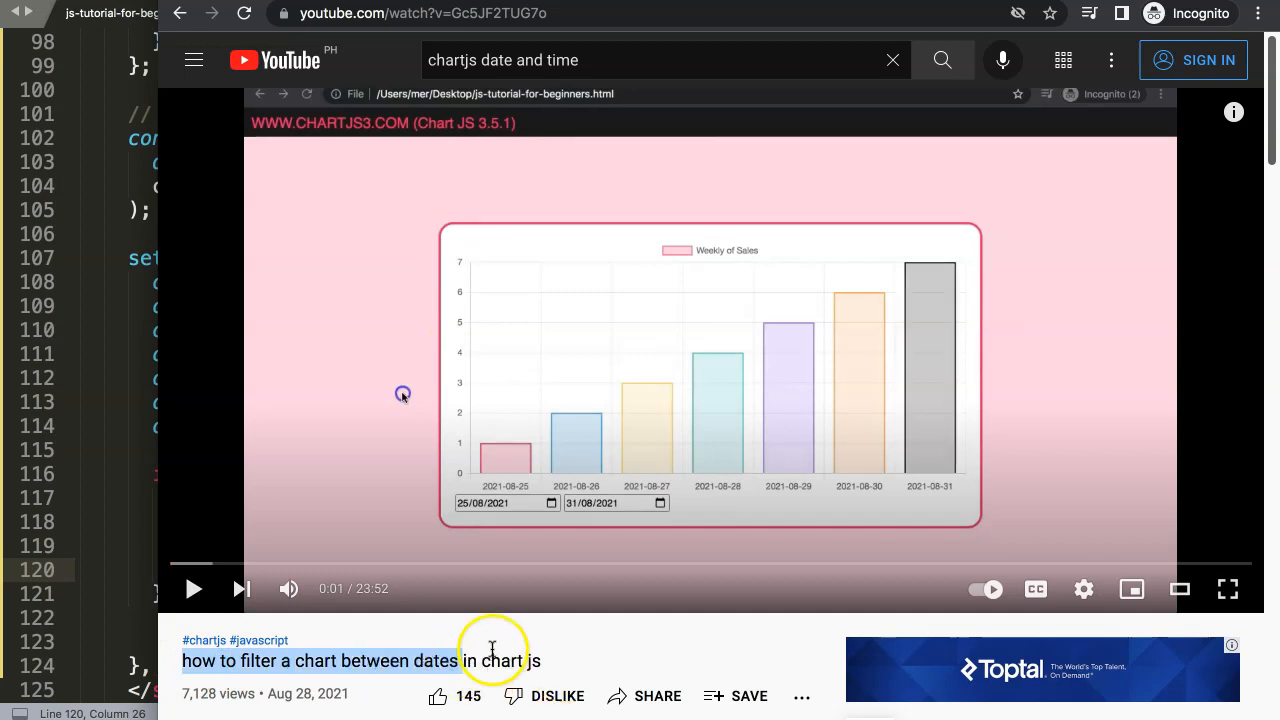
{"action": "mouse_move", "coordinate": [558, 260]}
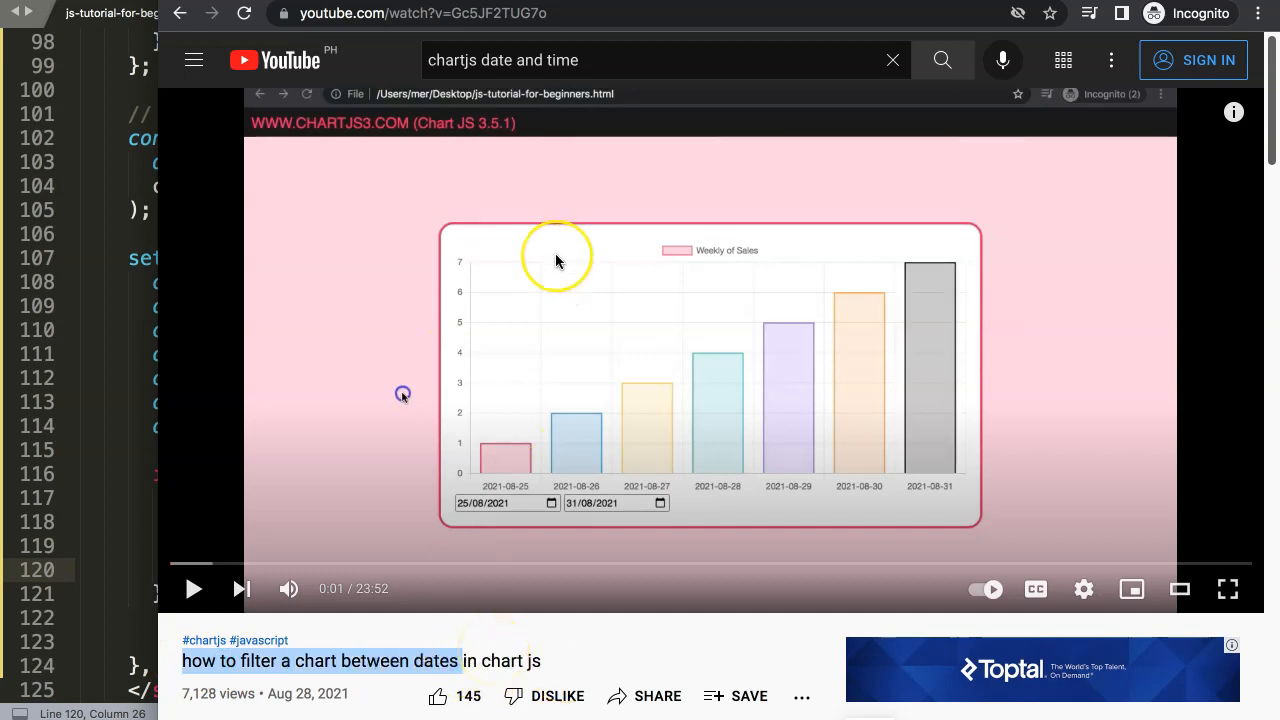